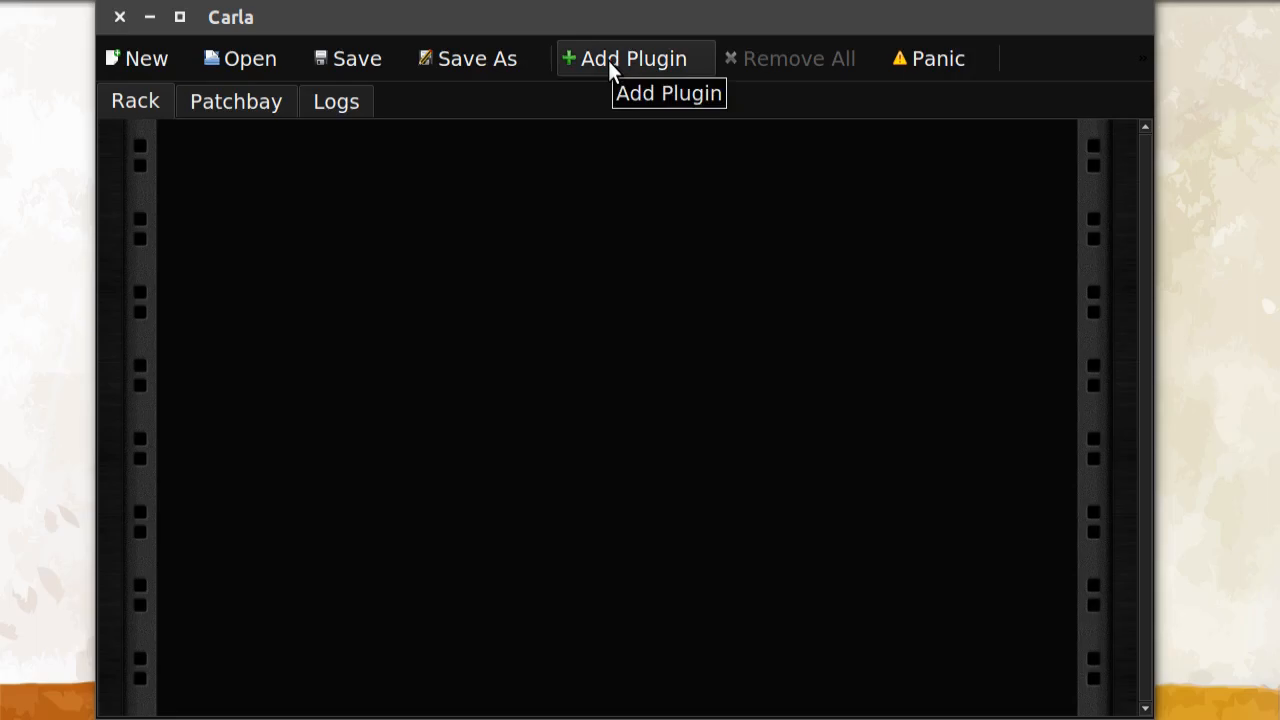
- Bring up the Add Plugin window and its Refresh options to inspect available discovery tools
left_click(624, 58)
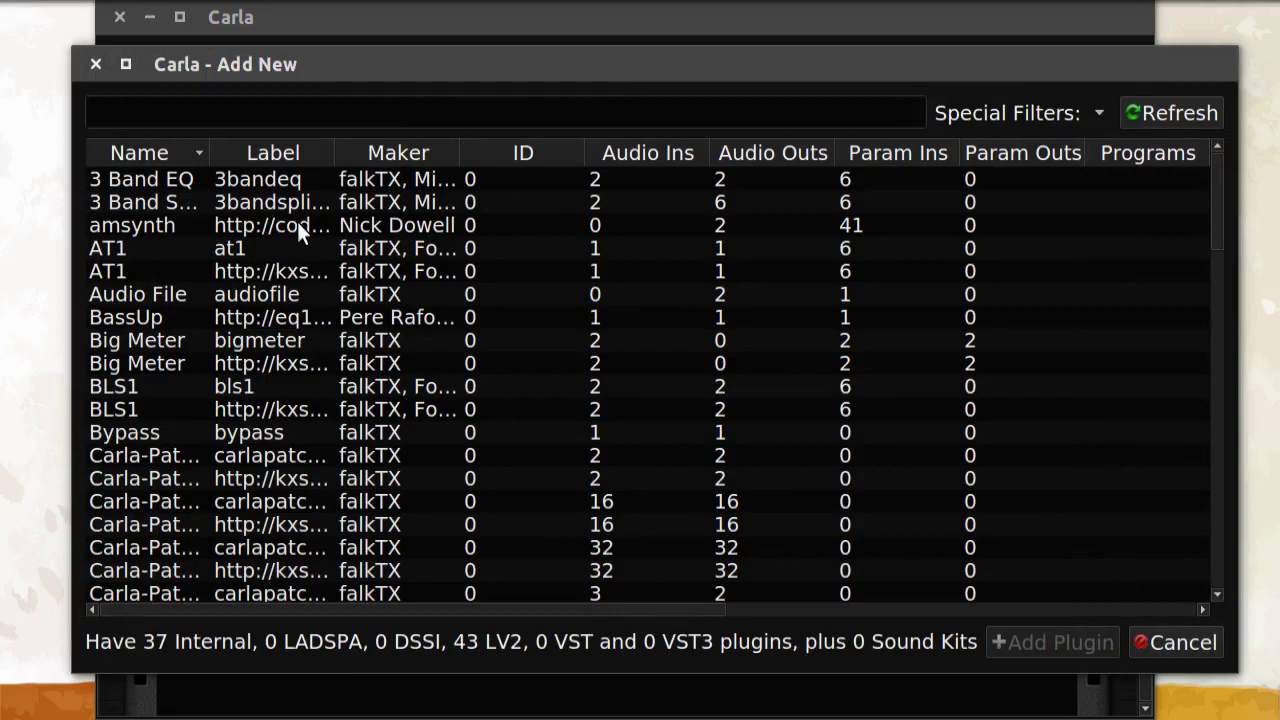
left_click(1170, 112)
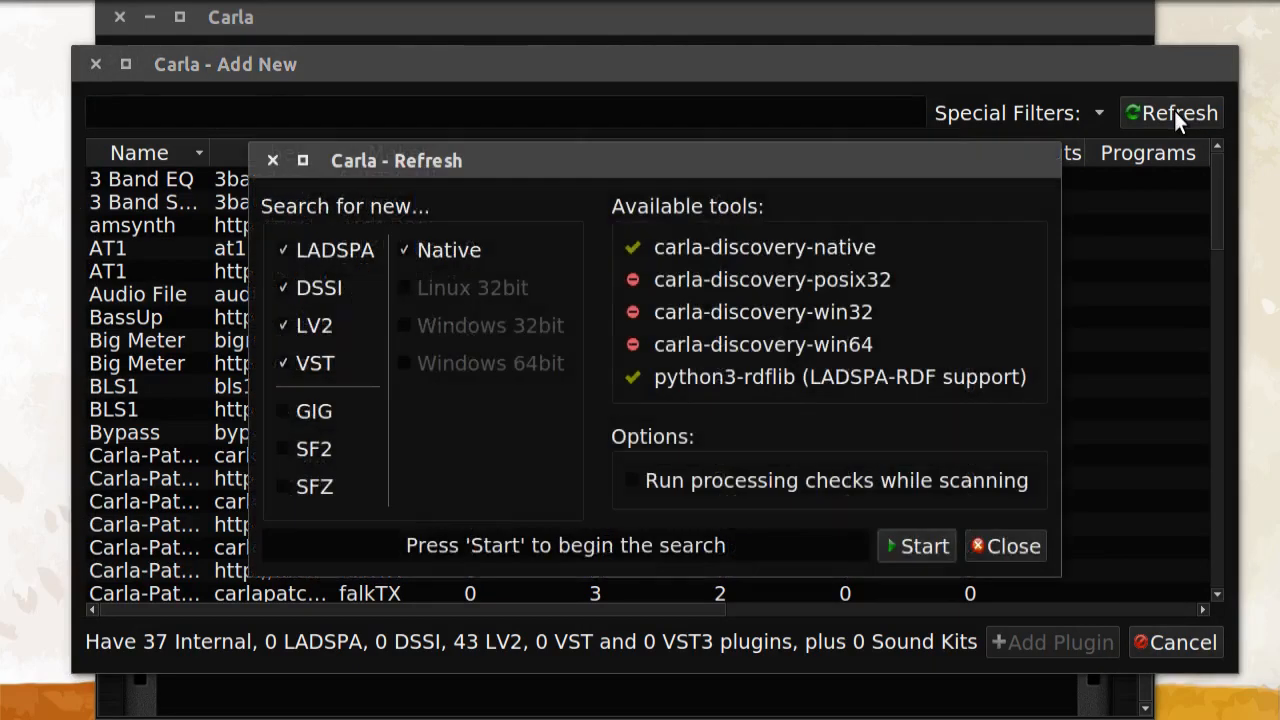
mouse_move(734, 260)
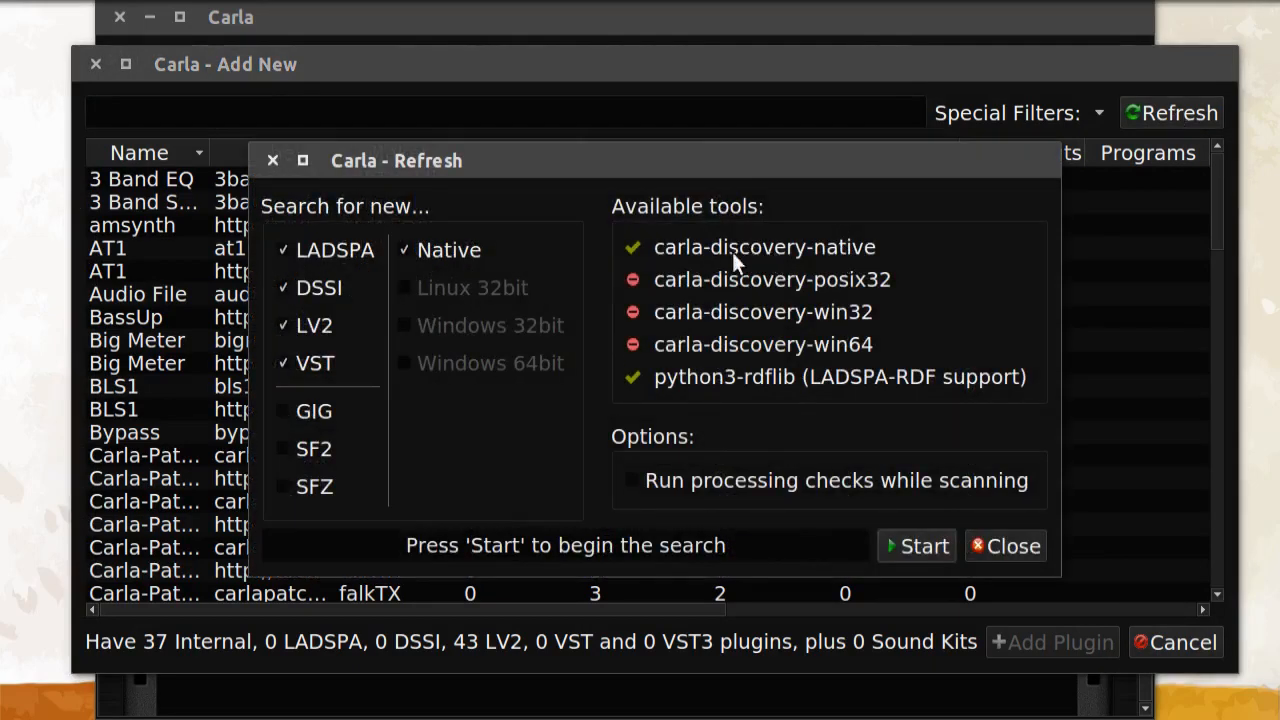
mouse_move(896, 290)
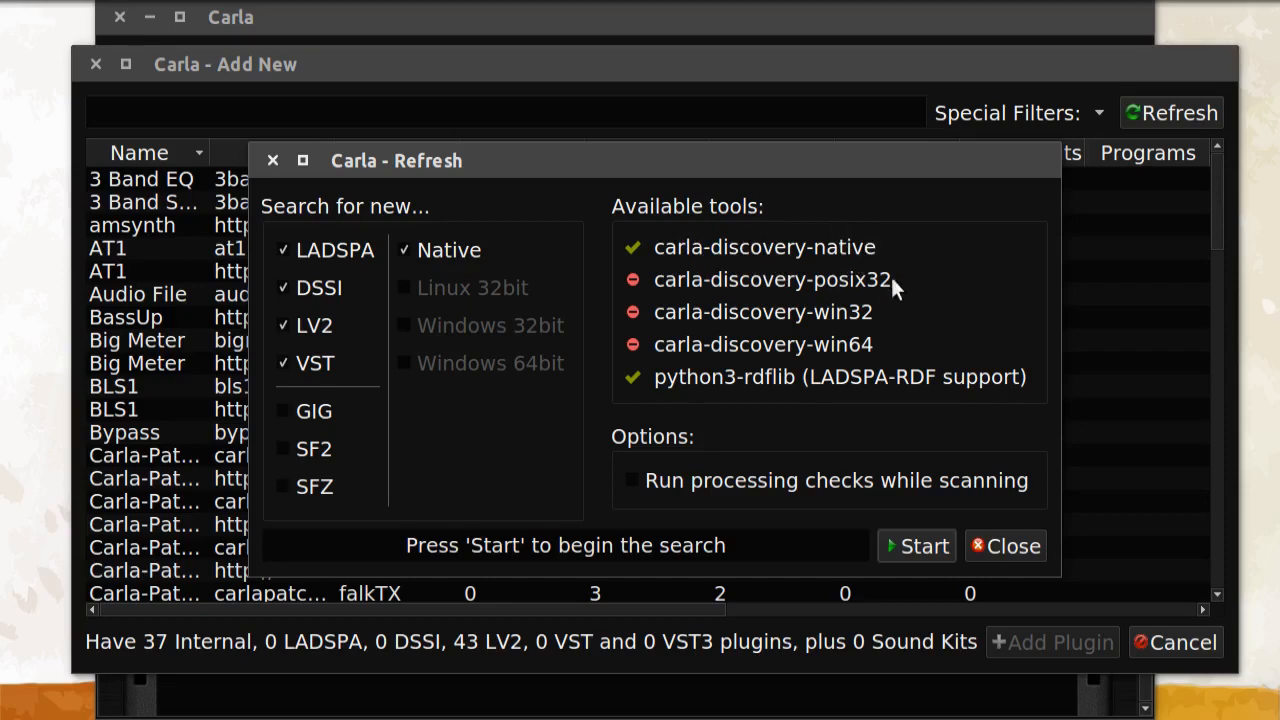
mouse_move(704, 324)
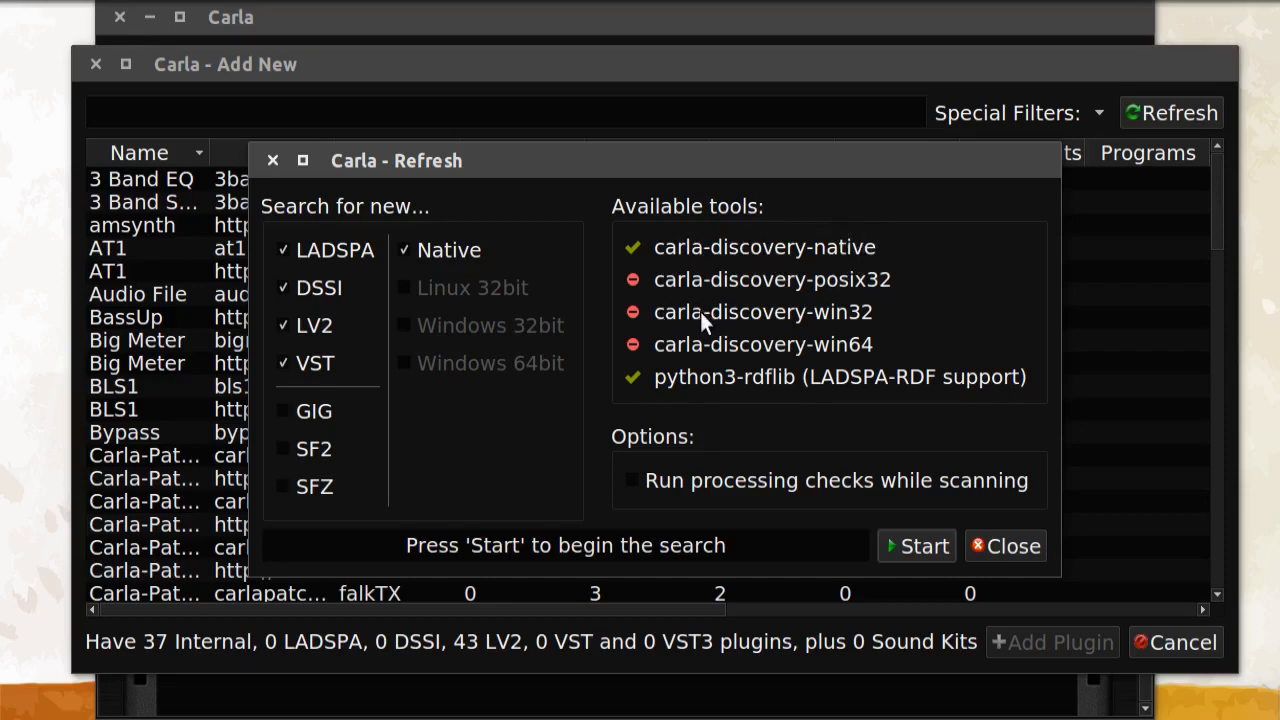
mouse_move(836, 318)
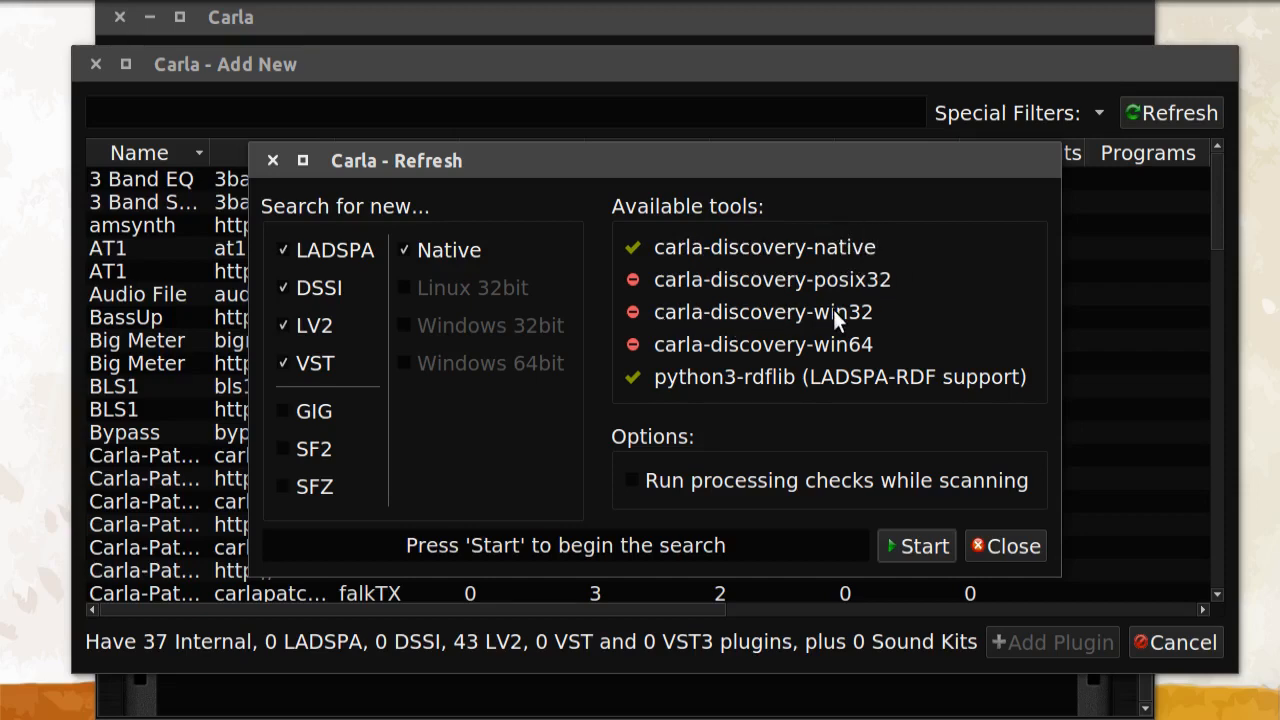
mouse_move(756, 352)
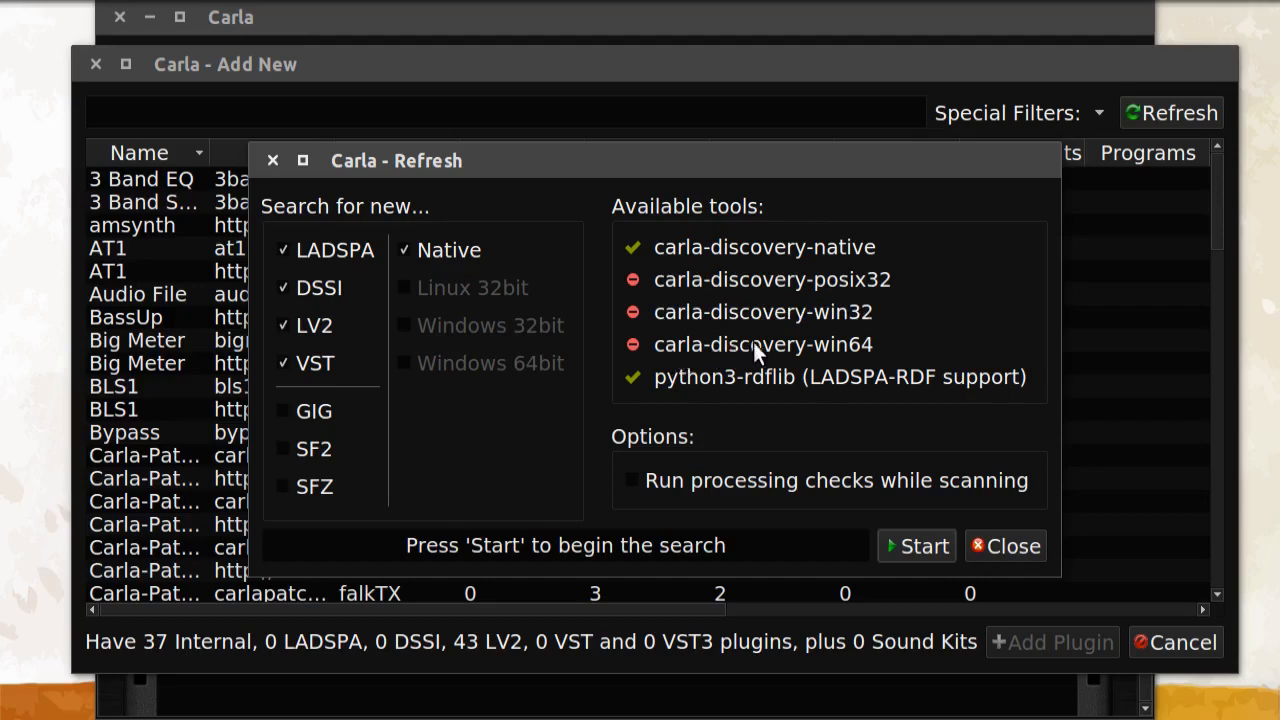
mouse_move(636, 352)
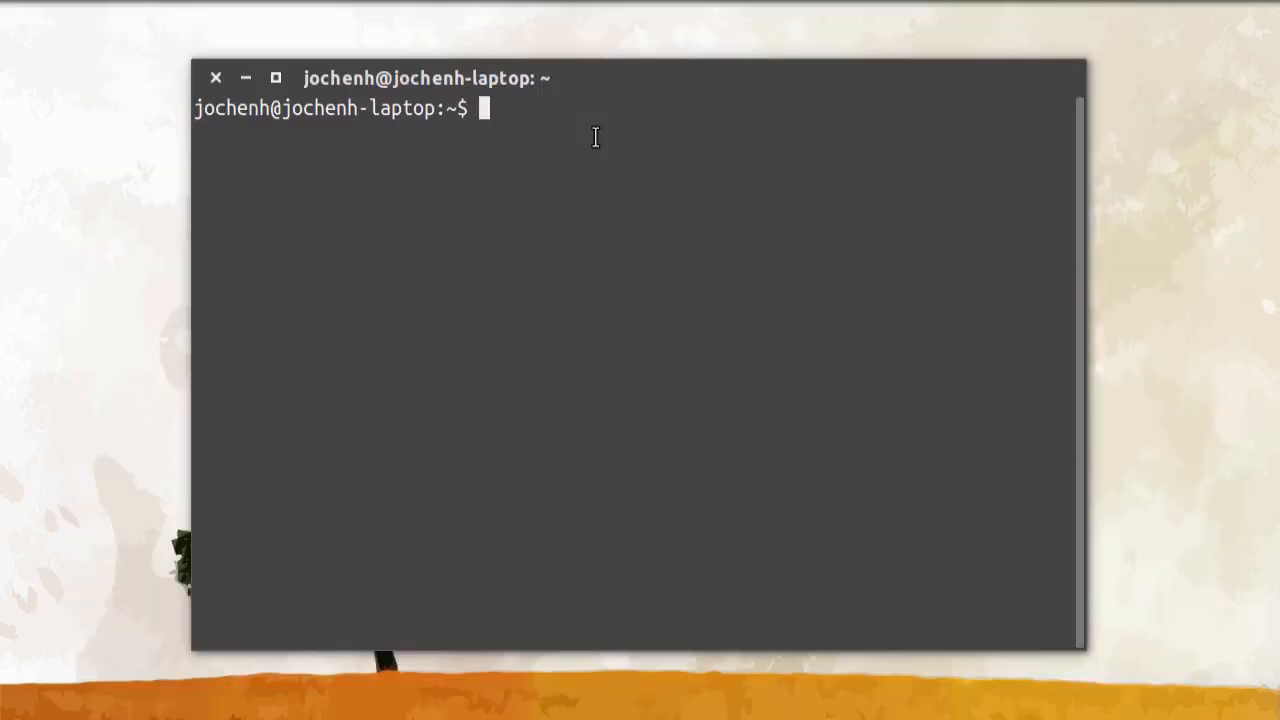
- Run 'sudo apt install carla-bridge-win32 carla-bridge-win64', confirming with password and 'y', pulling in wine-rt
type("sudo")
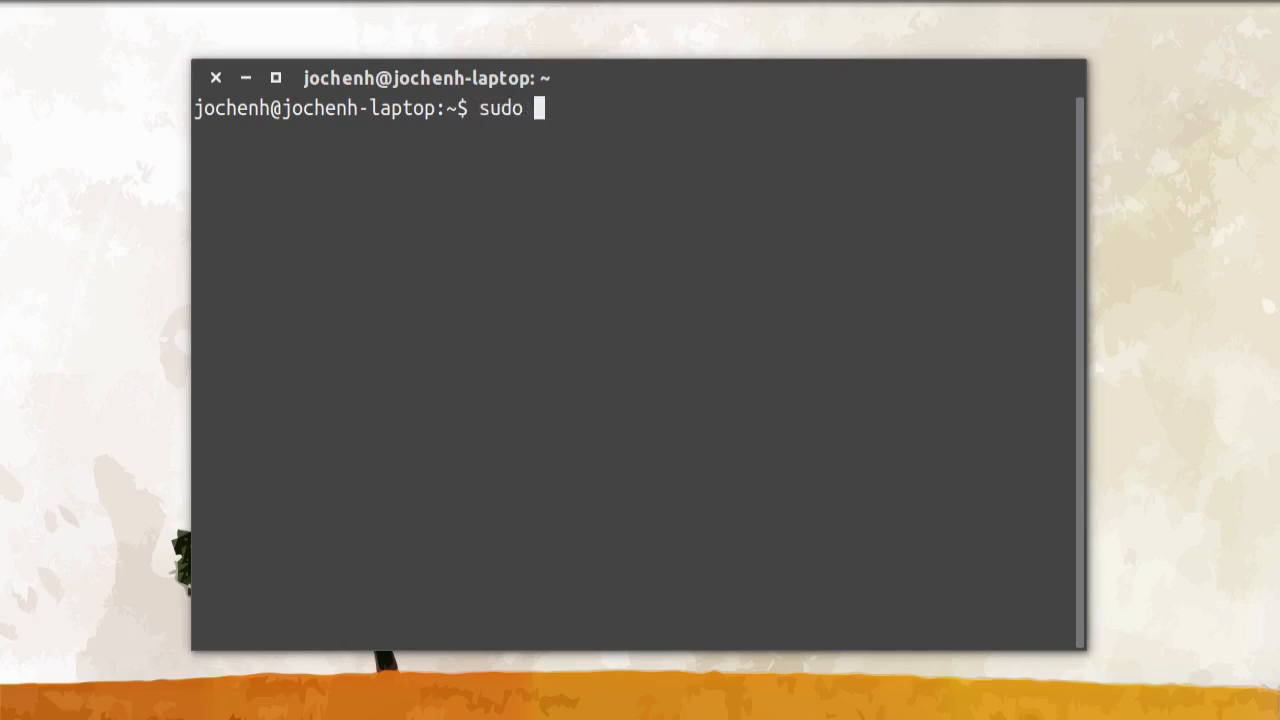
type("apt install")
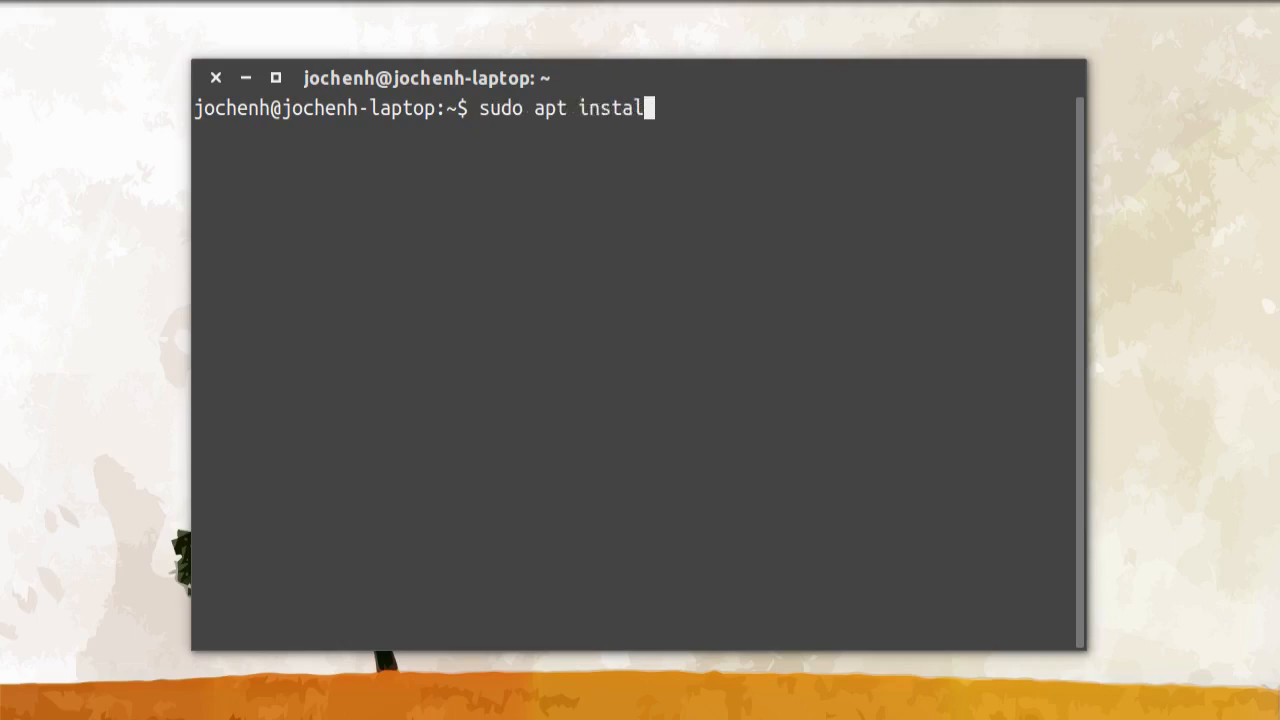
type("carl")
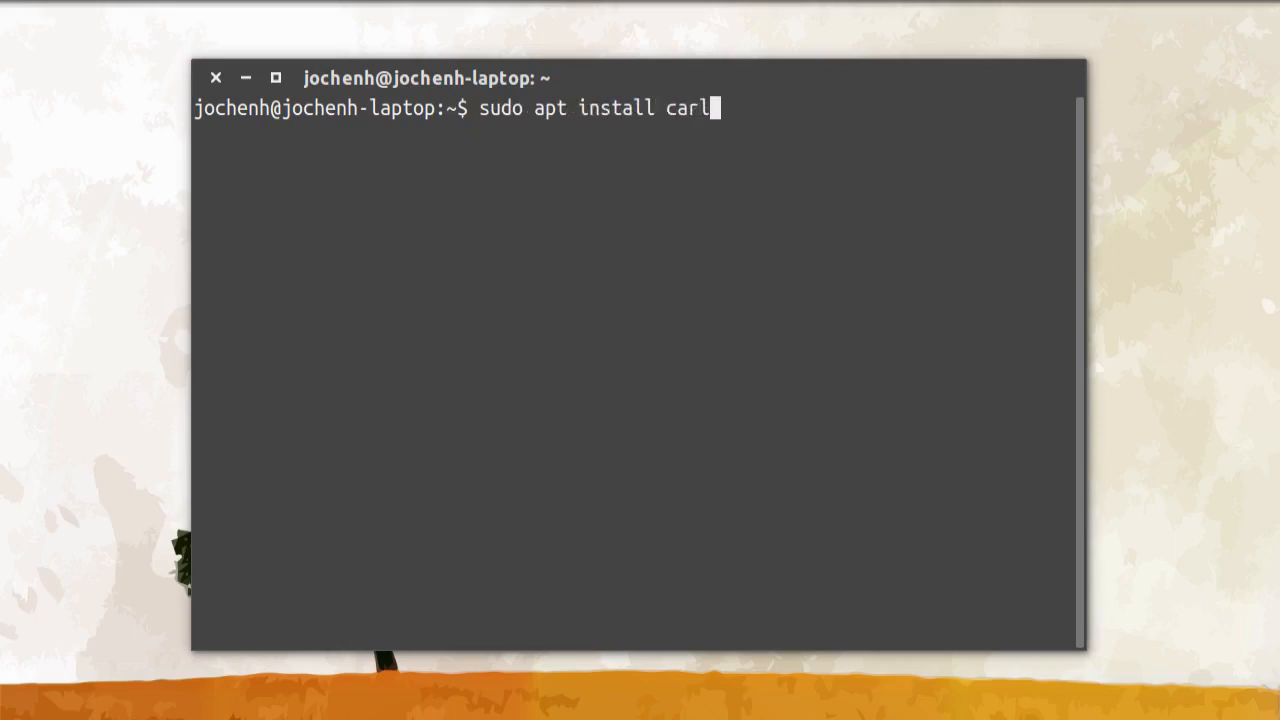
type("a-br")
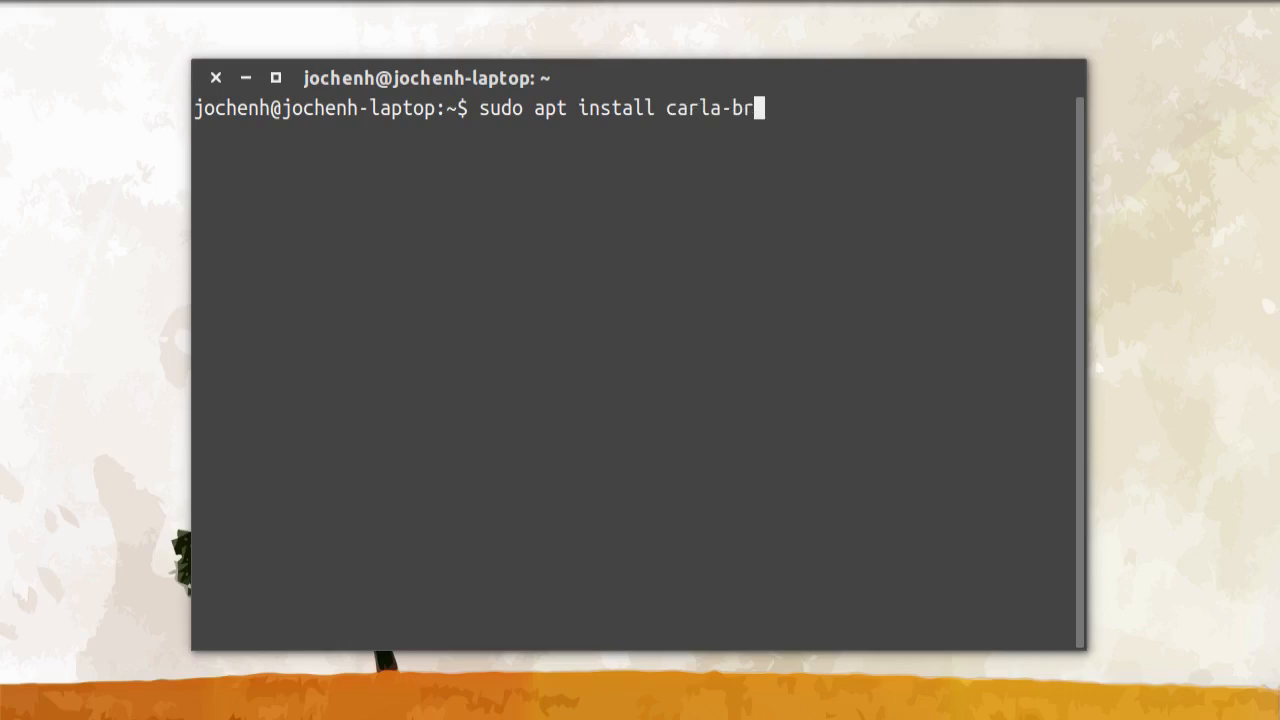
type("idge-w")
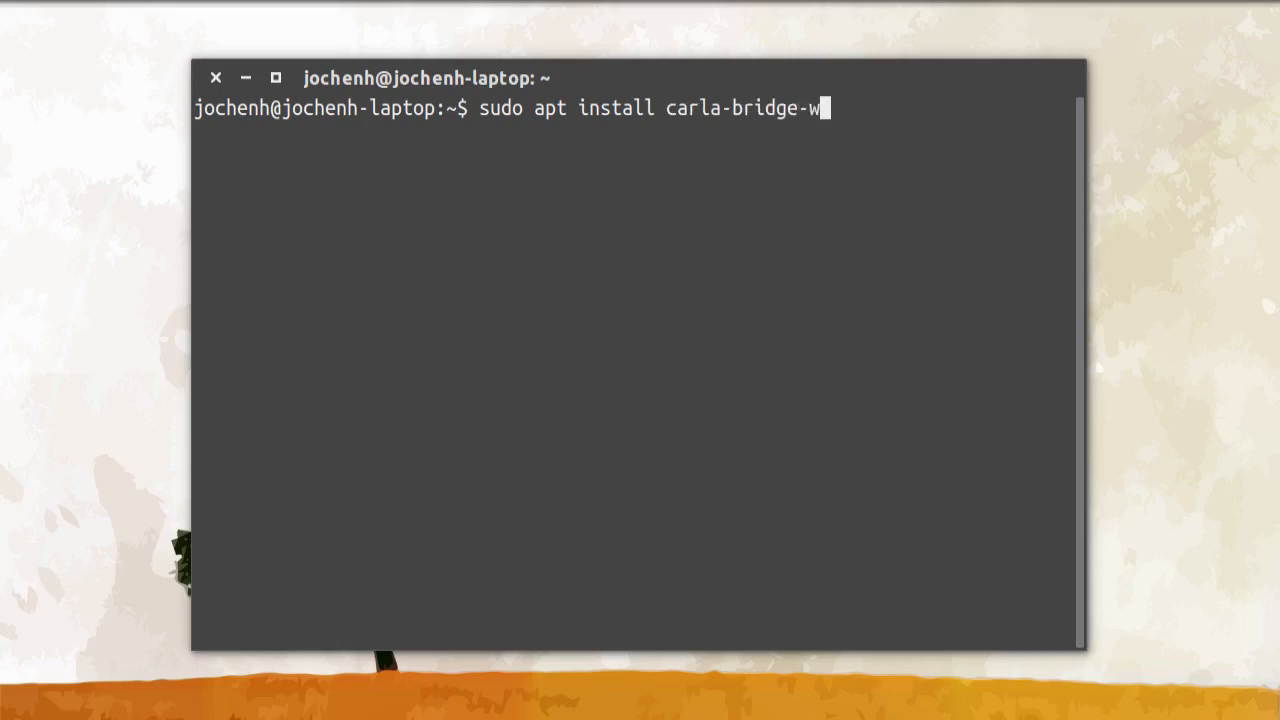
type("in3")
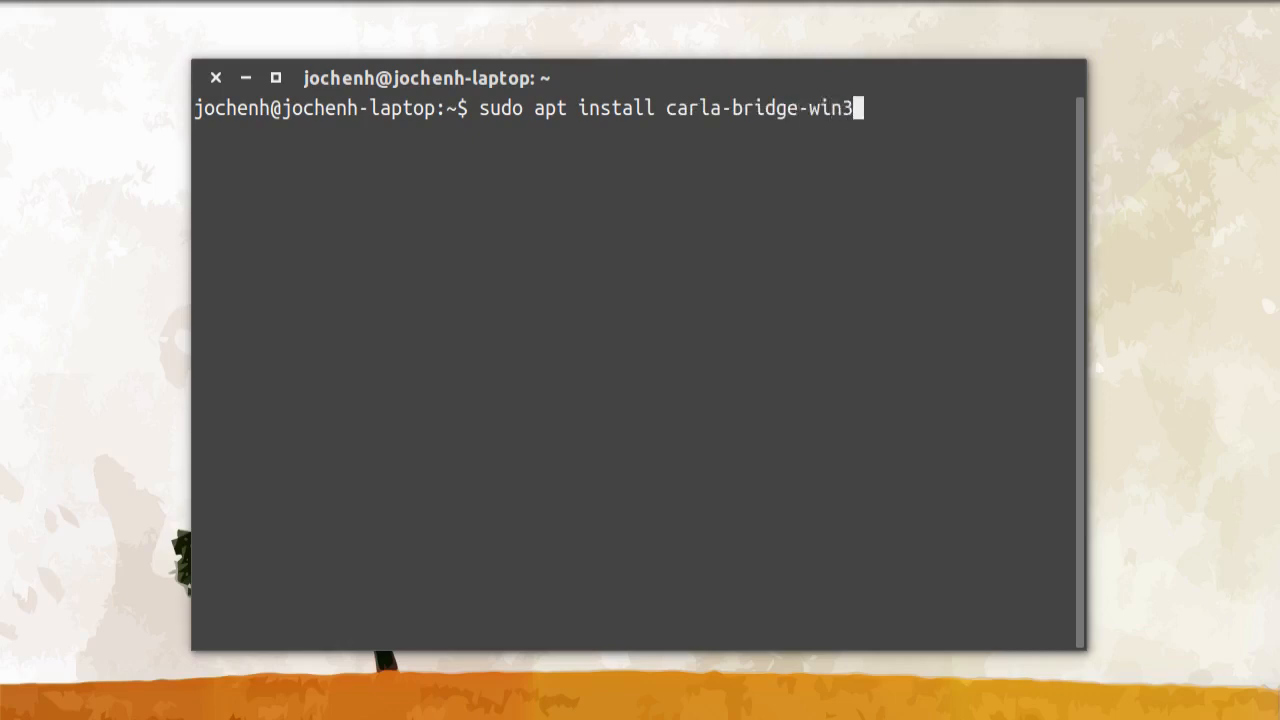
type("2 ca")
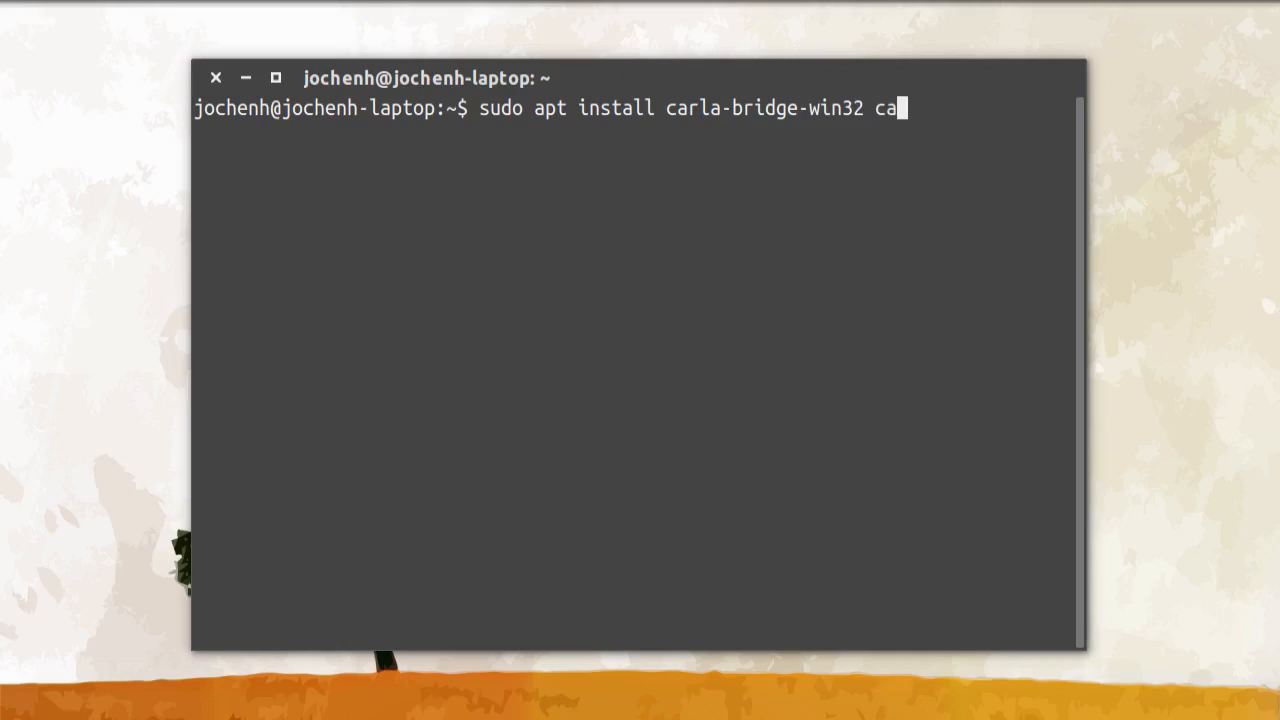
type("rla-")
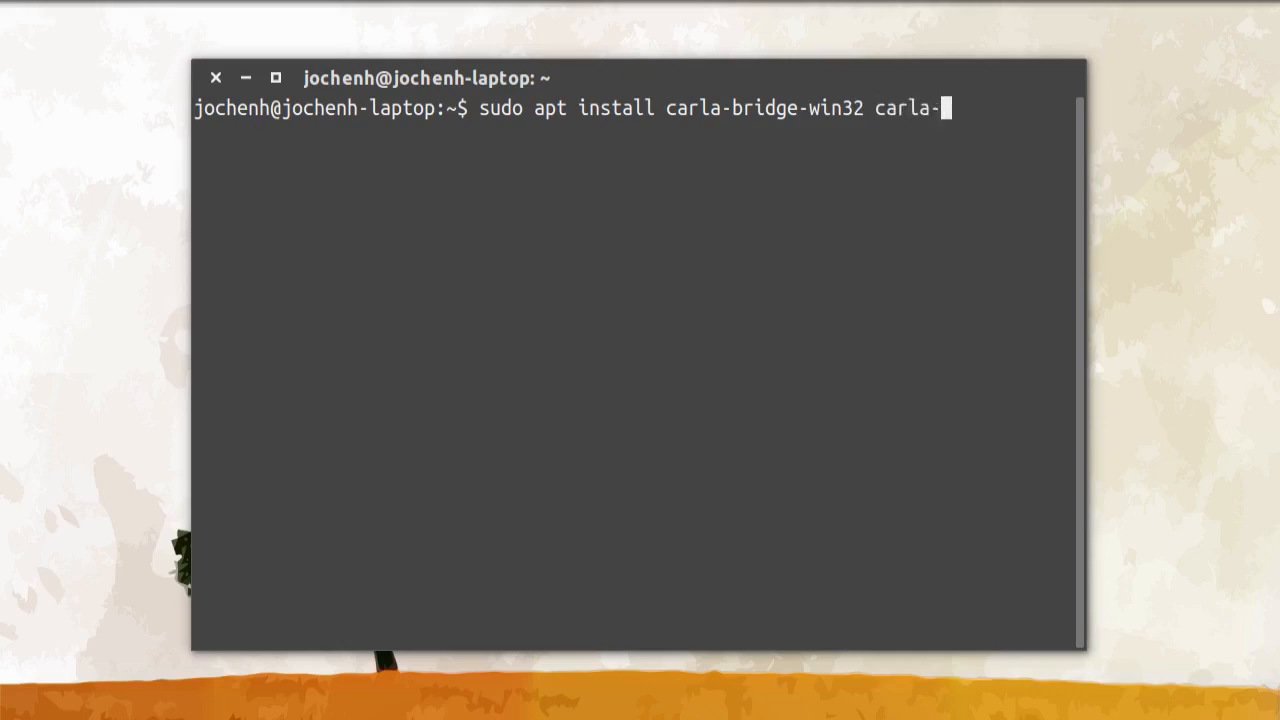
type("bridge-")
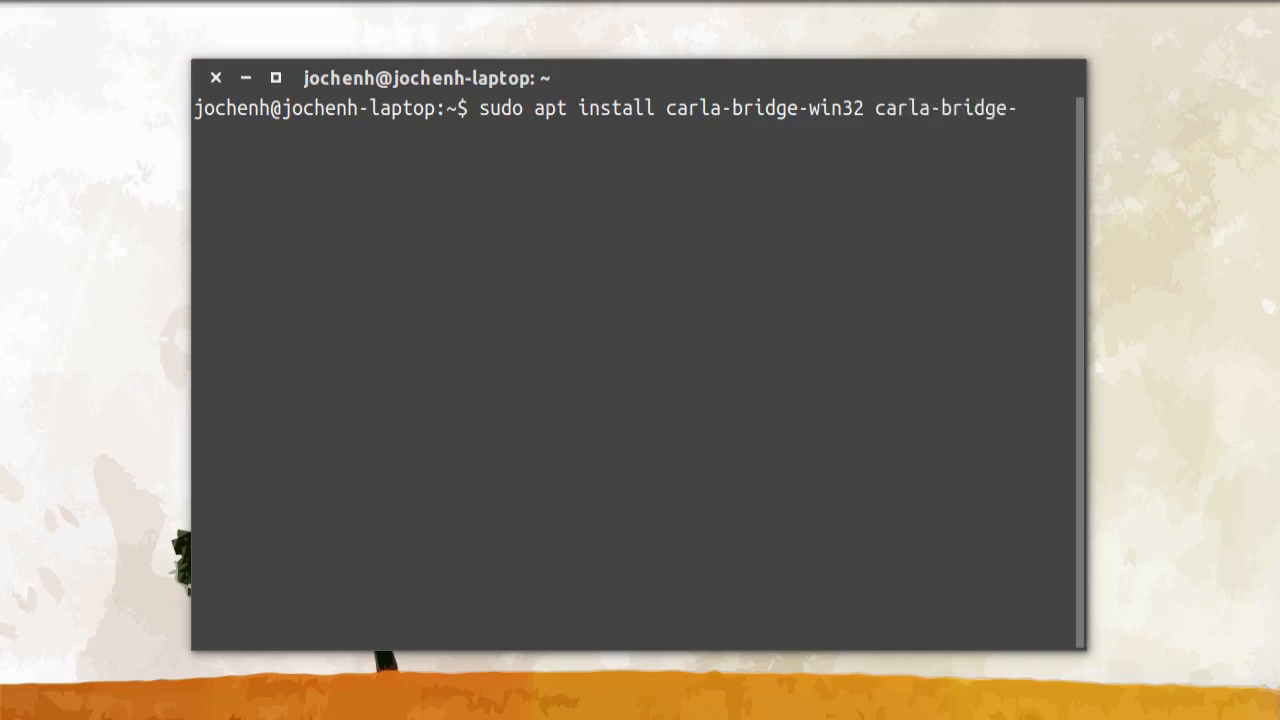
type("win")
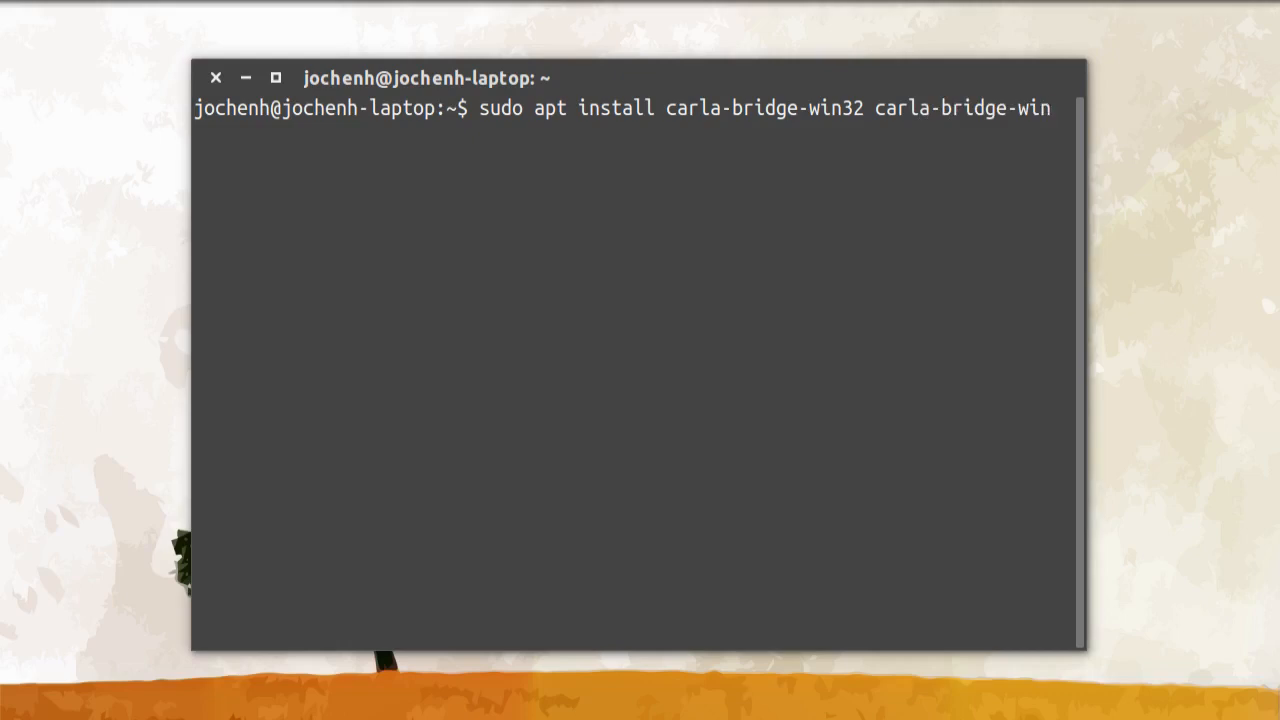
type("64")
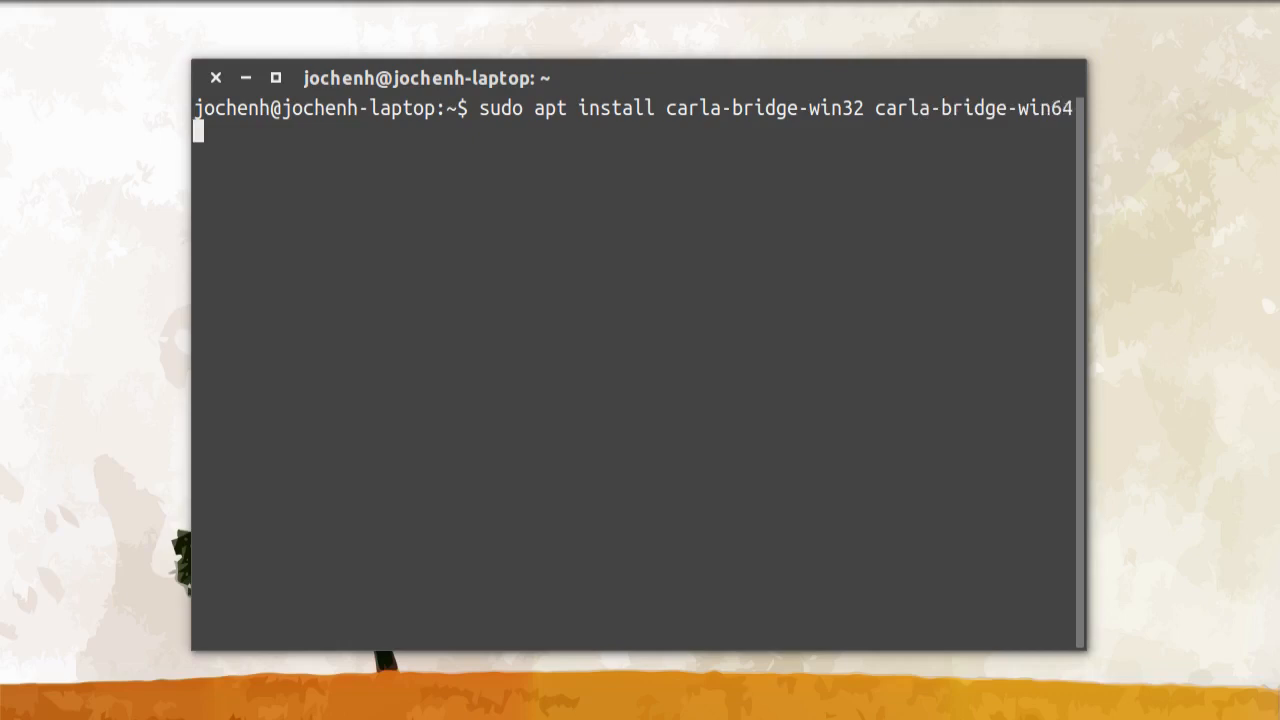
key("Return")
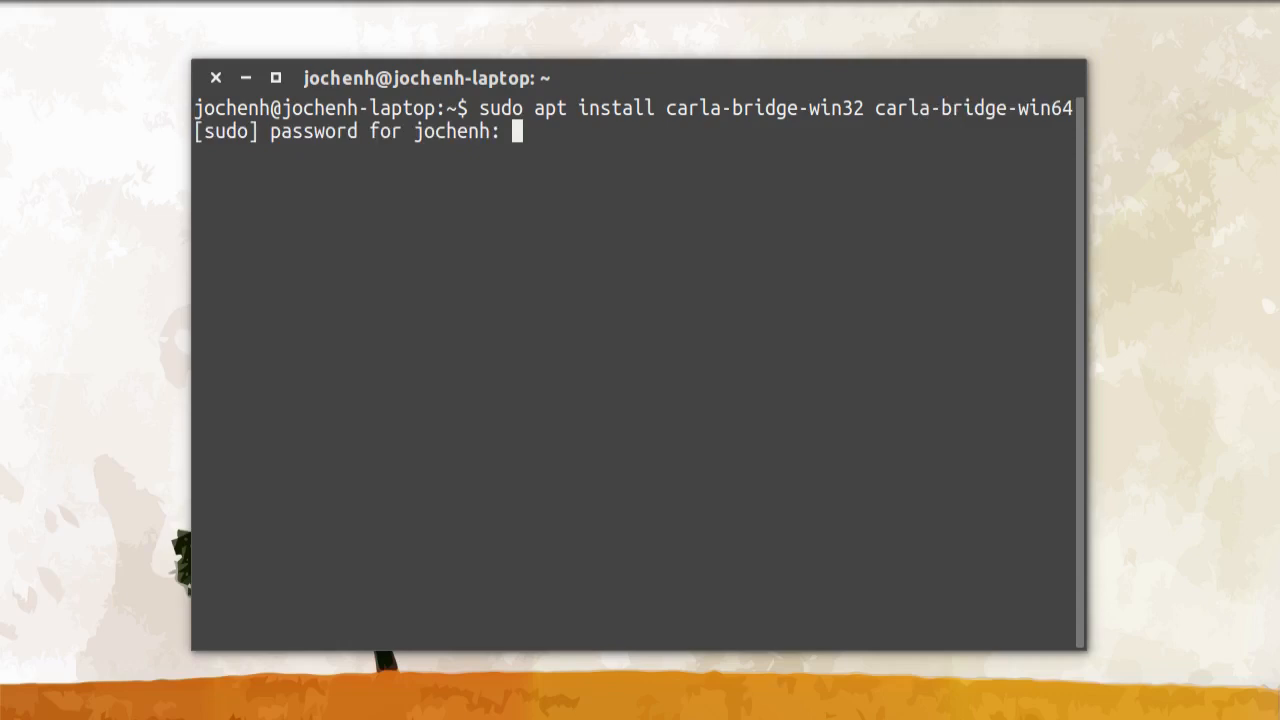
key("Return")
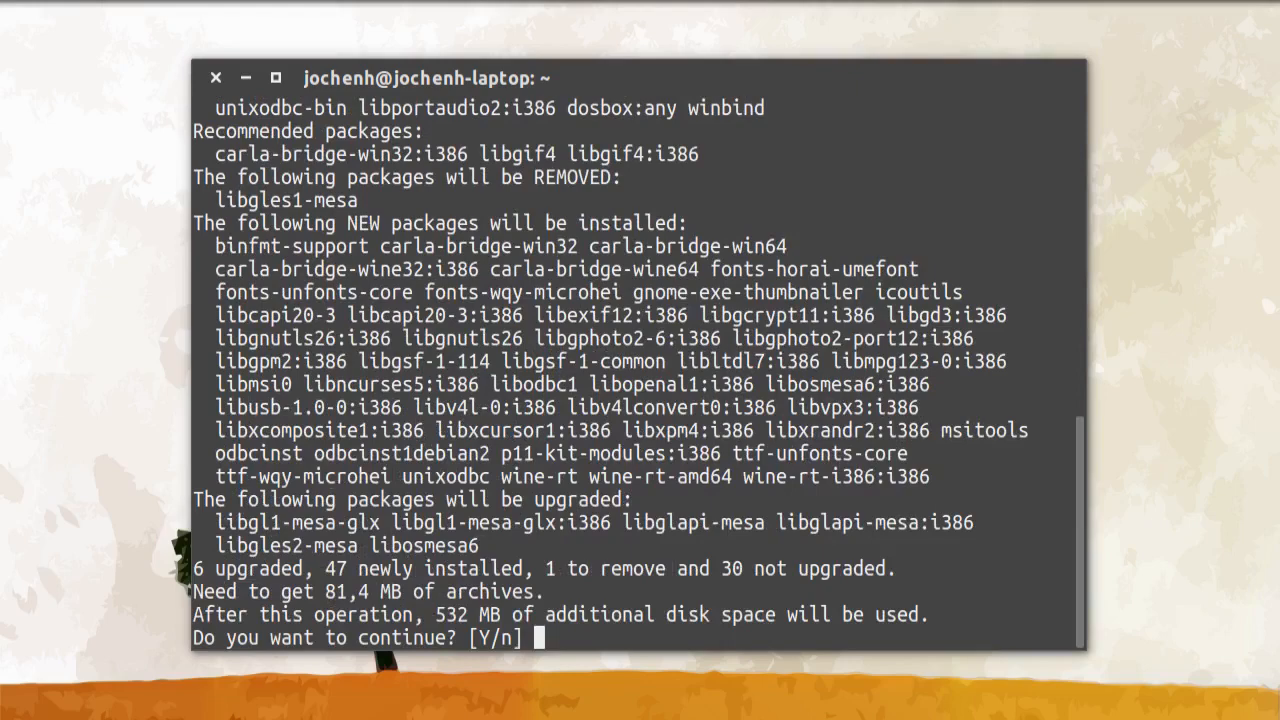
type("y")
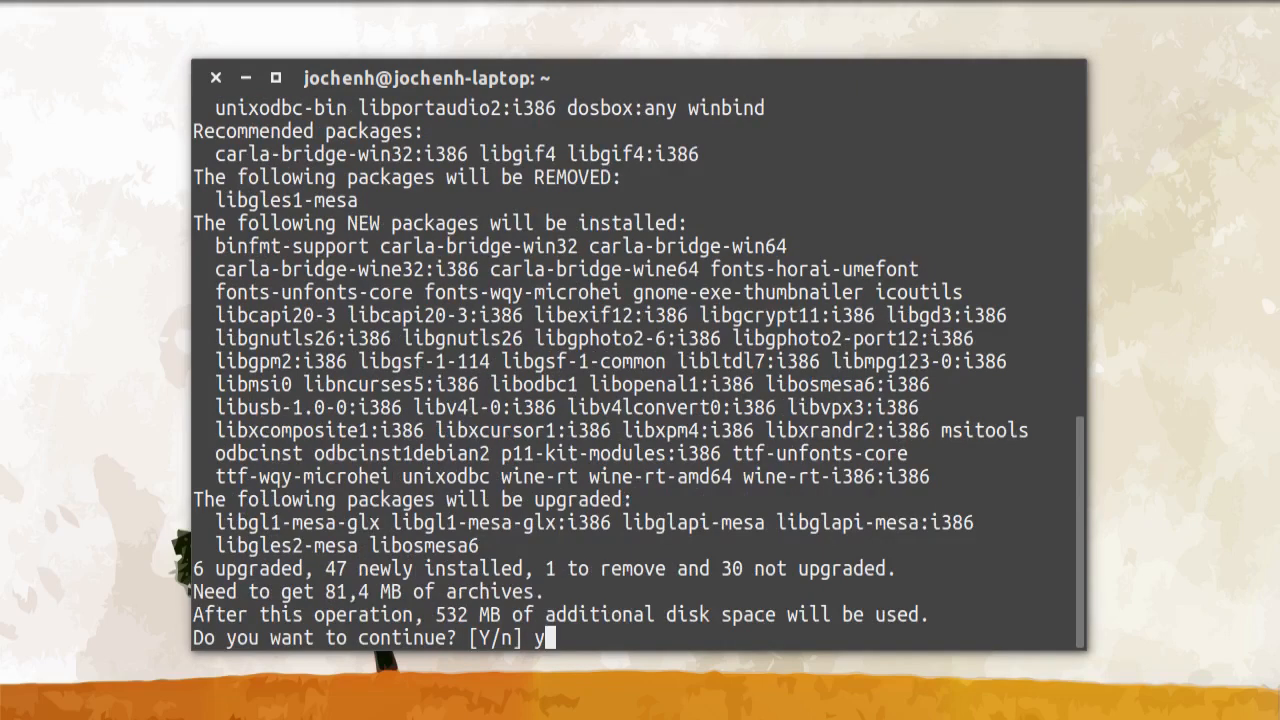
key("Return")
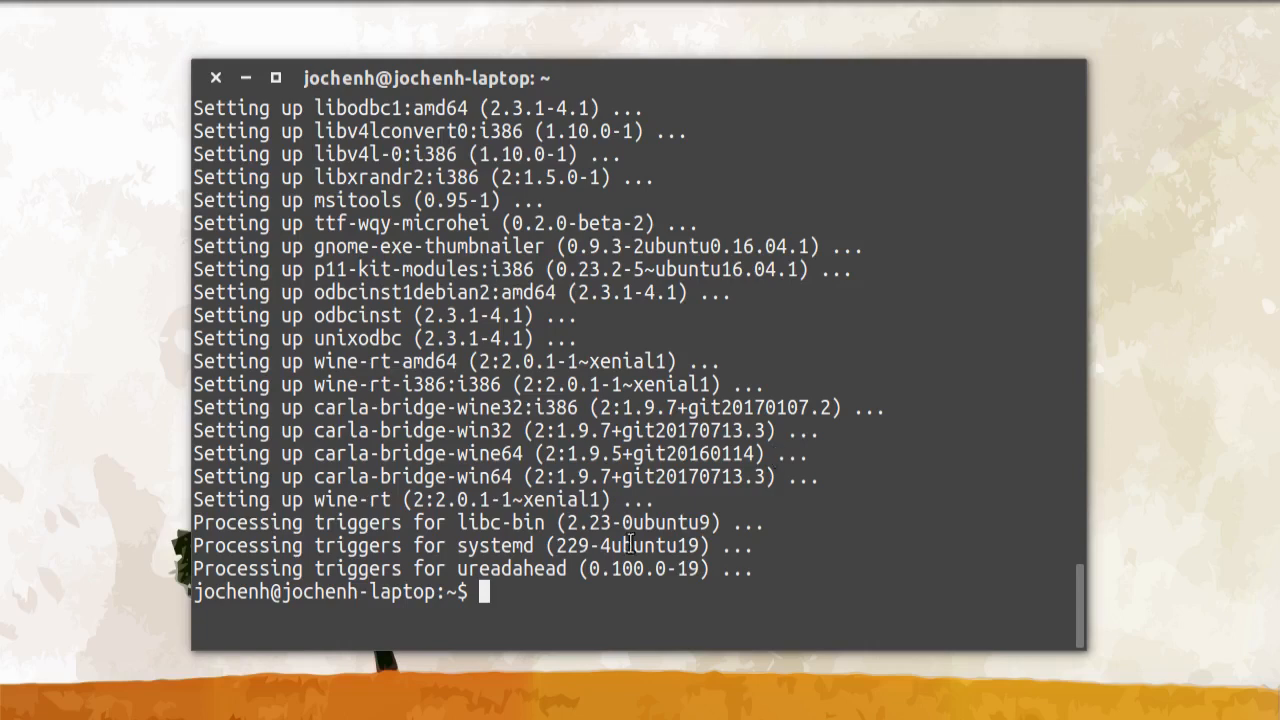
mouse_move(316, 498)
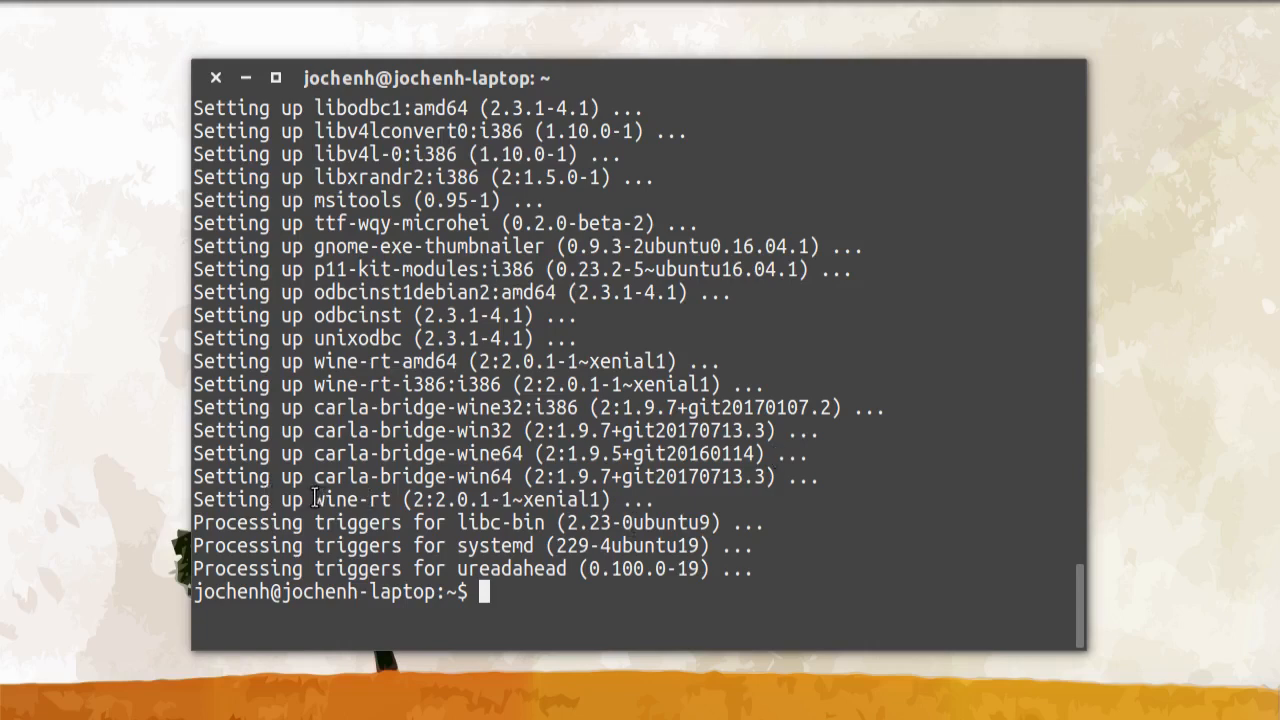
double_click(350, 500)
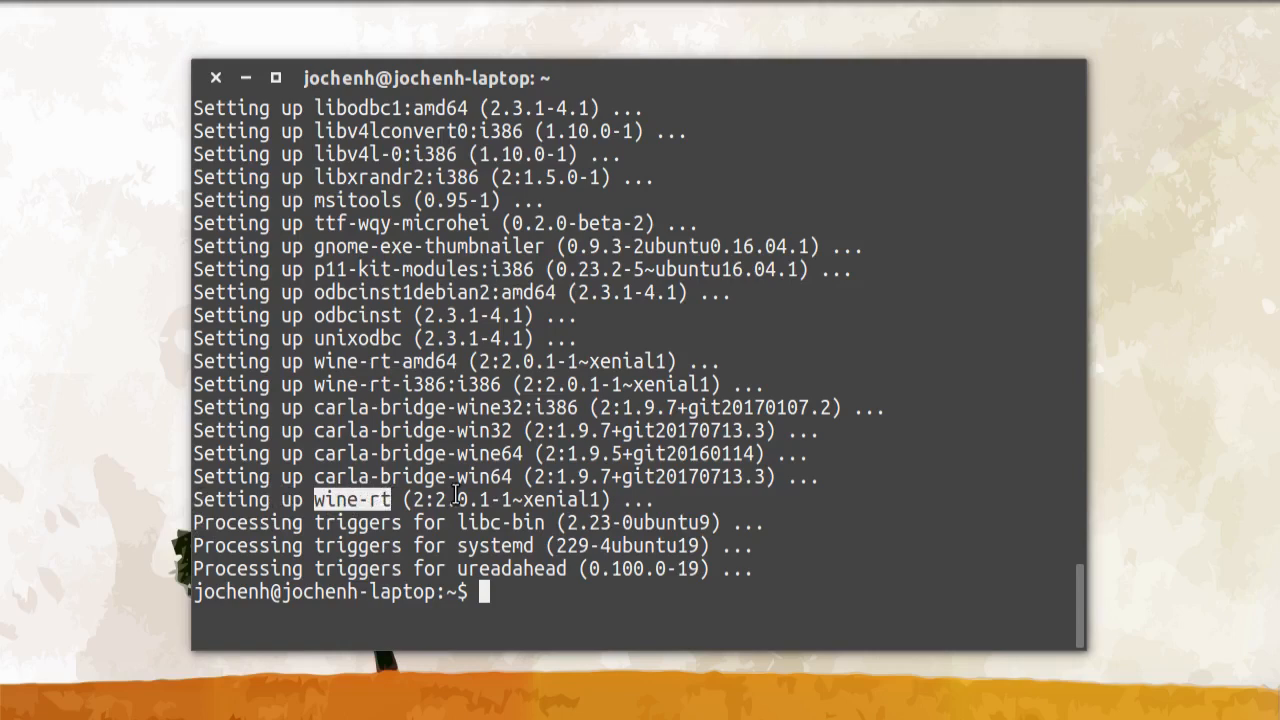
mouse_move(460, 490)
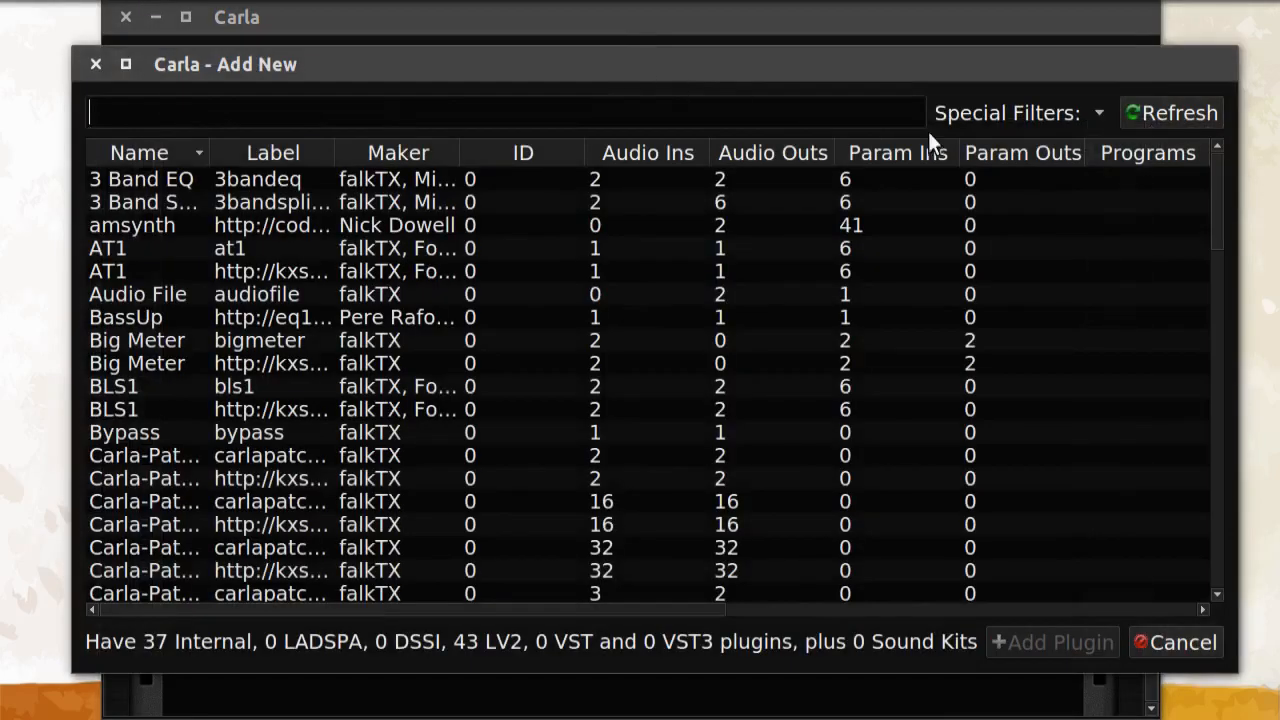
- Reopen the Refresh options, now listing carla-discovery-win32 and win64 tools
left_click(1170, 112)
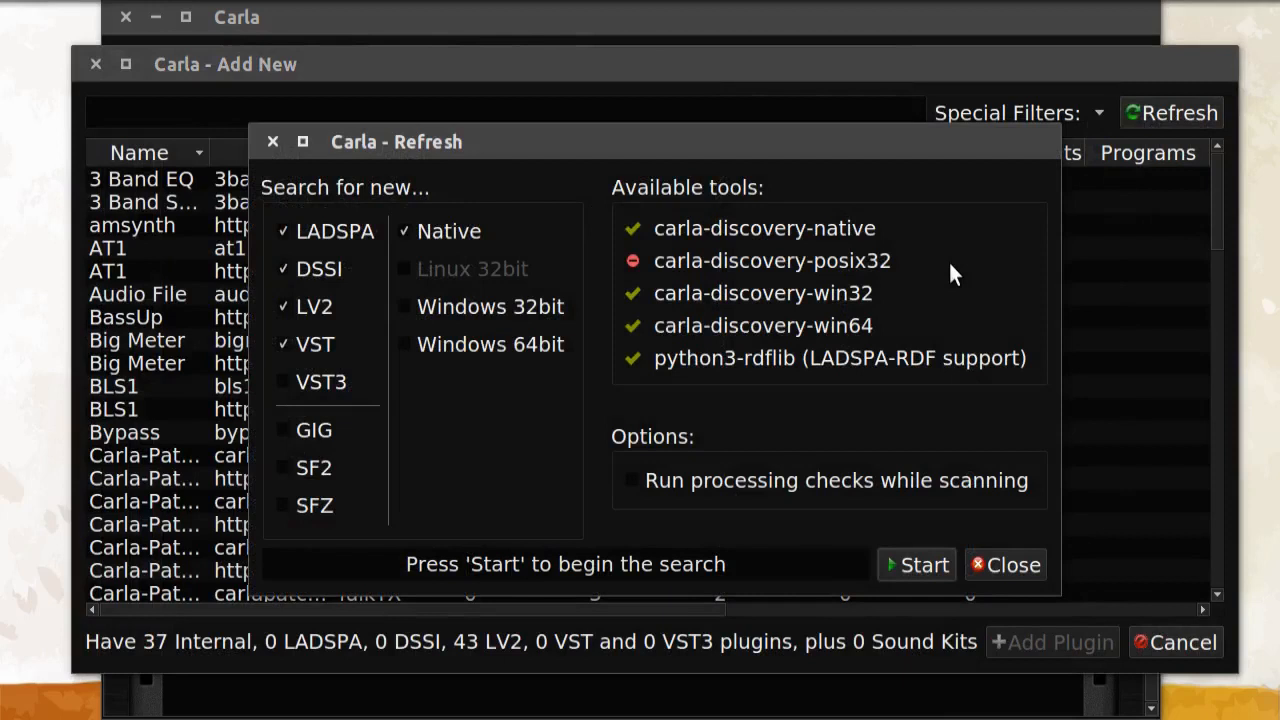
mouse_move(856, 300)
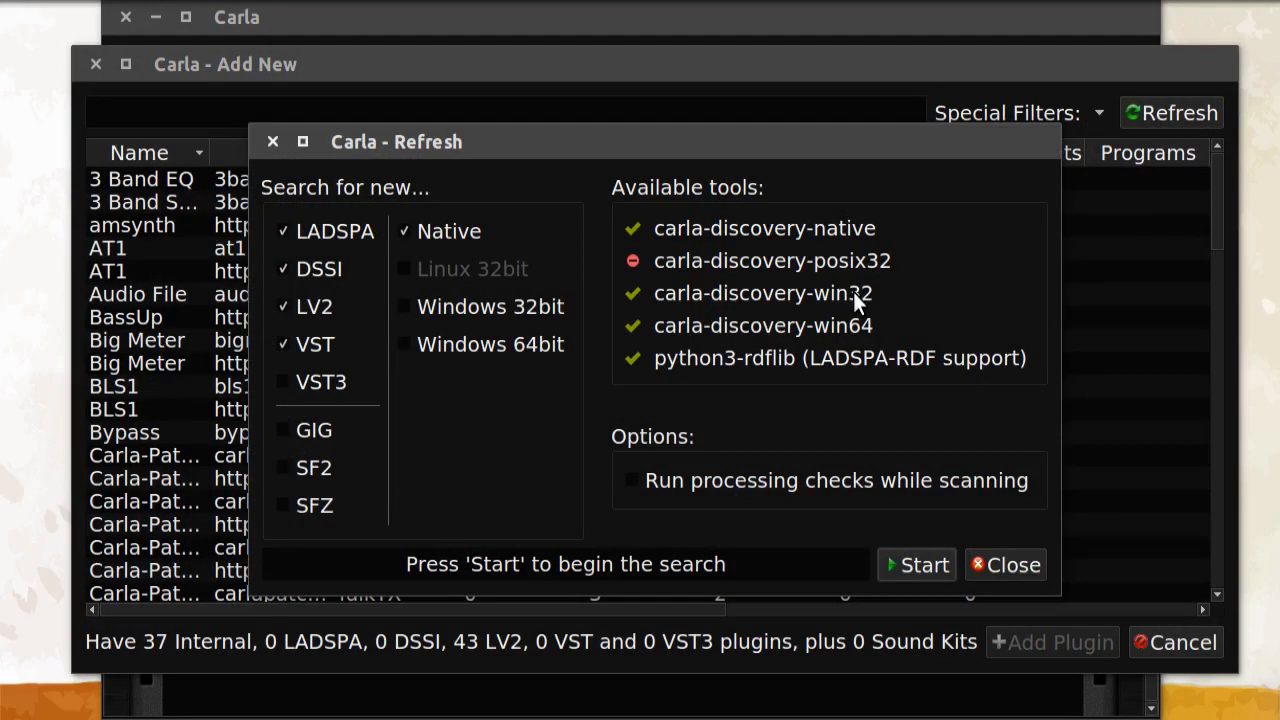
mouse_move(724, 288)
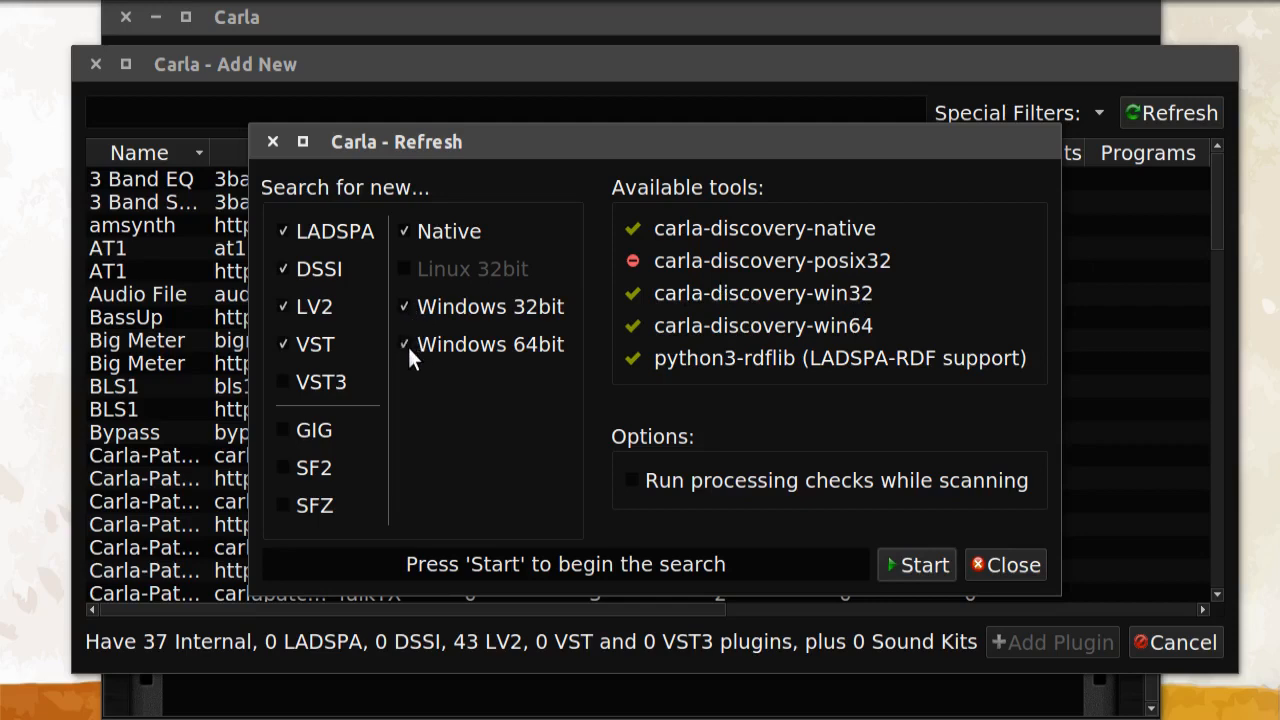
mouse_move(922, 496)
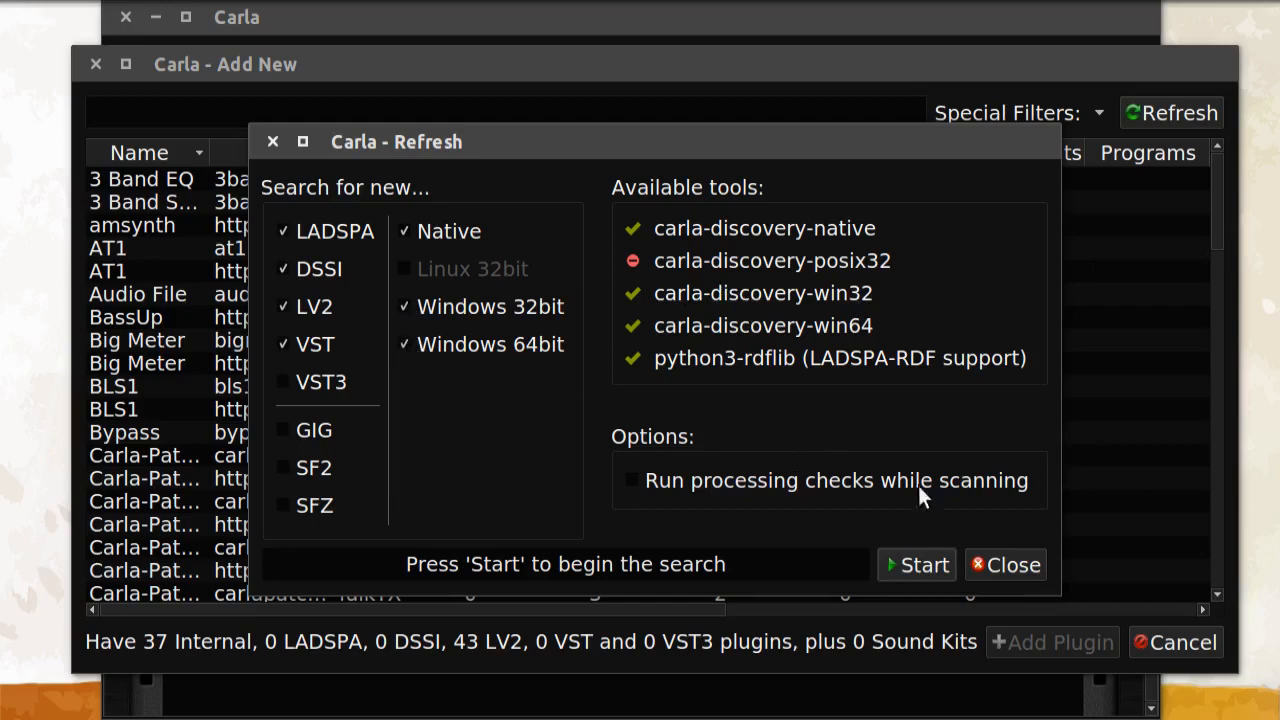
mouse_move(800, 418)
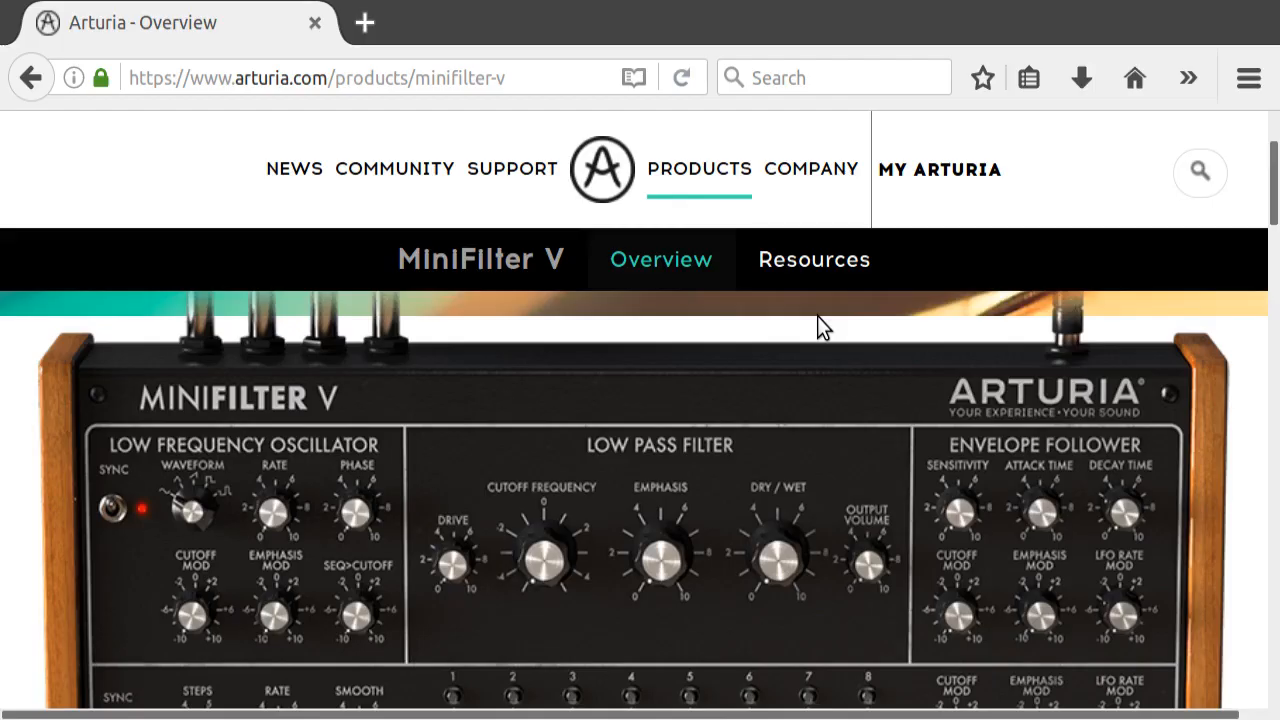
mouse_move(804, 332)
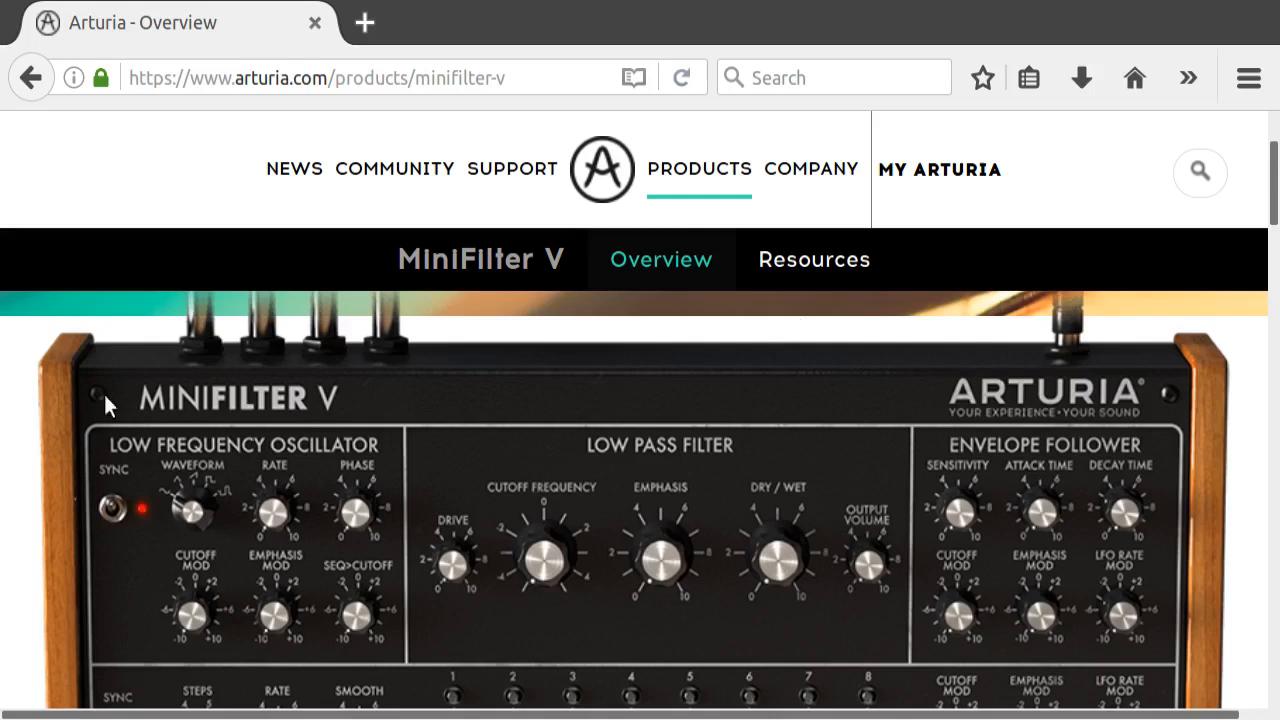
mouse_move(512, 168)
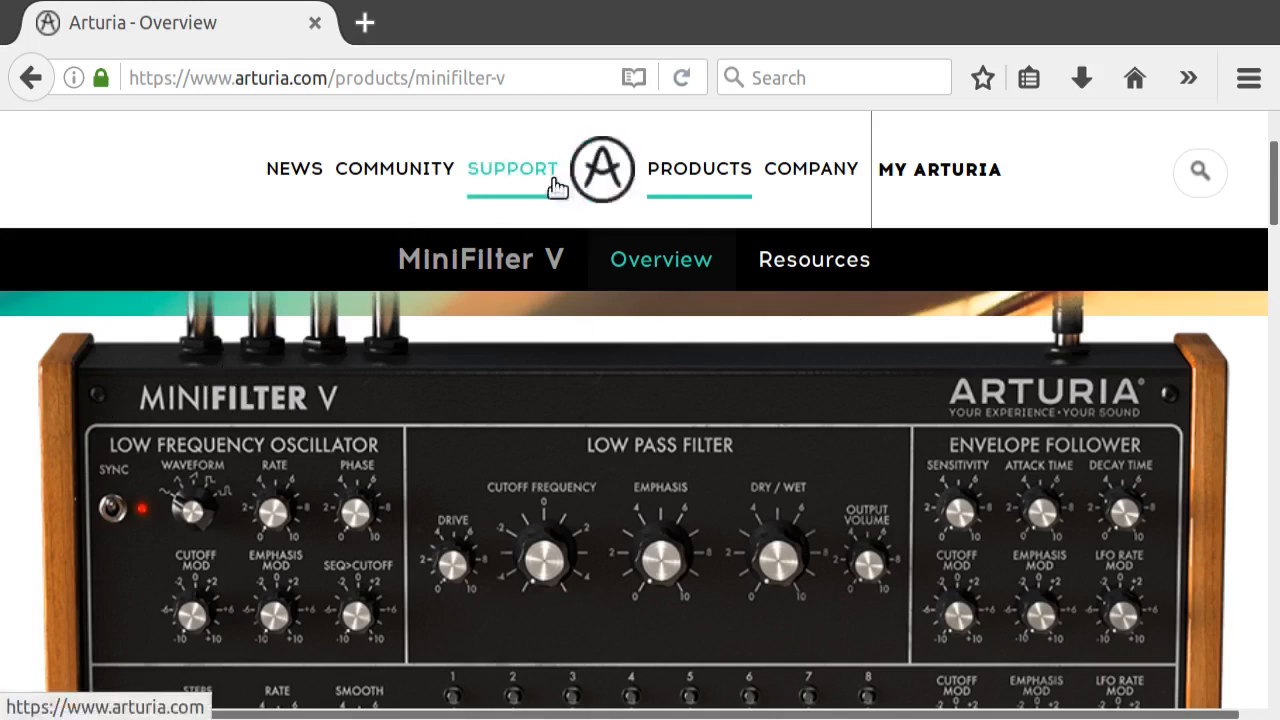
mouse_move(516, 358)
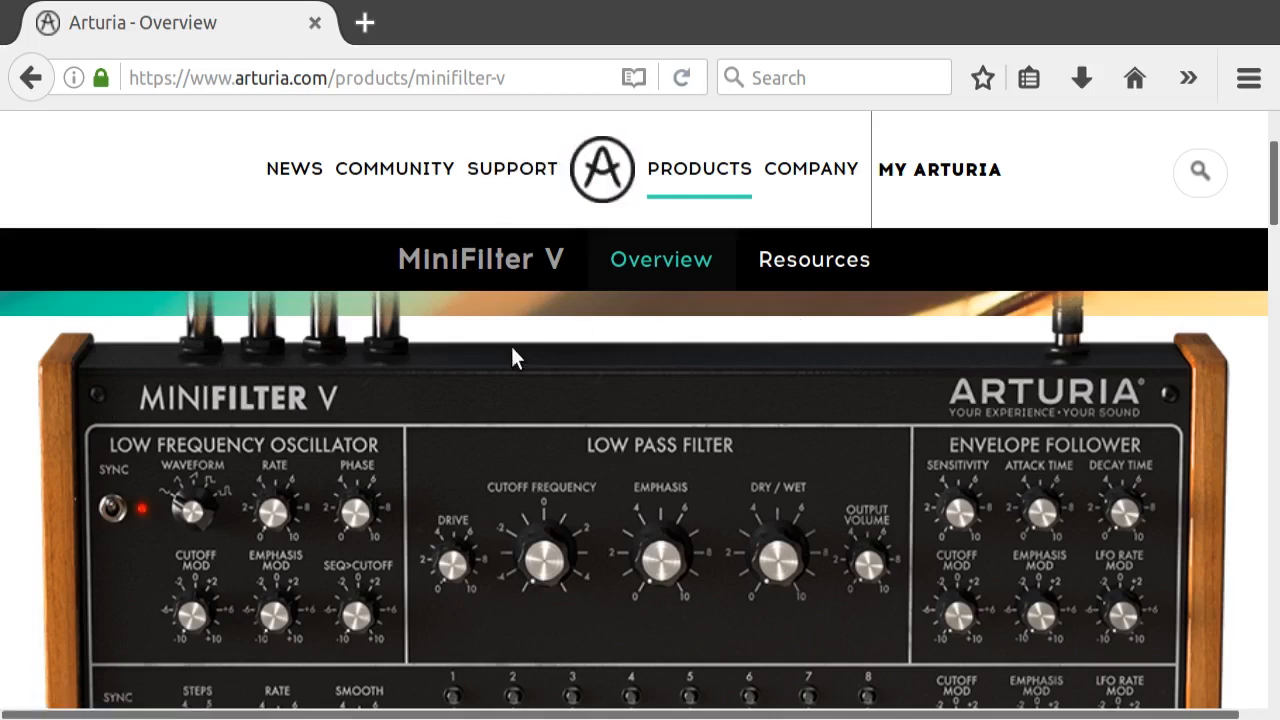
- Request the free MiniFilter V demo from the Arturia product page
scroll("down", 3)
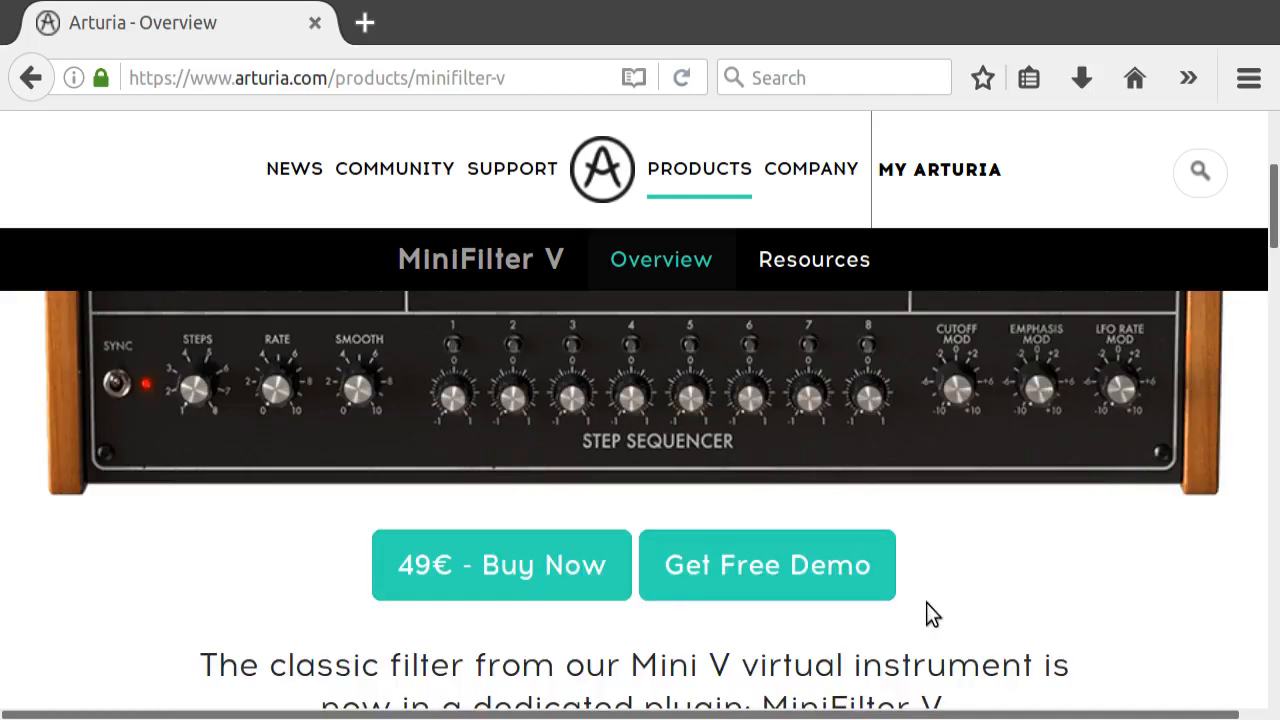
mouse_move(768, 580)
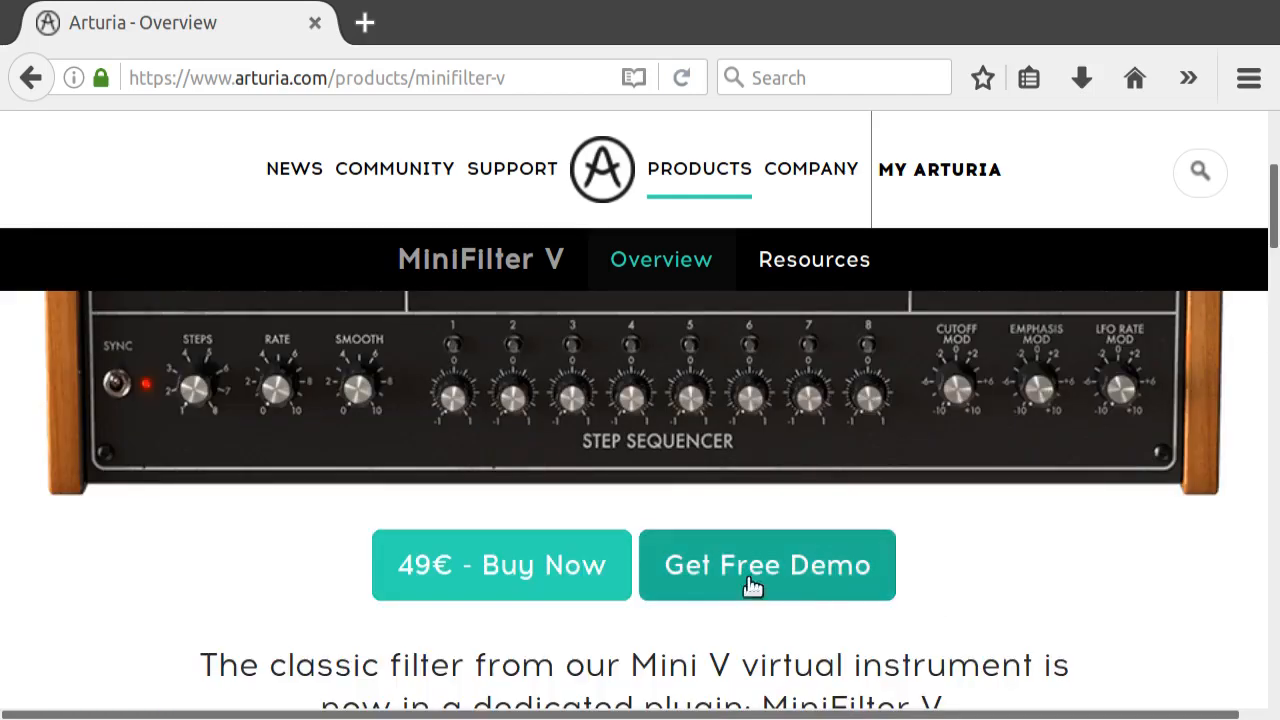
mouse_move(768, 572)
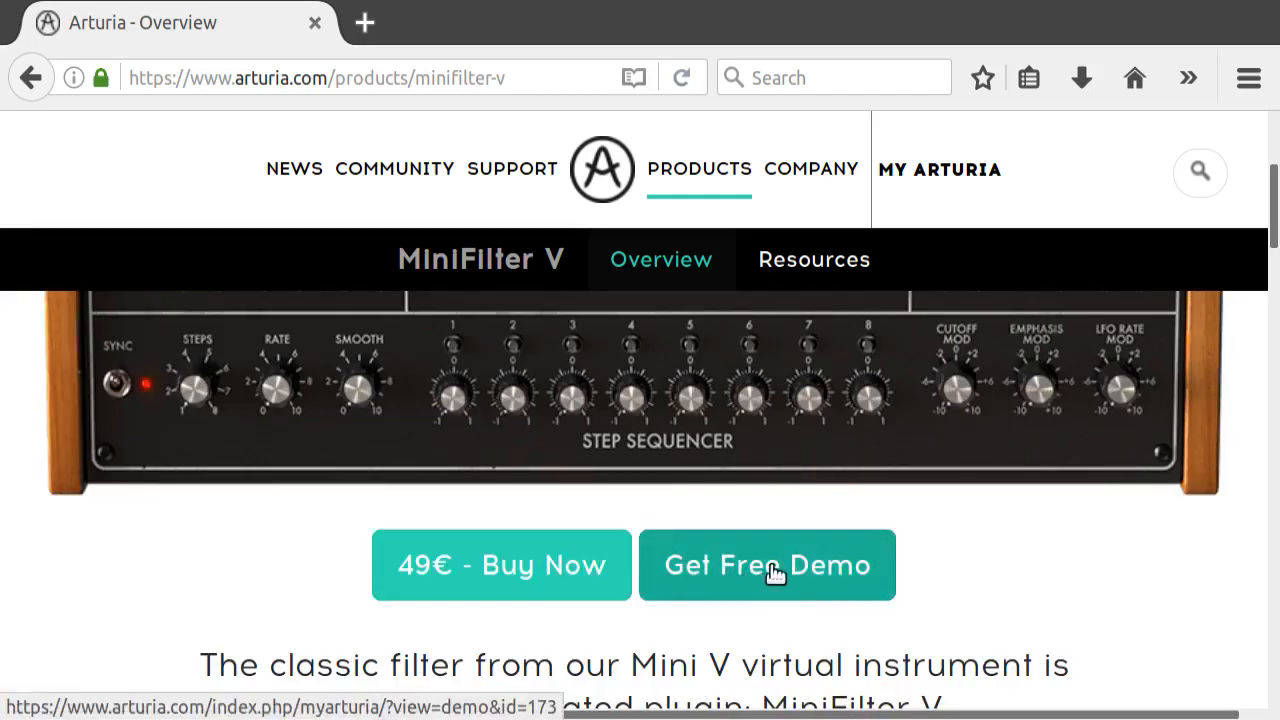
left_click(768, 564)
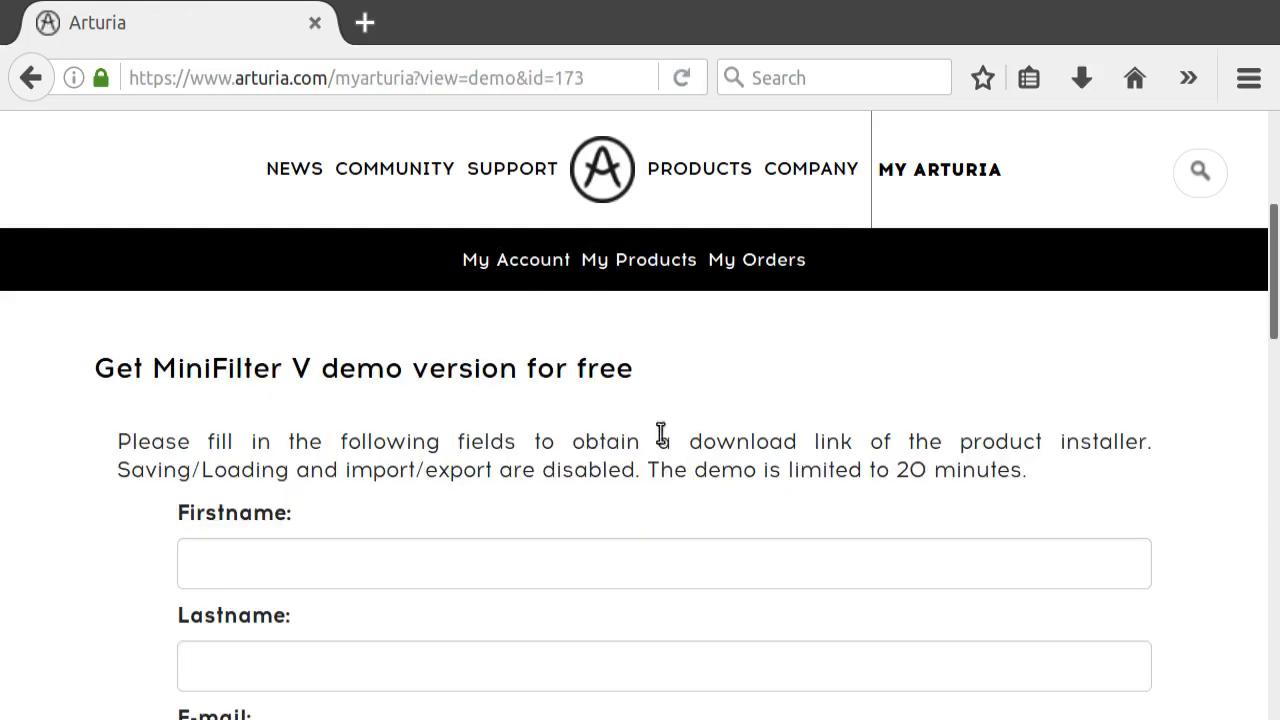
scroll("down", 3)
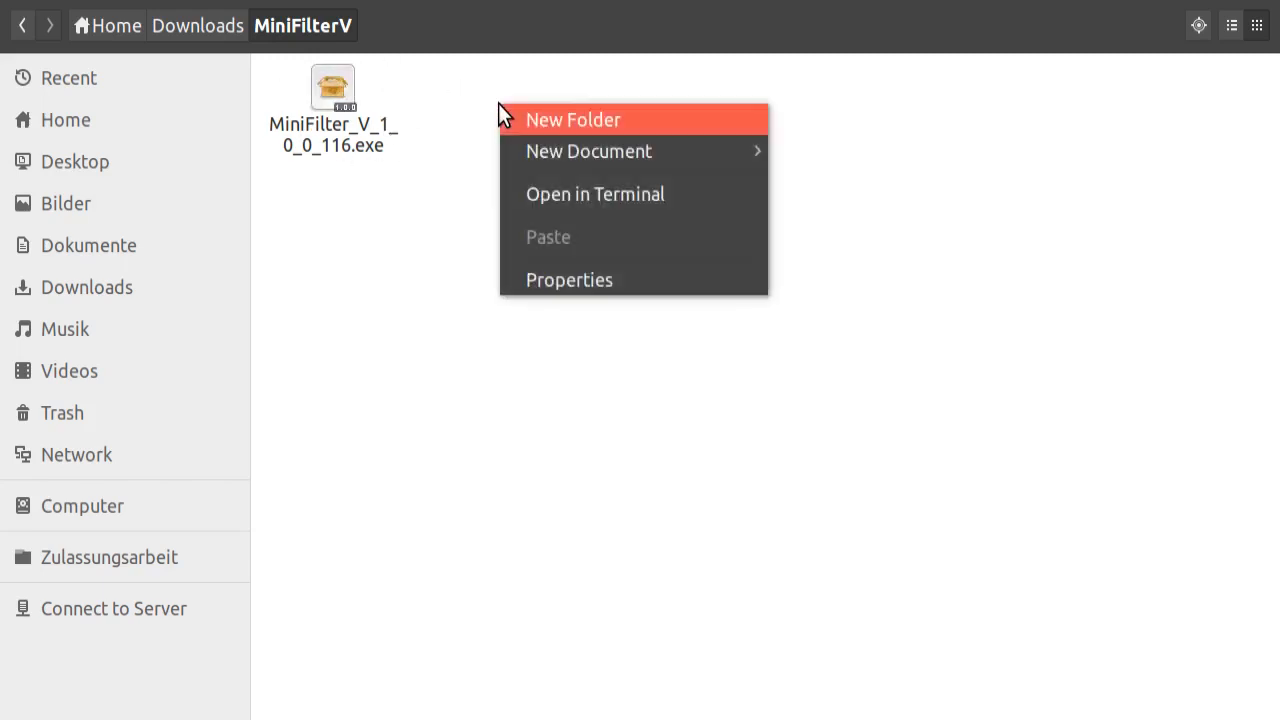
mouse_move(596, 194)
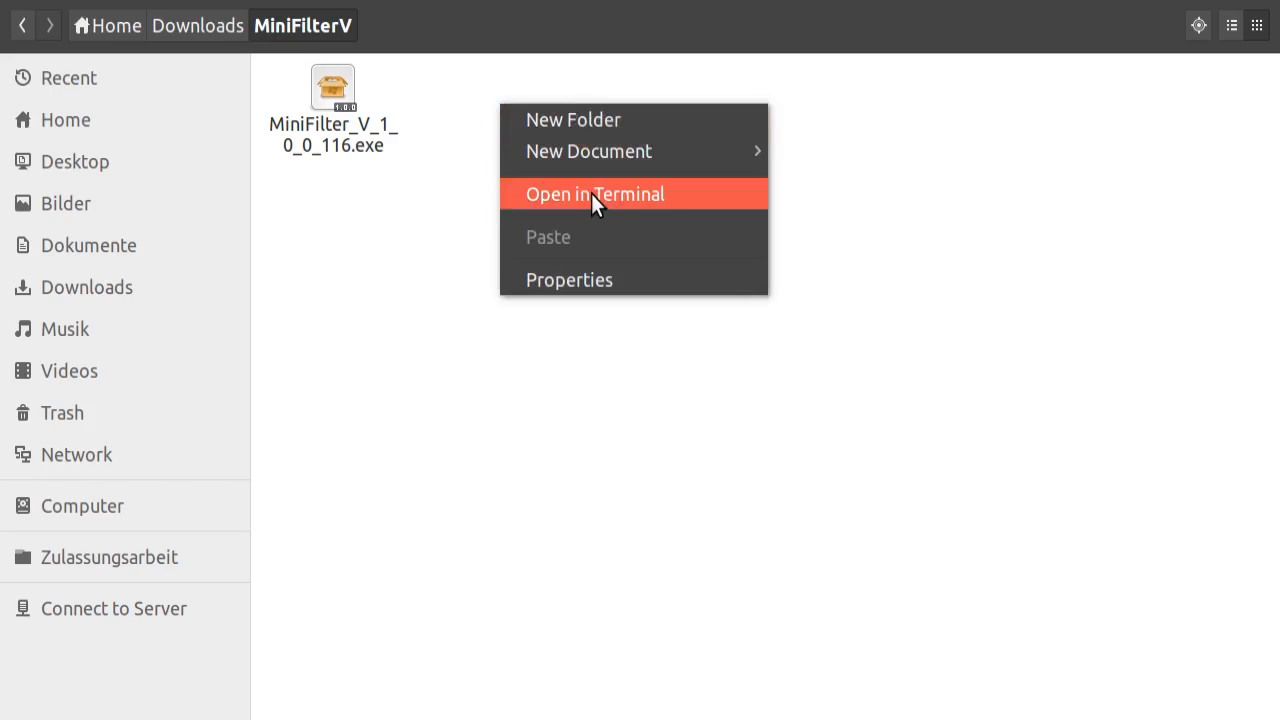
- Launch 'wine MiniFilter_V_1_0_0_116.exe' from the download folder and let Wine install Mono
left_click(594, 194)
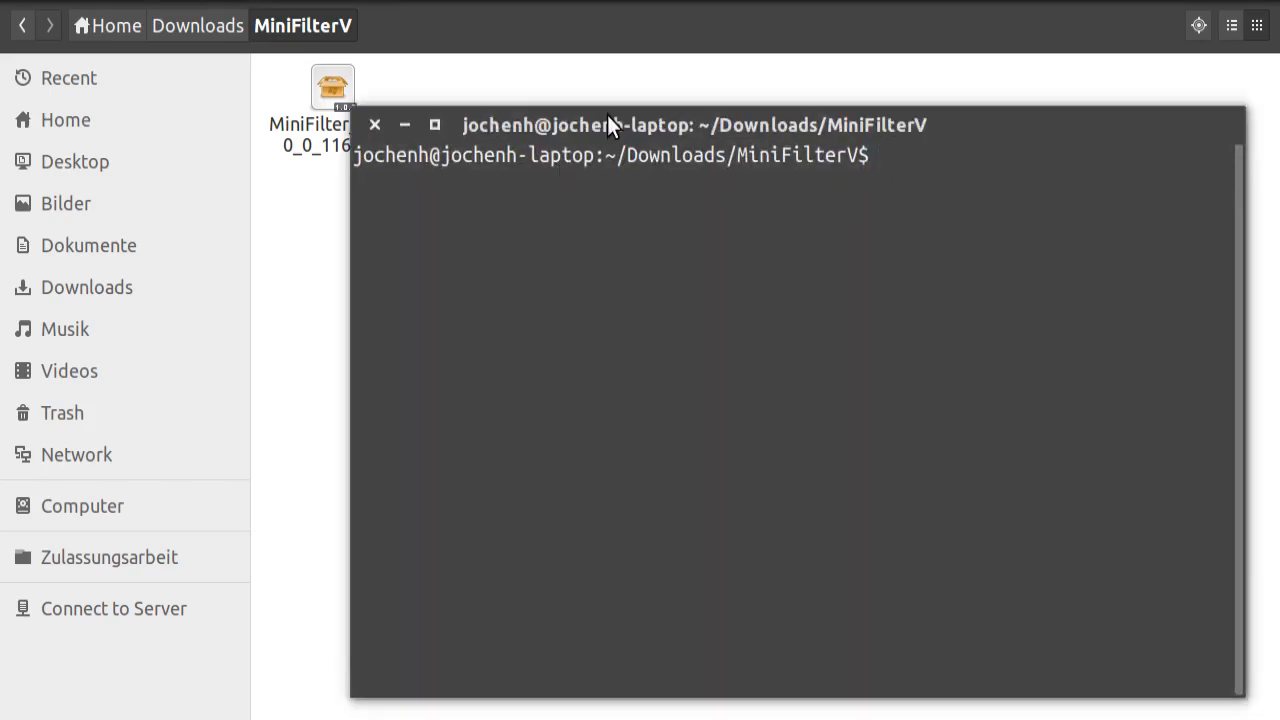
type("wine")
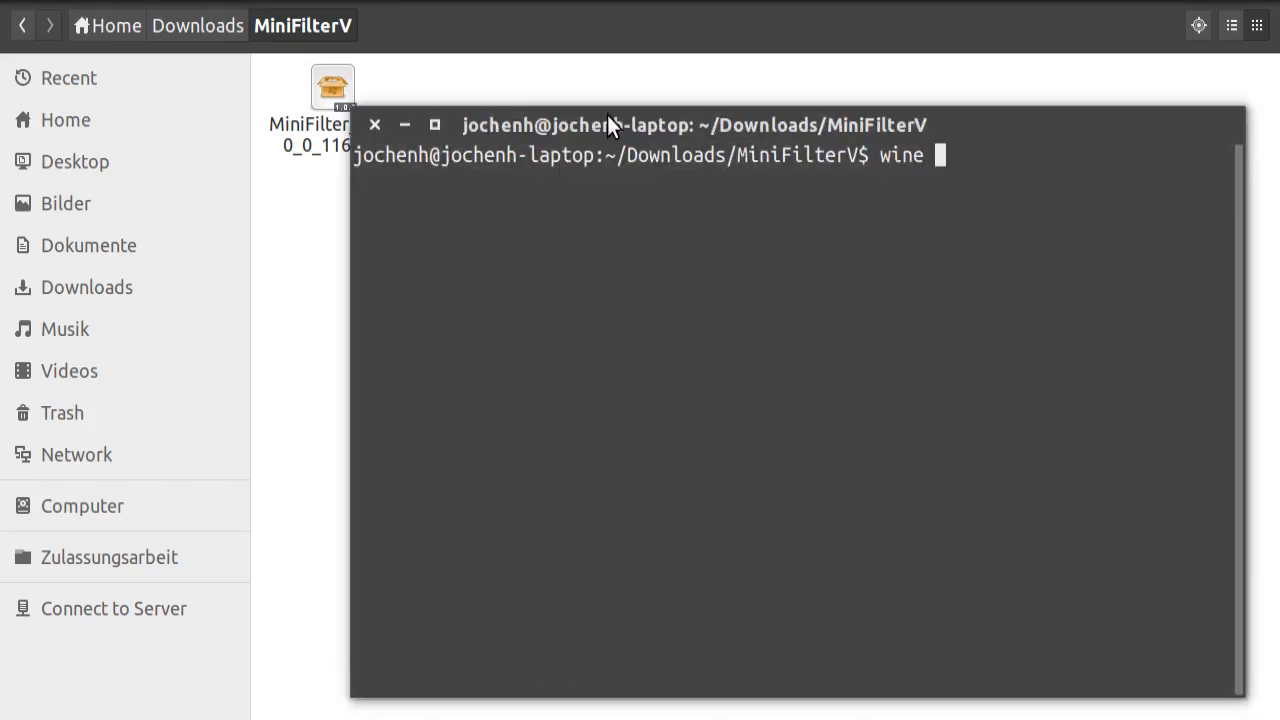
type("MiniFilter_V_1_0_0_116.exe")
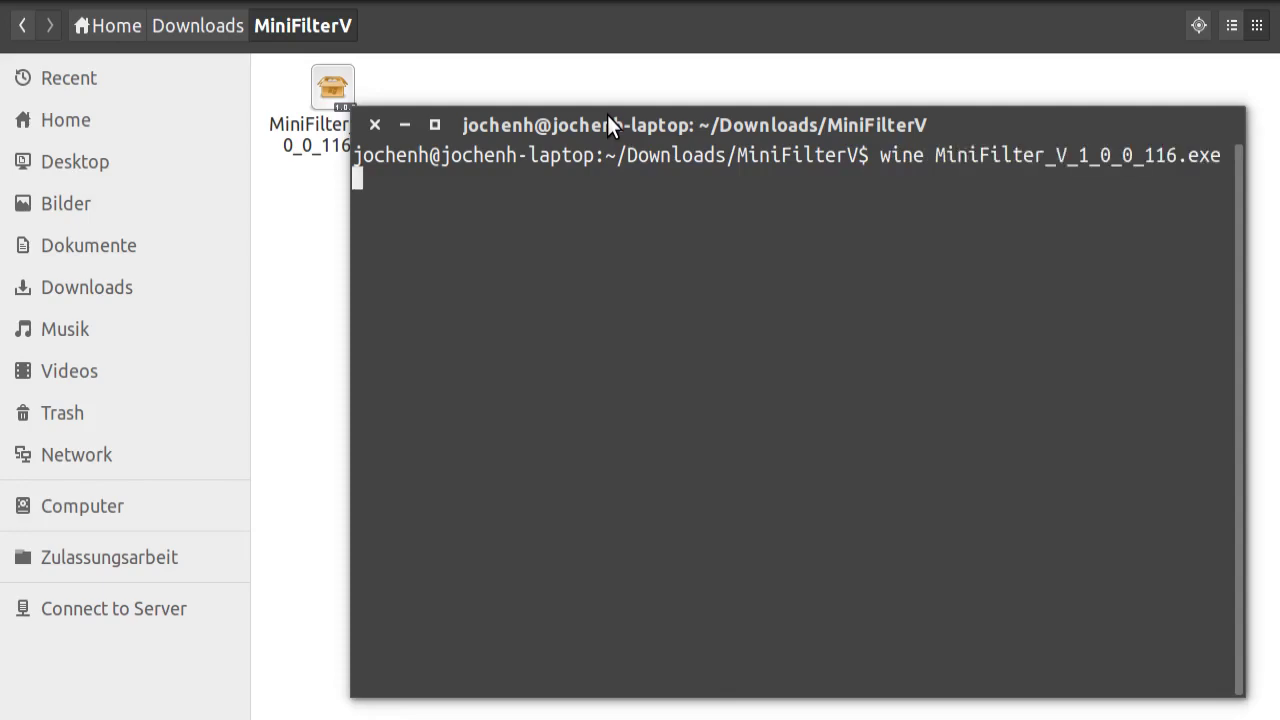
key("Return")
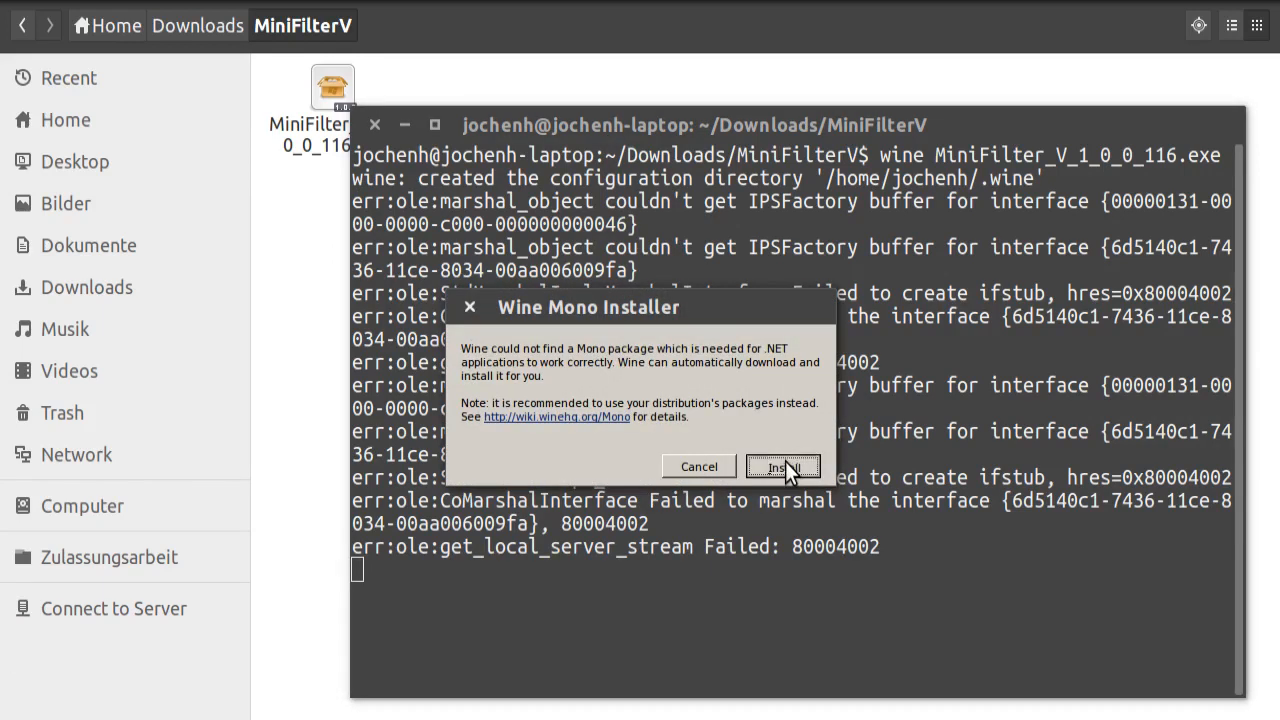
left_click(784, 468)
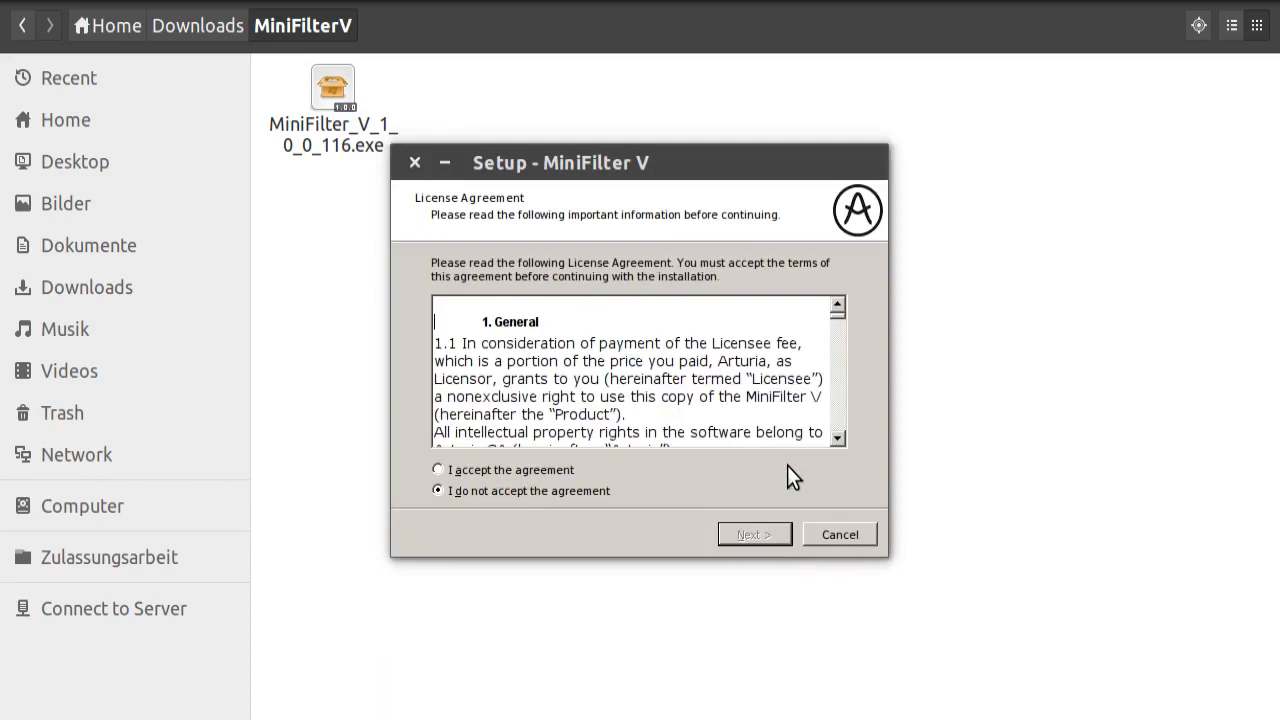
mouse_move(680, 242)
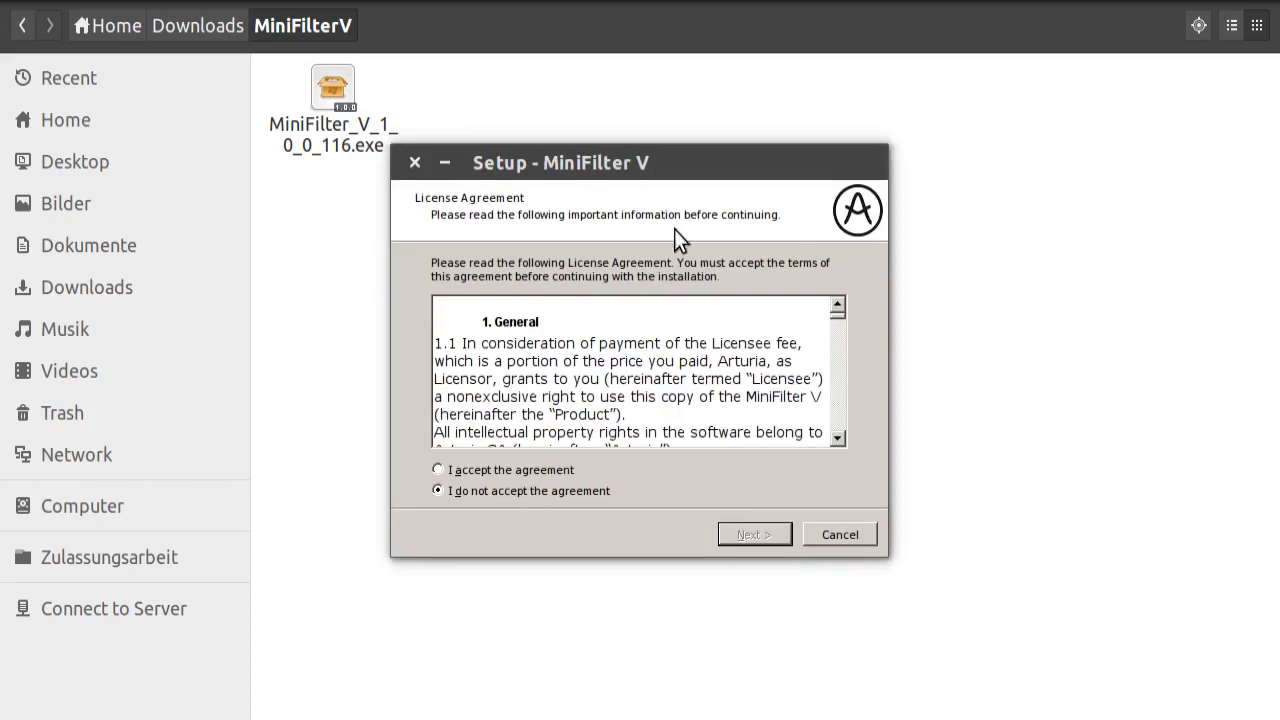
mouse_move(624, 236)
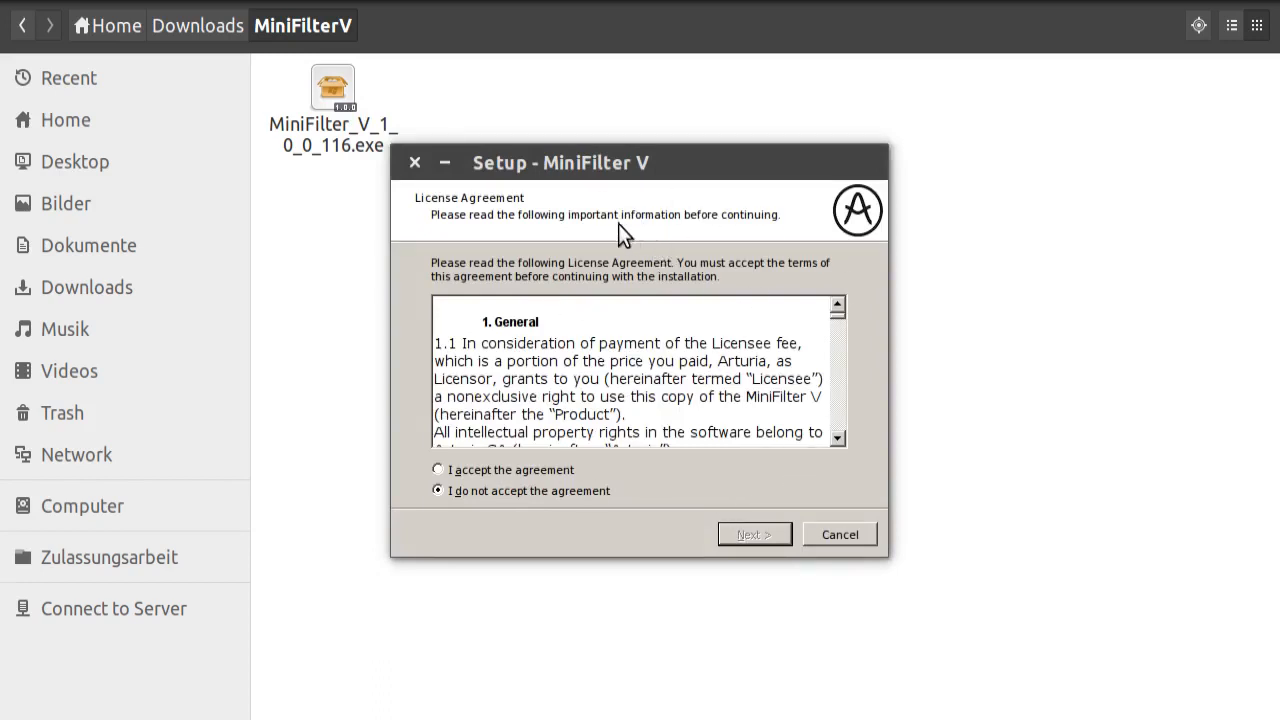
- Accept the license and keep default folder, components, VST paths and shortcuts through the wizard
left_click(436, 470)
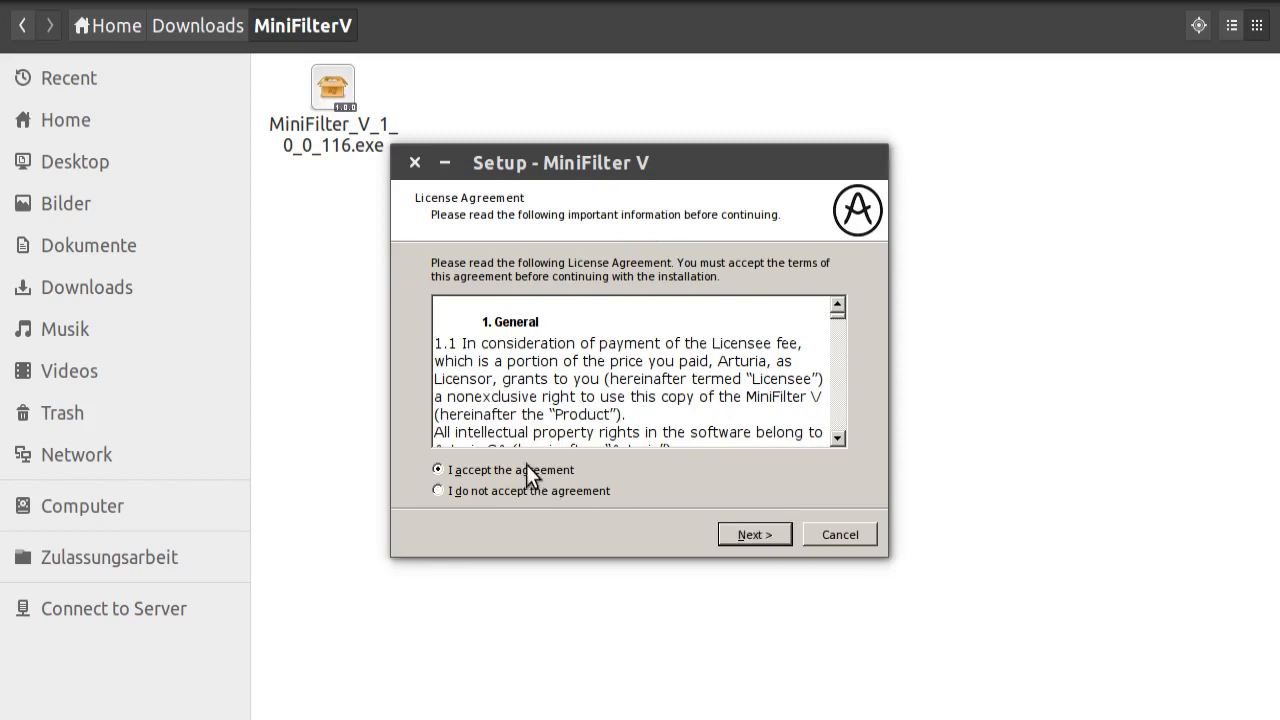
left_click(752, 534)
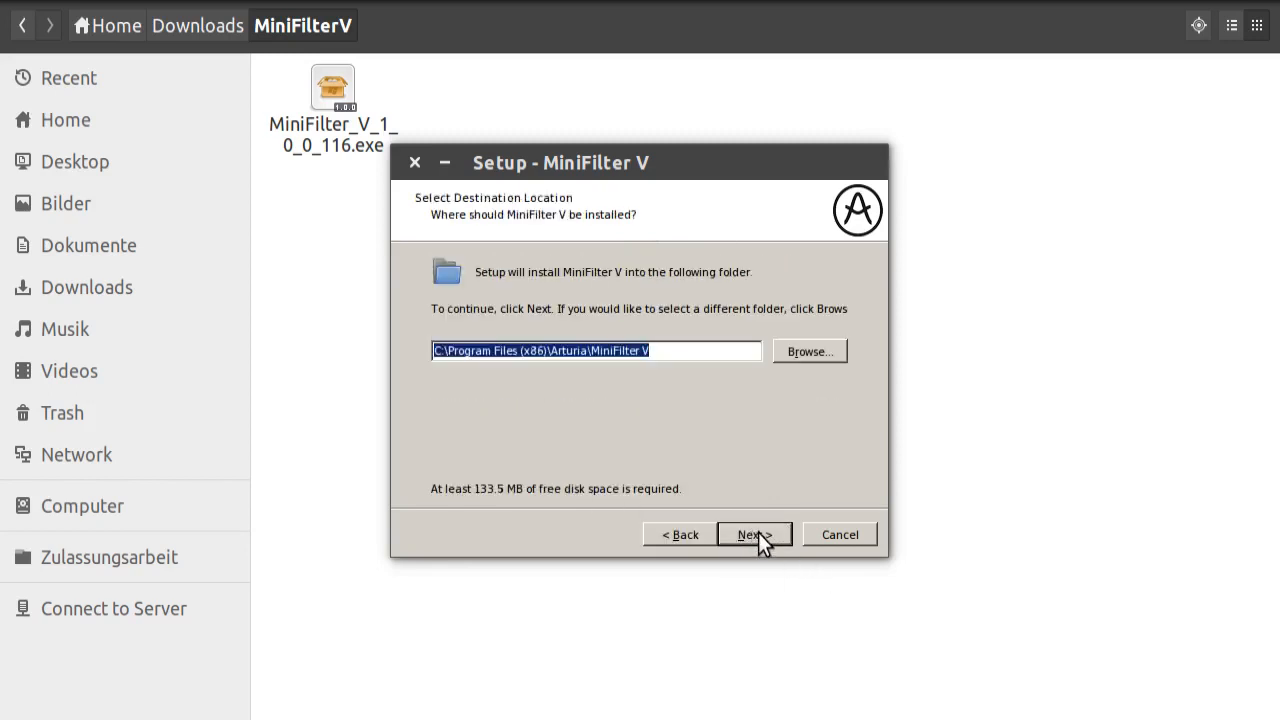
left_click(748, 534)
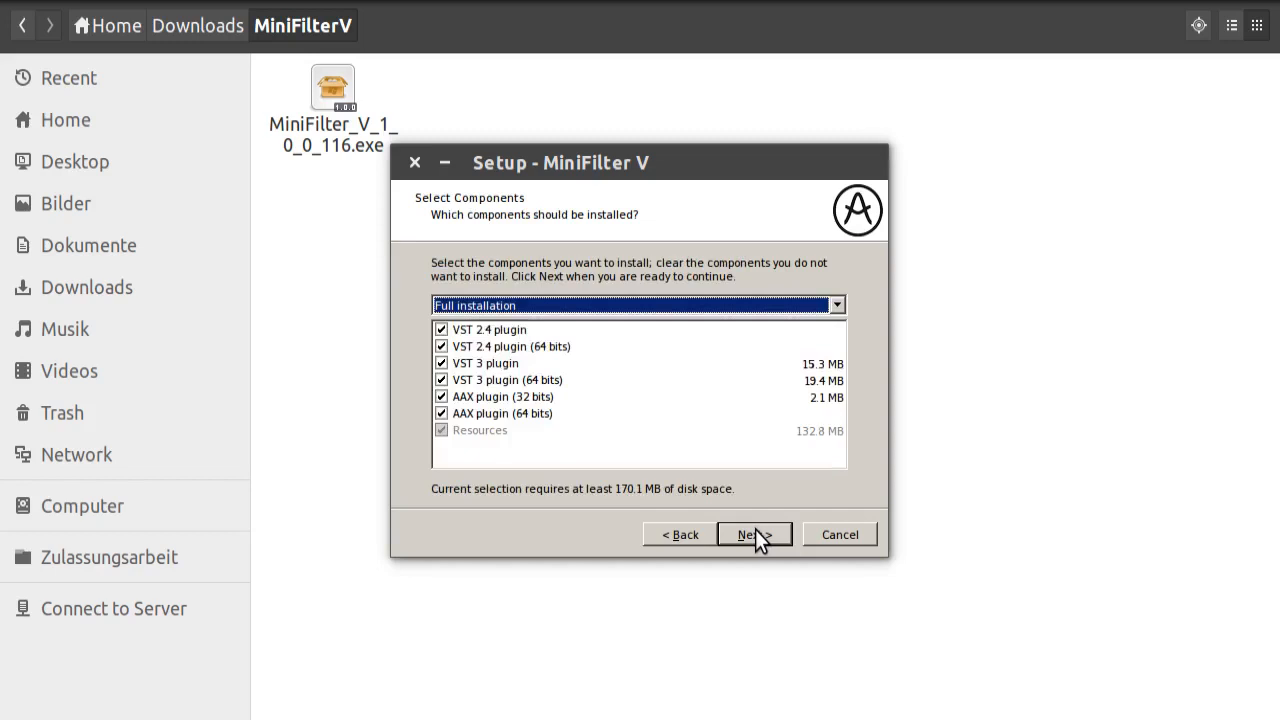
left_click(752, 534)
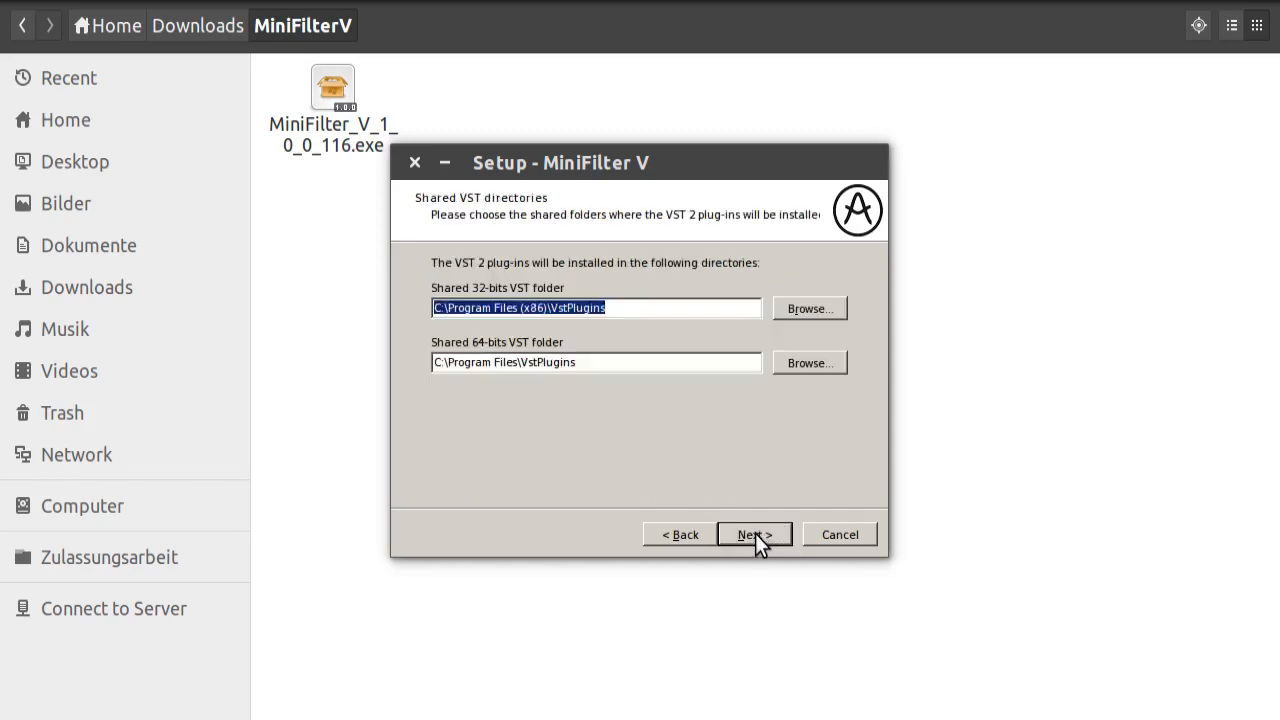
left_click(752, 534)
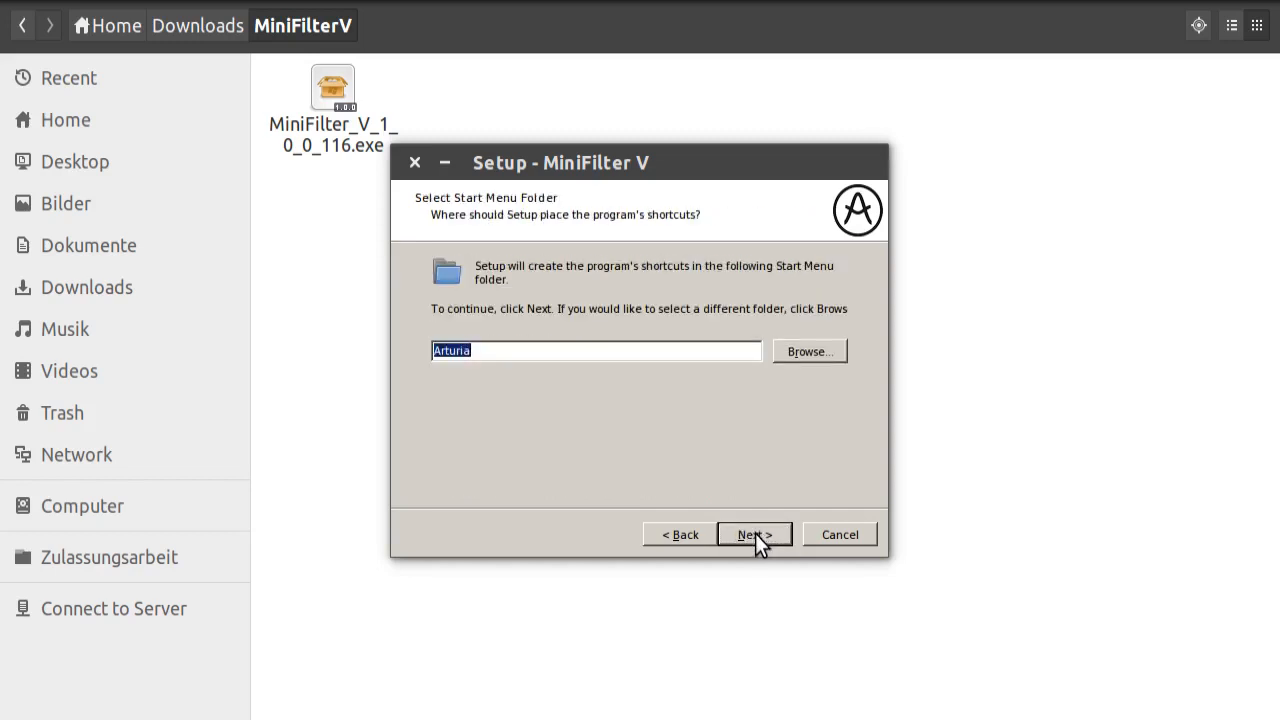
left_click(752, 534)
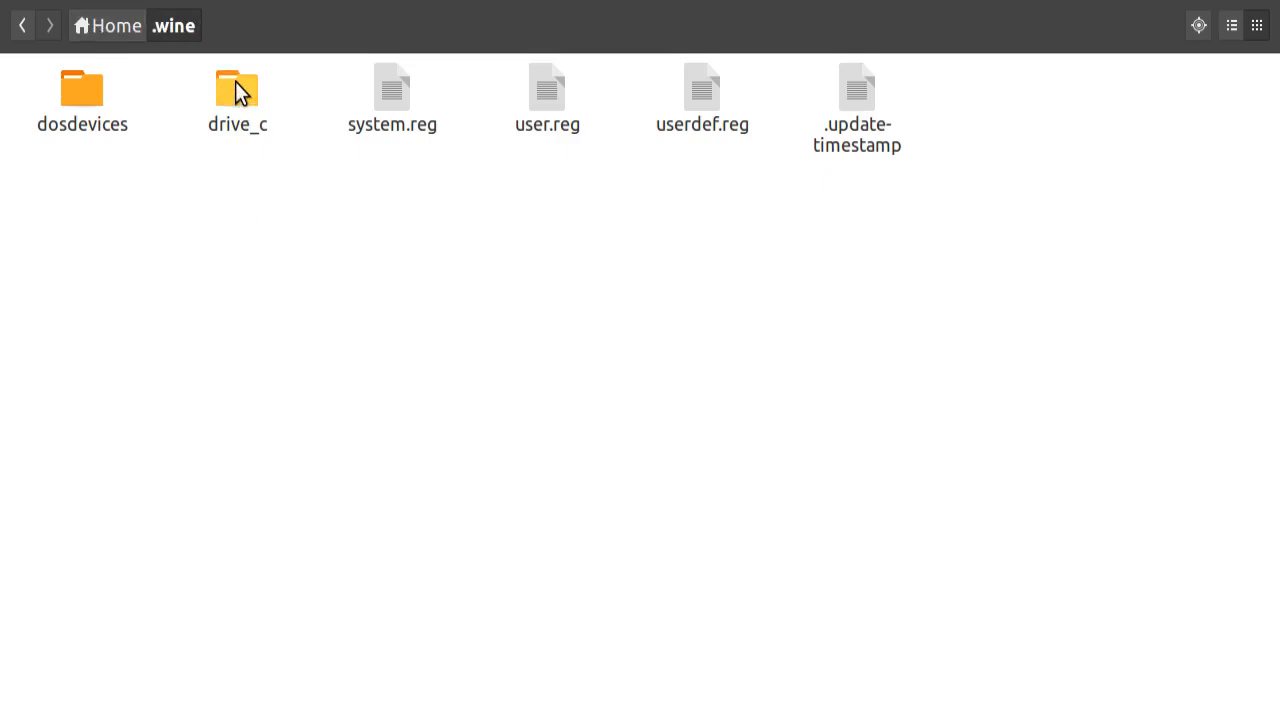
- Navigate drive_c > Program Files (x86) > VstPlugins and copy MiniFilter V.dll into ~/.vst
double_click(236, 88)
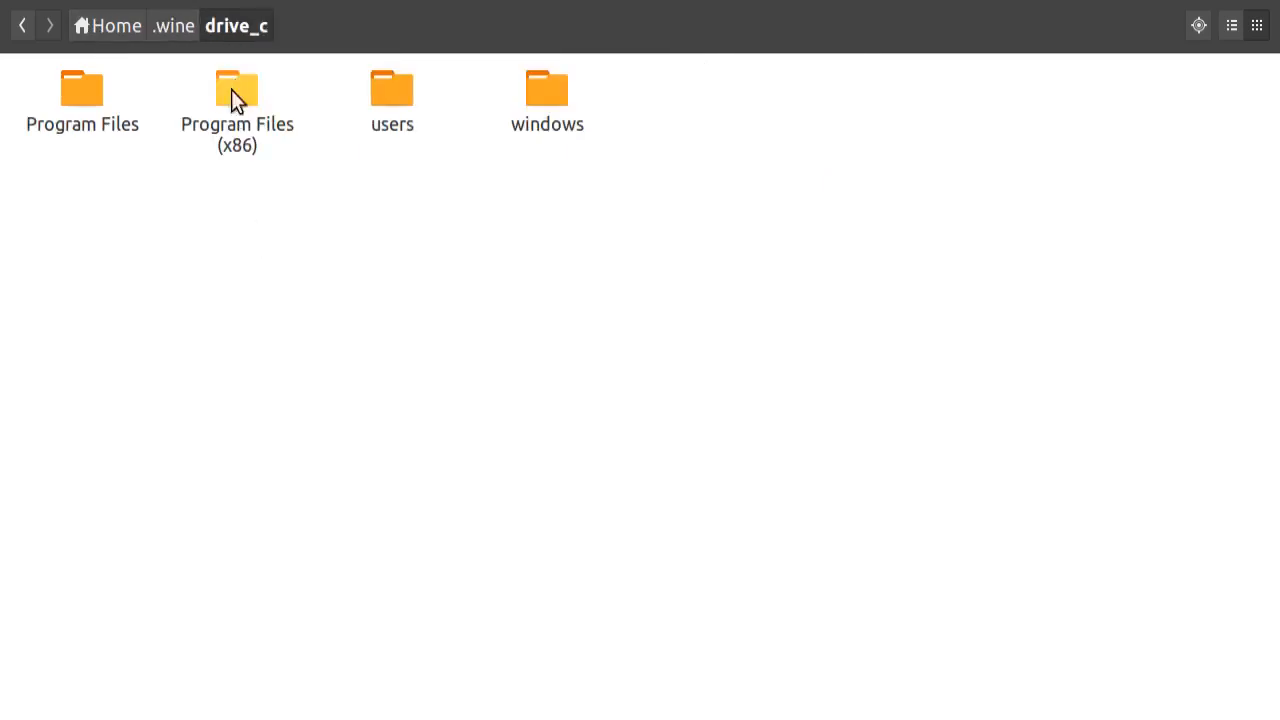
mouse_move(252, 240)
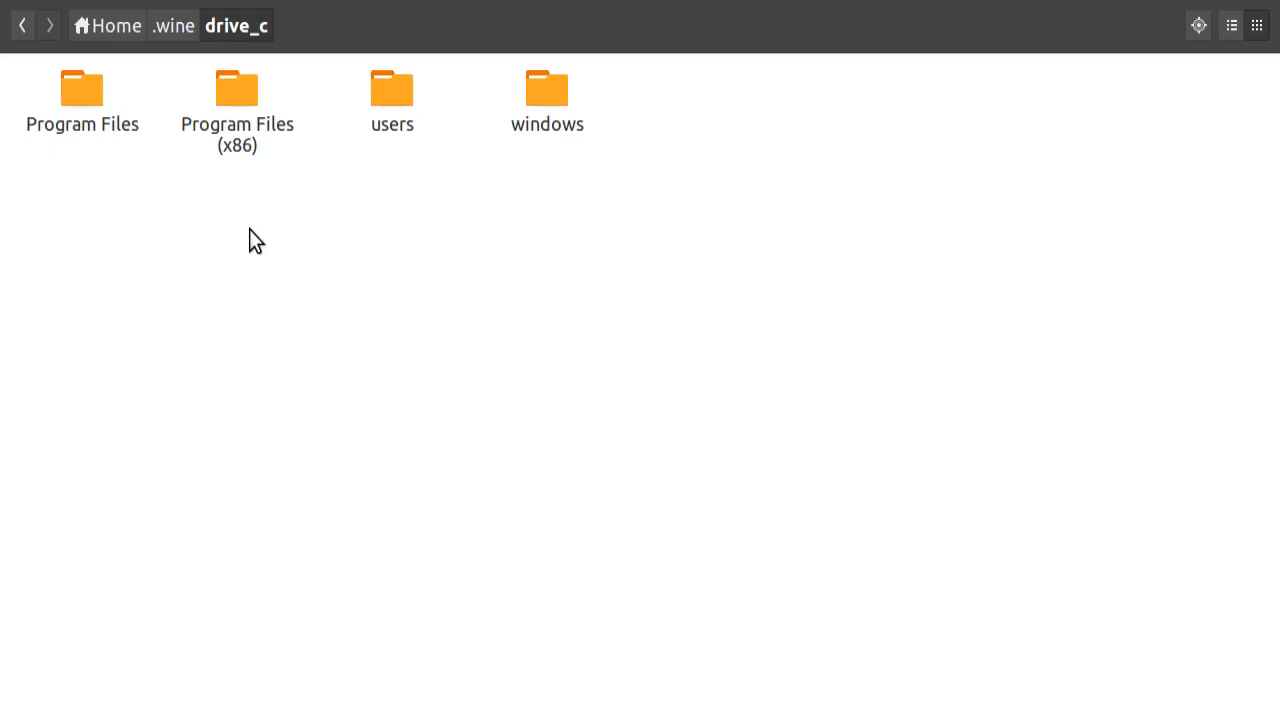
mouse_move(264, 240)
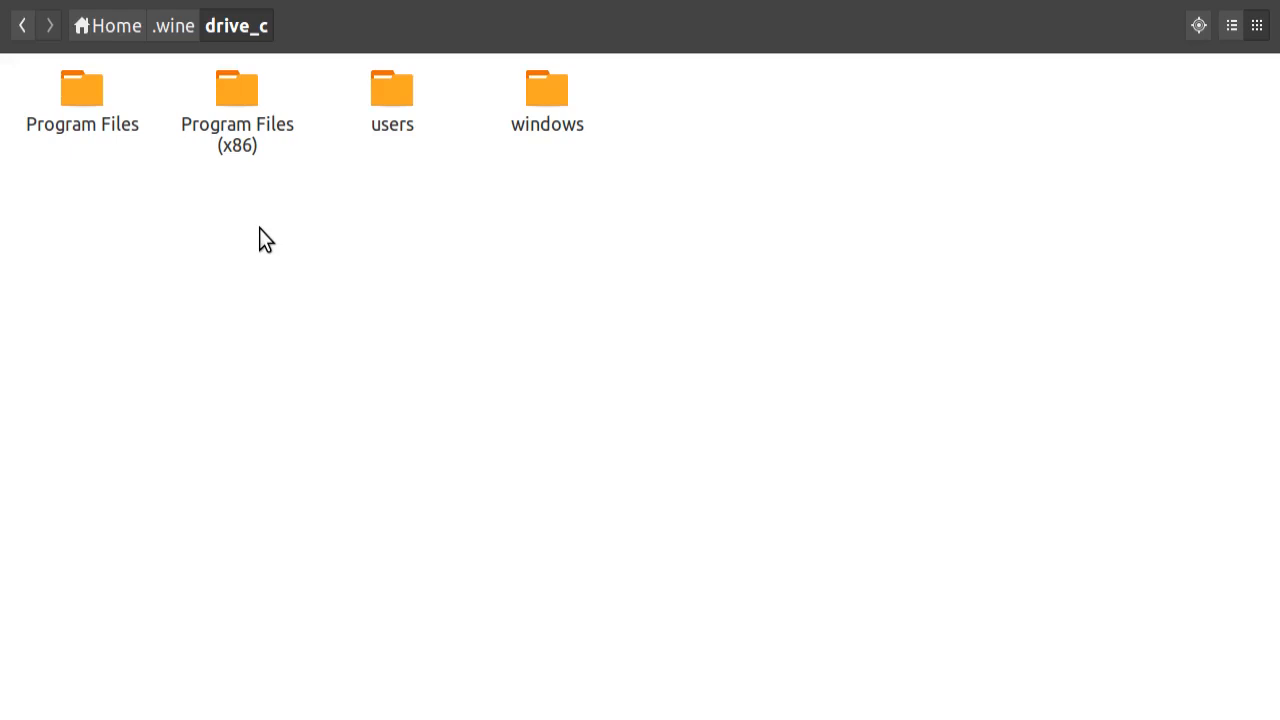
double_click(236, 88)
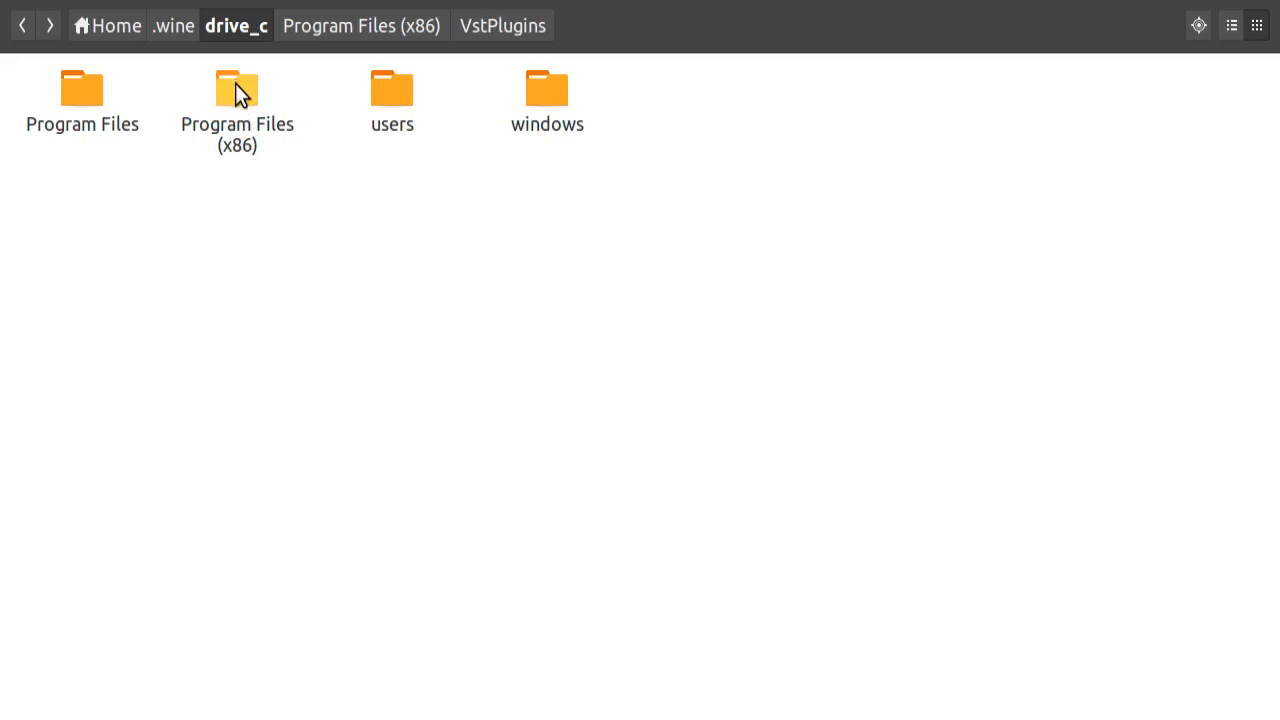
mouse_move(82, 88)
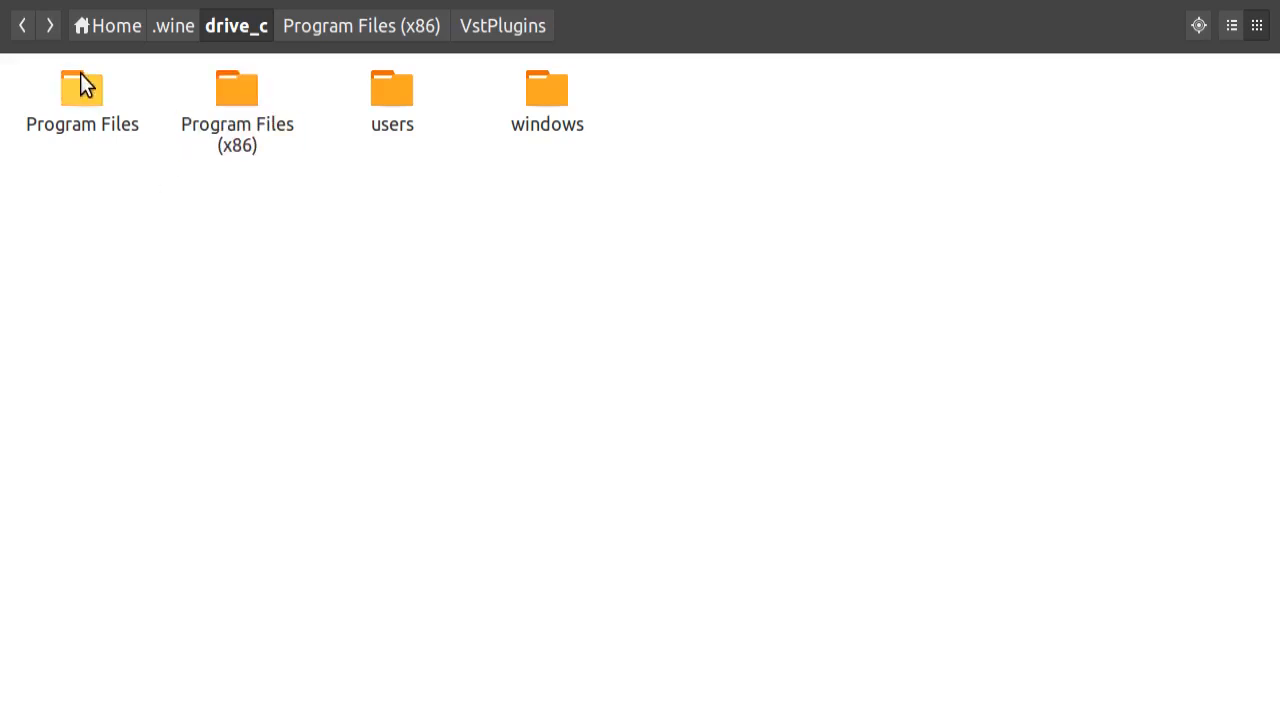
left_click(82, 100)
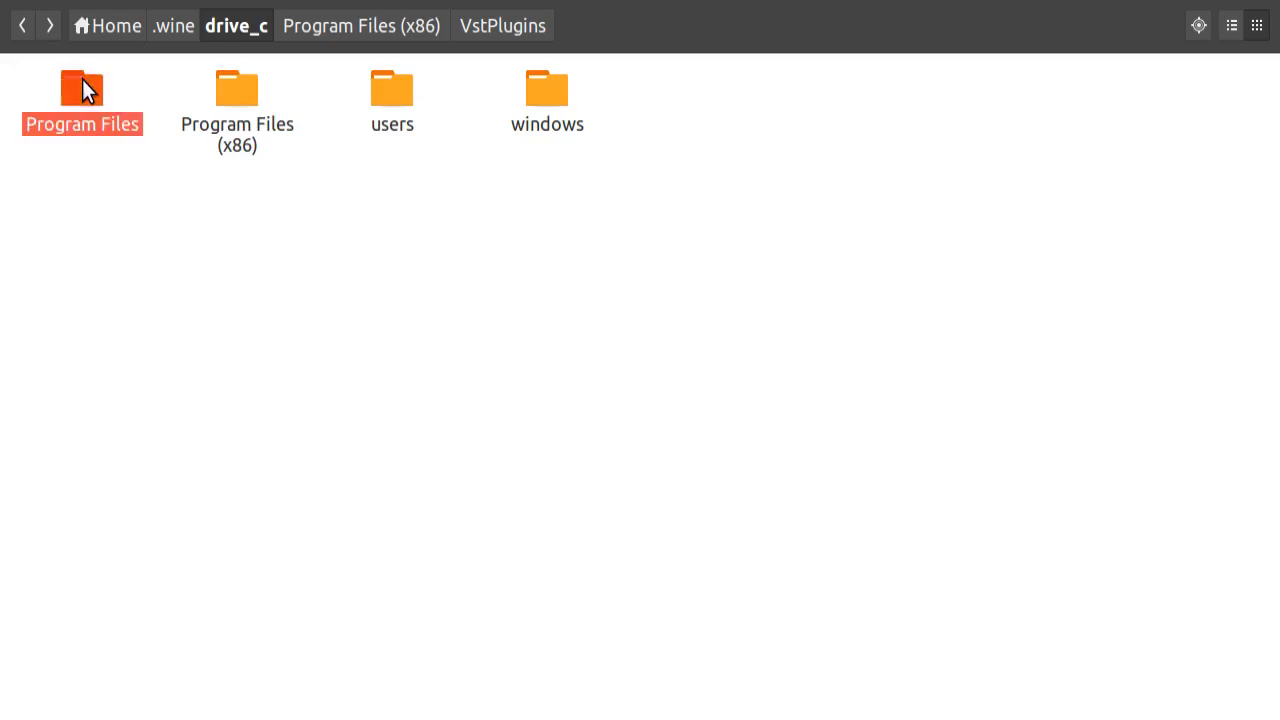
left_click(216, 218)
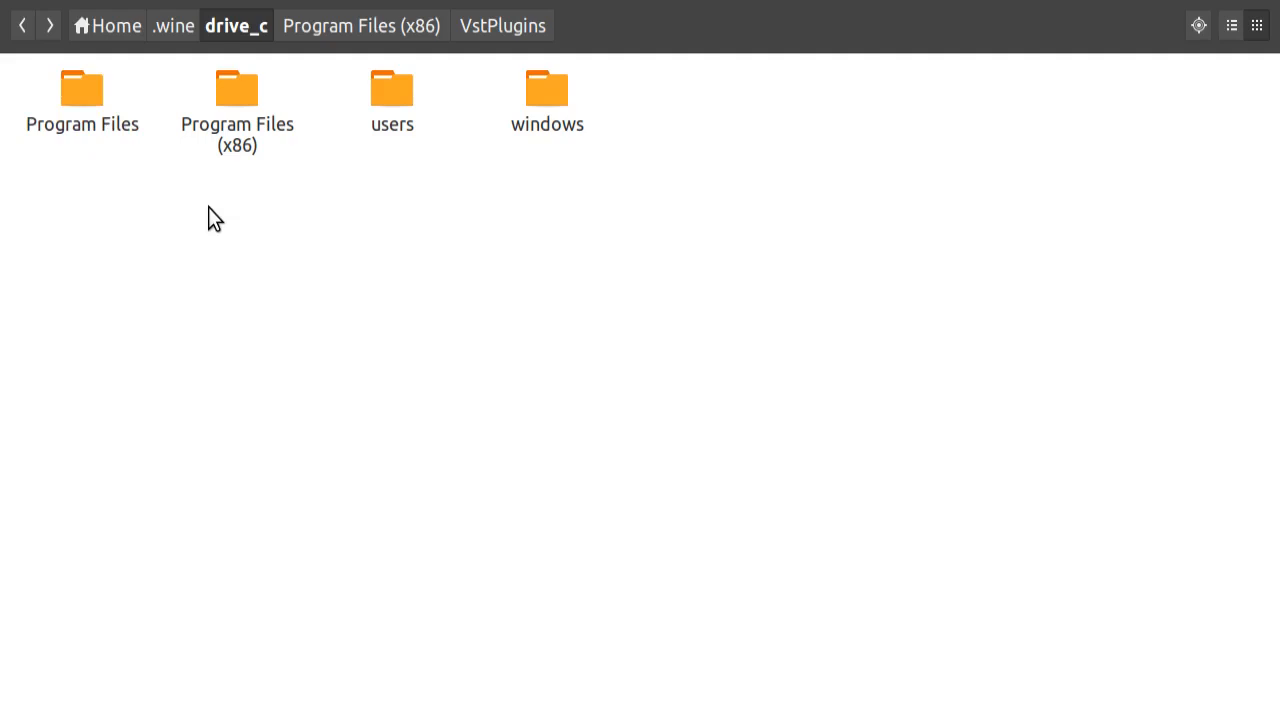
double_click(236, 88)
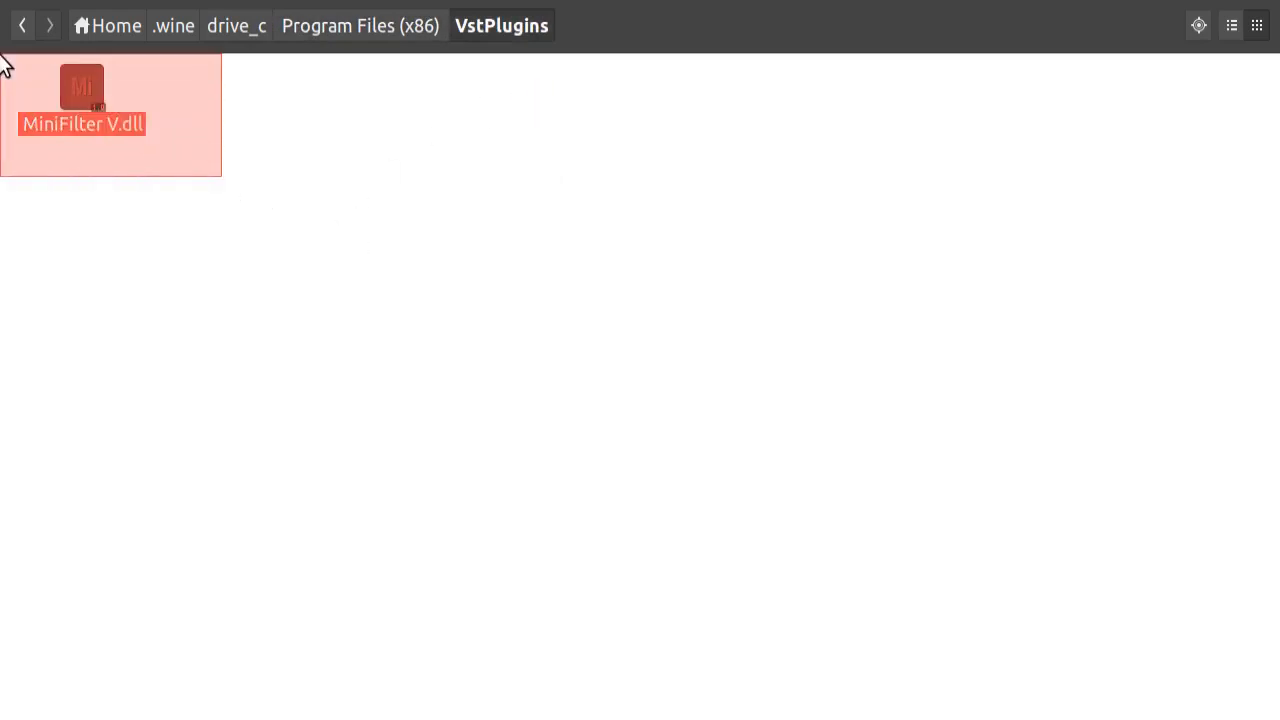
right_click(82, 90)
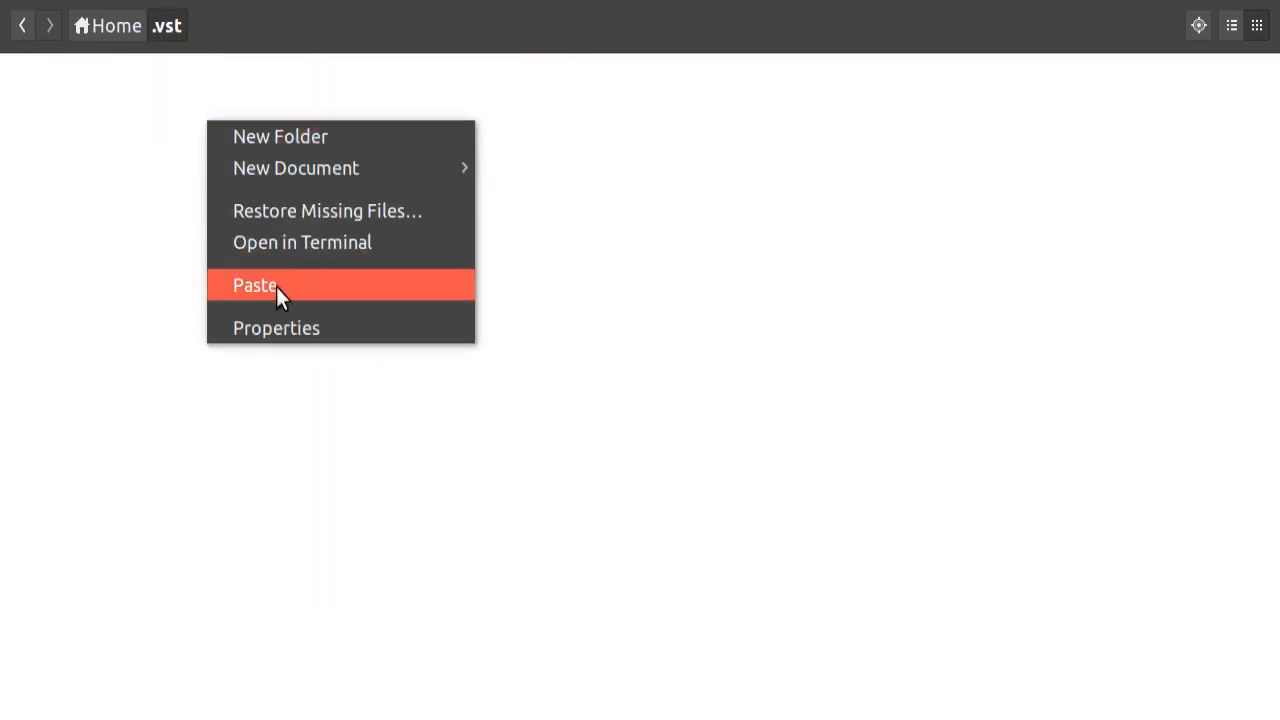
left_click(256, 284)
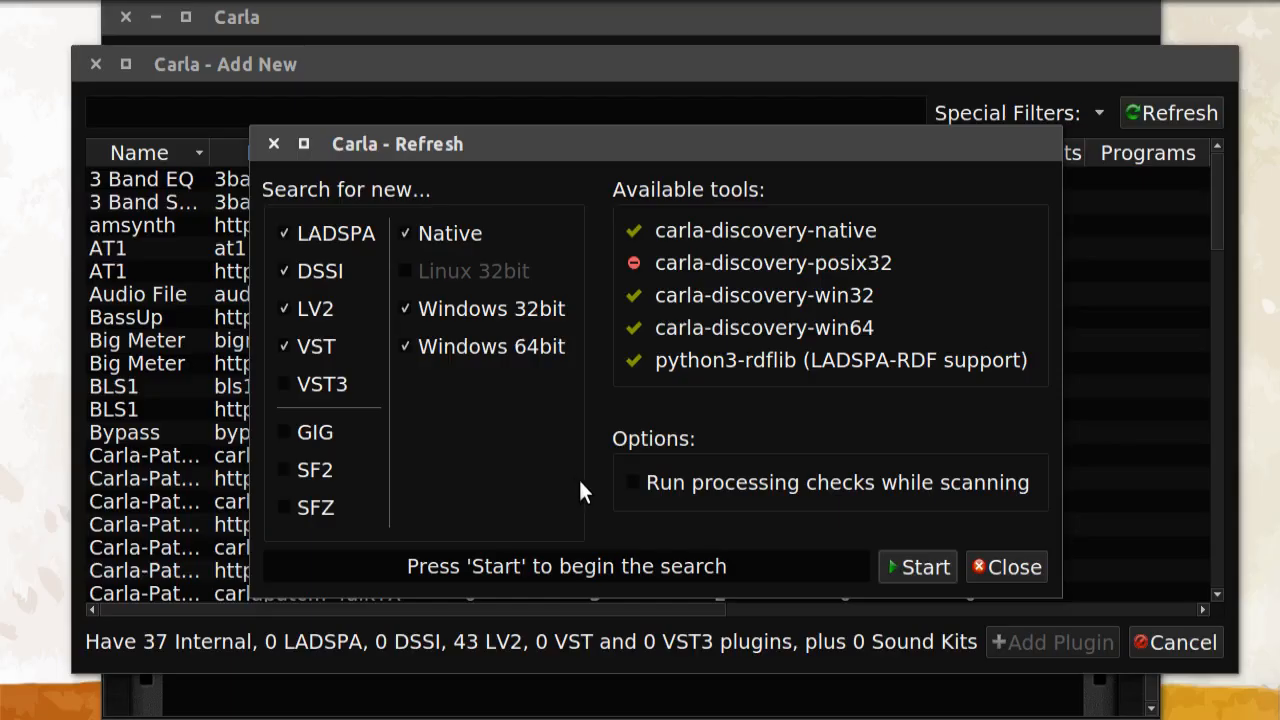
mouse_move(950, 590)
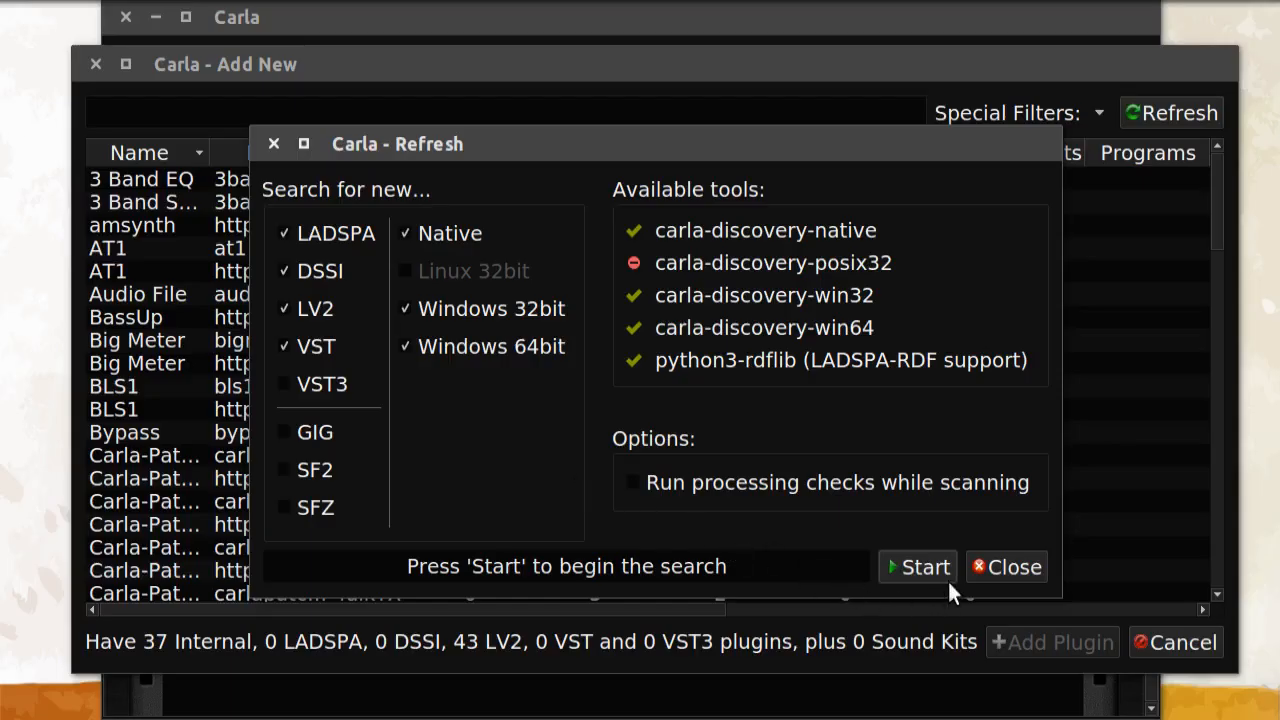
- Rescan plugins, search 'mini' and add Arturia MiniFilter V to the rack
left_click(924, 568)
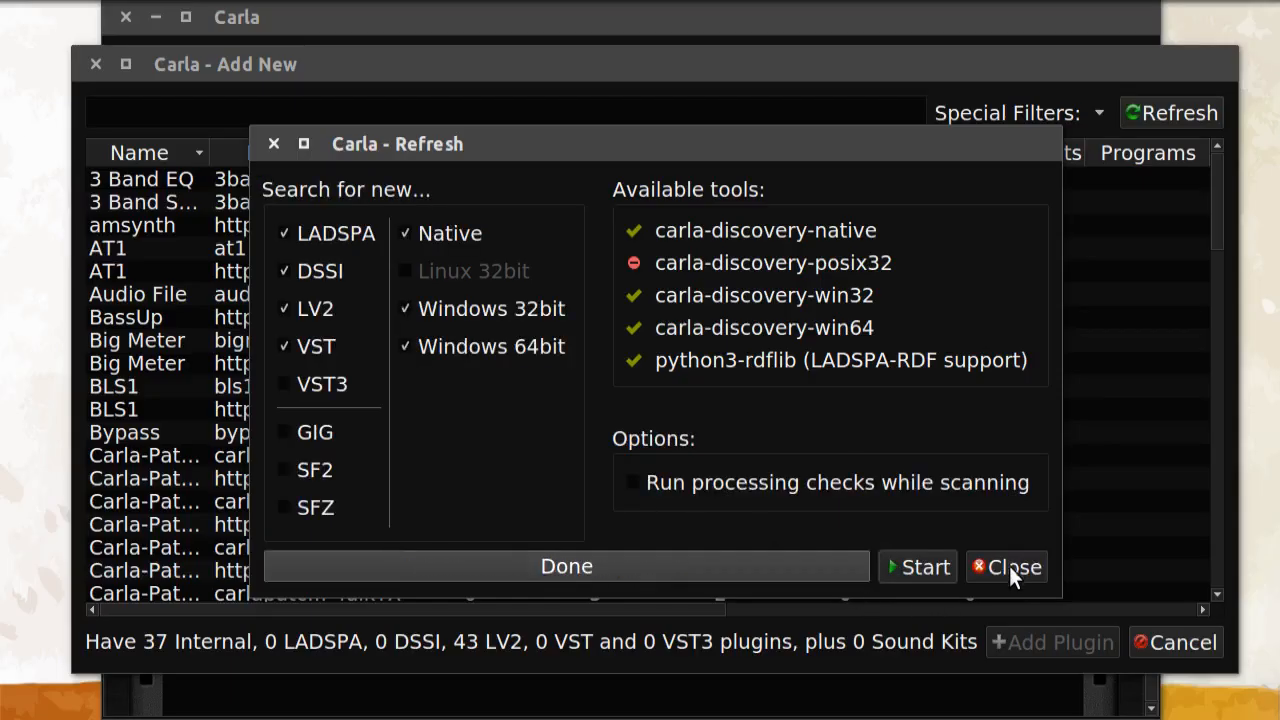
left_click(1012, 568)
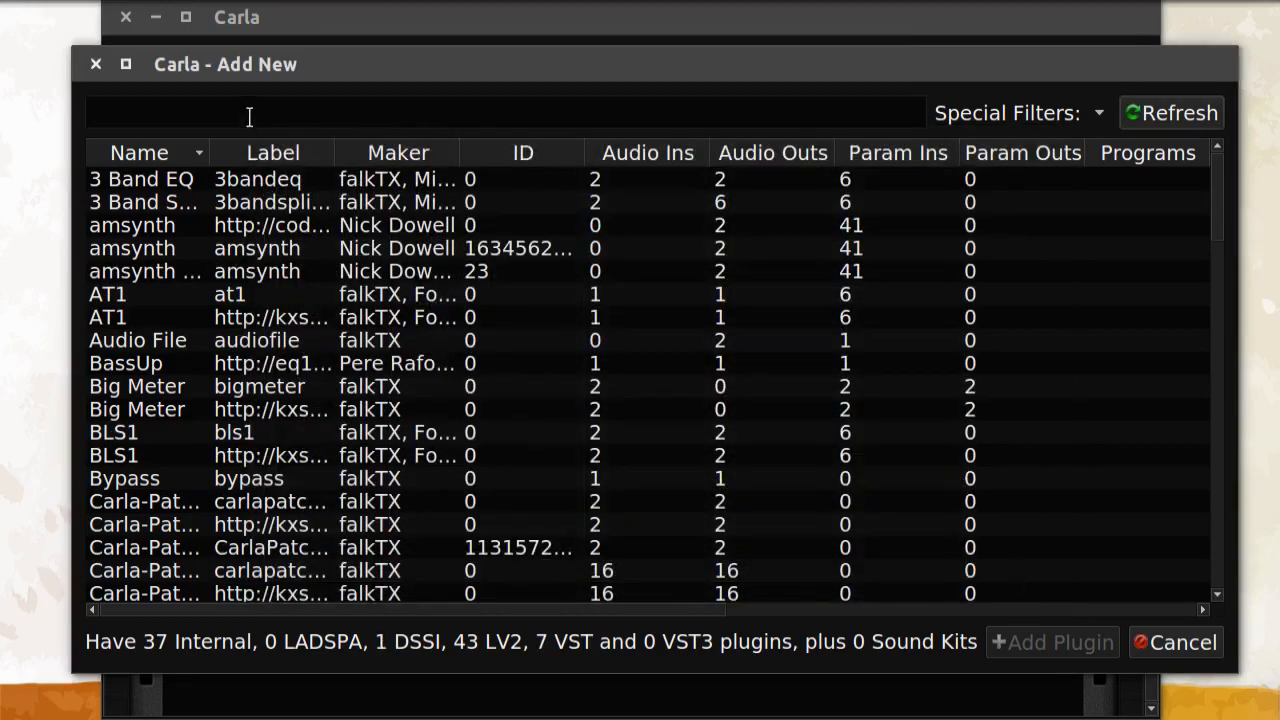
type("mini")
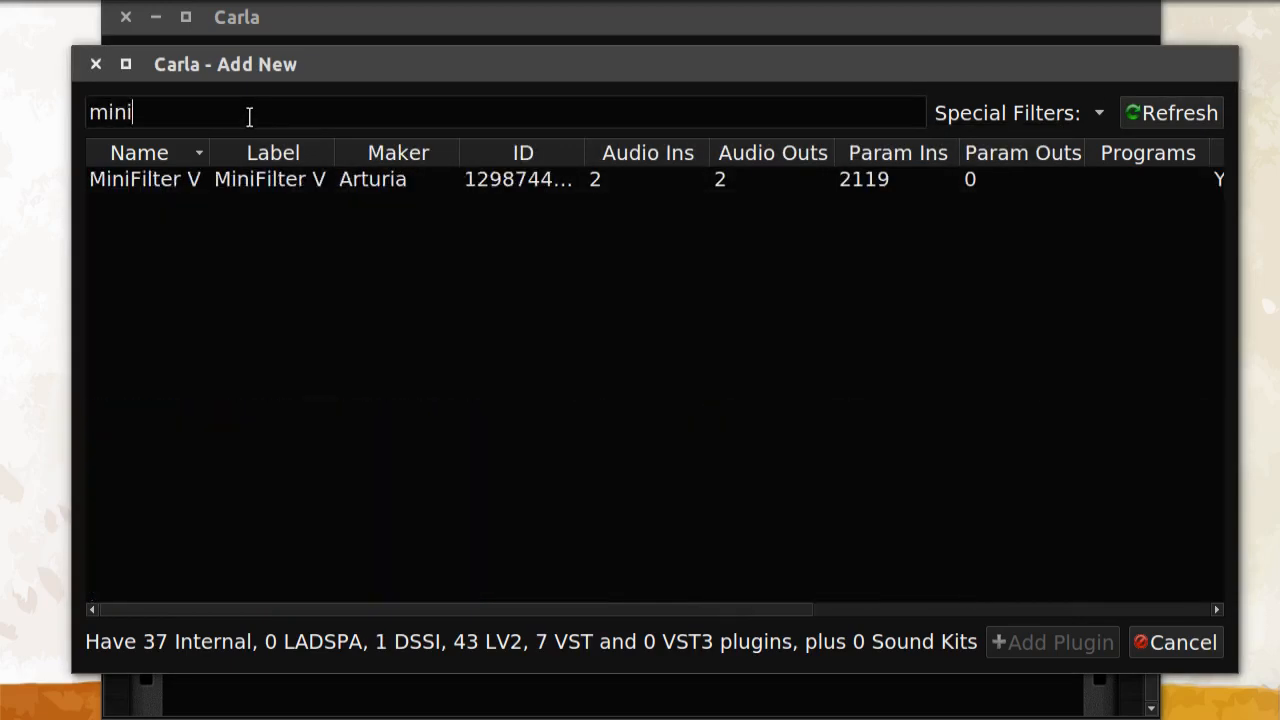
left_click(144, 180)
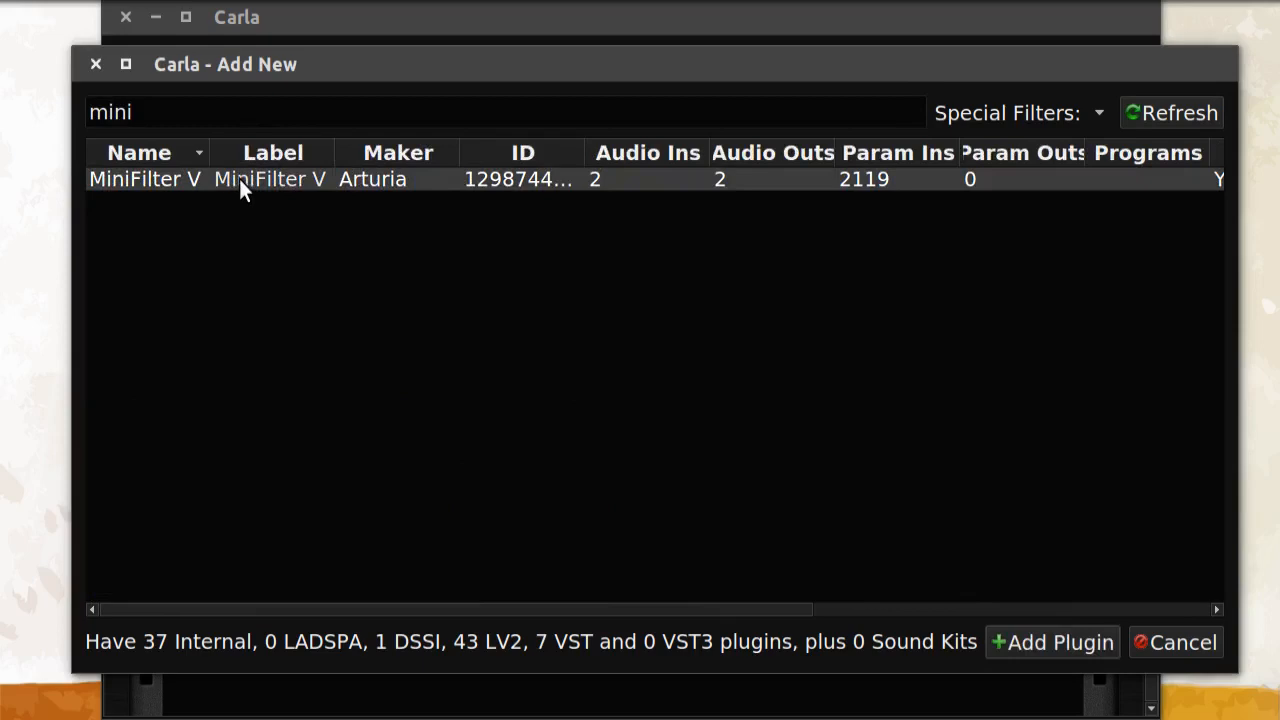
mouse_move(1048, 656)
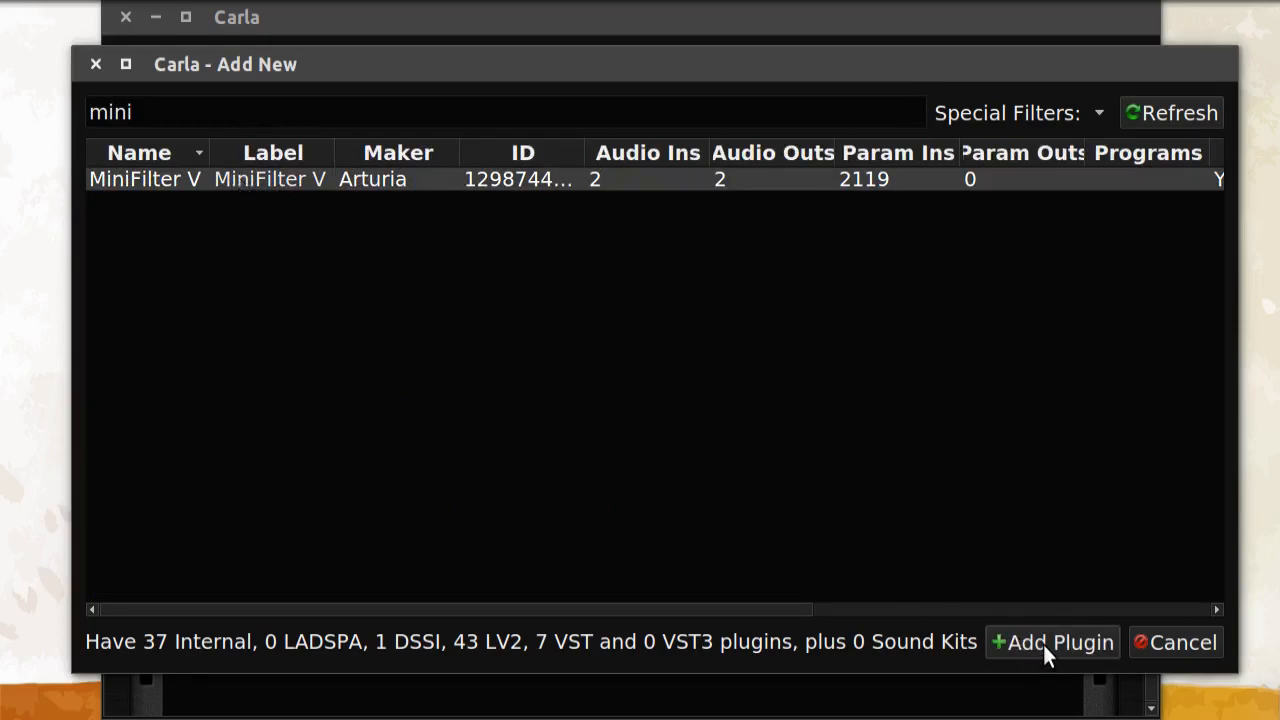
left_click(1052, 642)
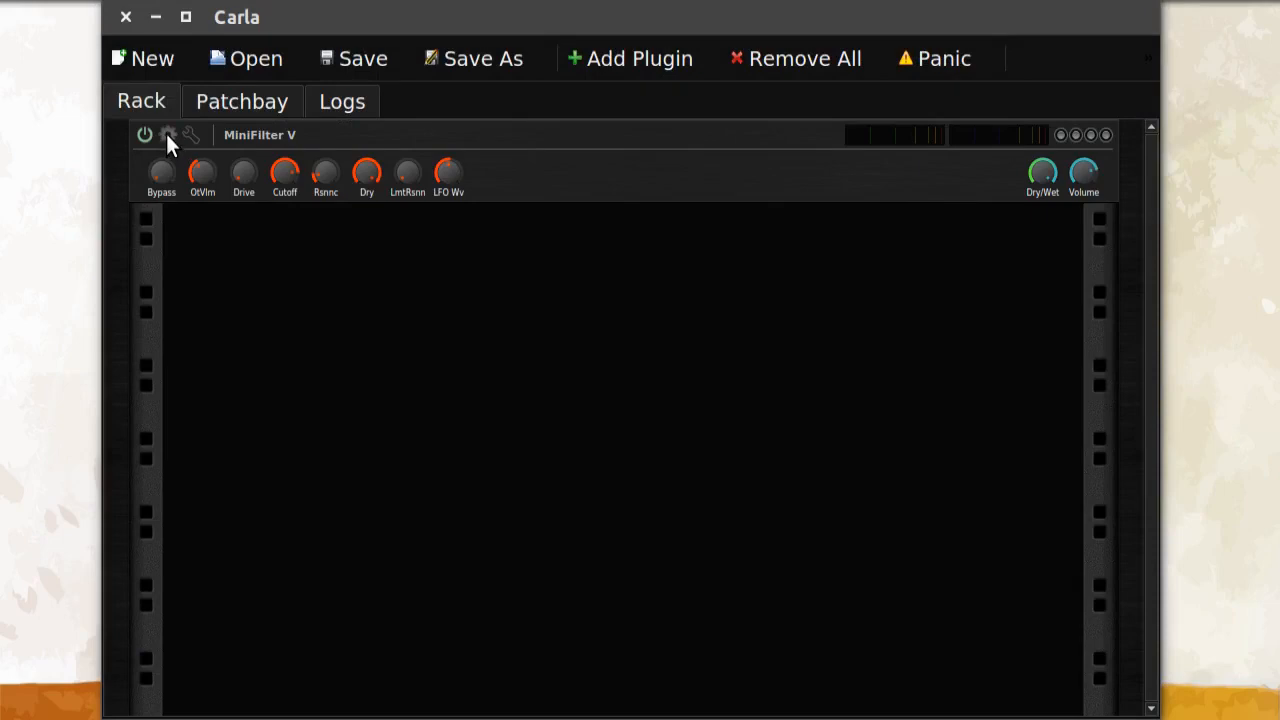
- Show MiniFilter V's GUI and choose Demo in the Authorization dialog
left_click(168, 134)
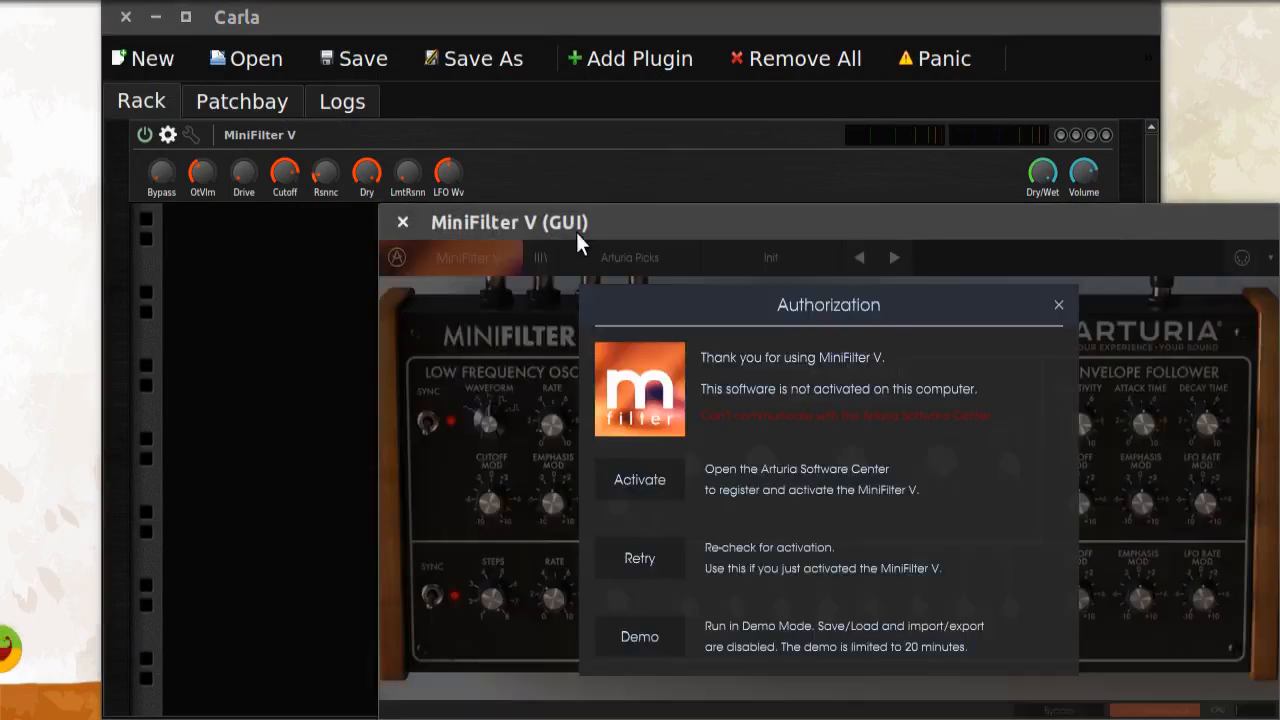
mouse_move(640, 636)
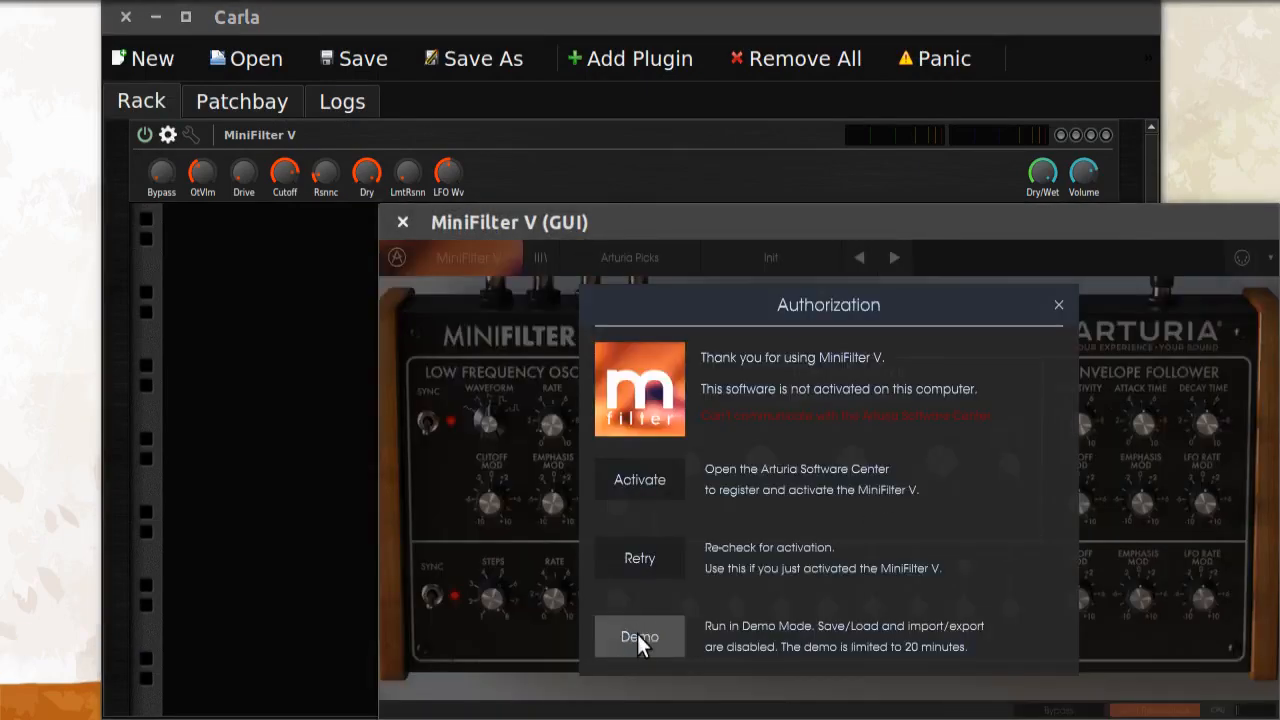
left_click(640, 636)
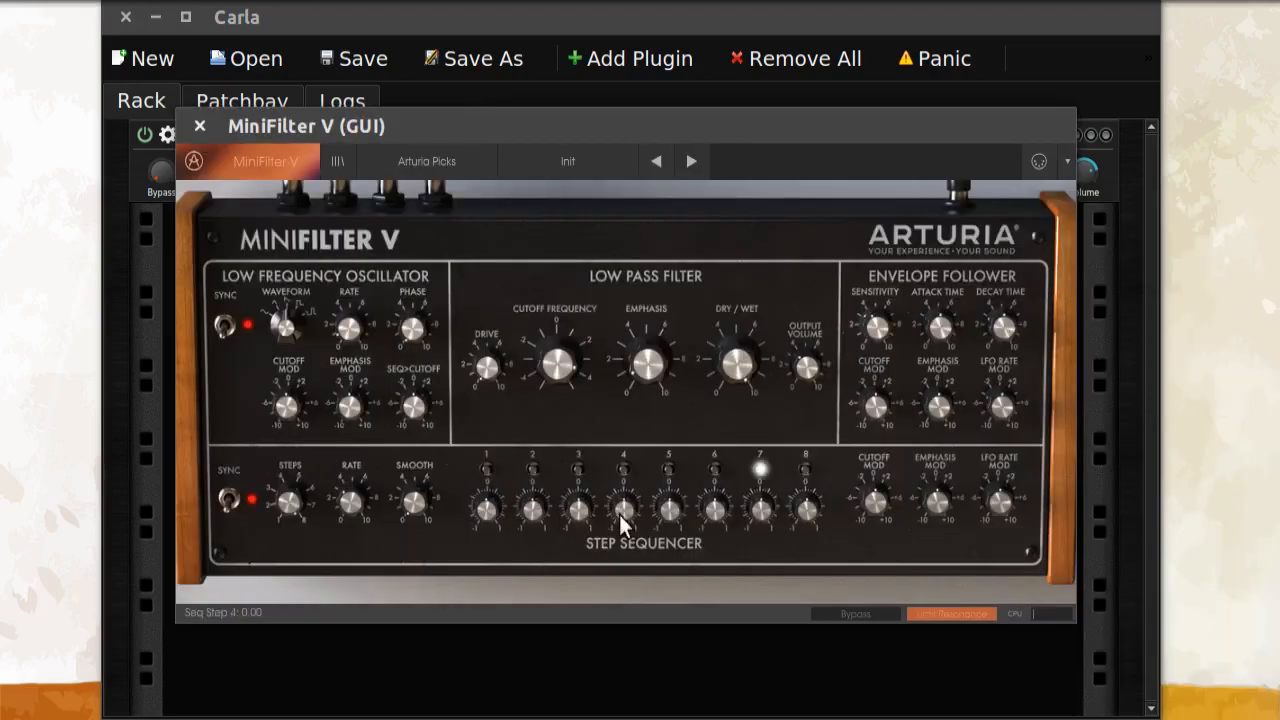
mouse_move(510, 262)
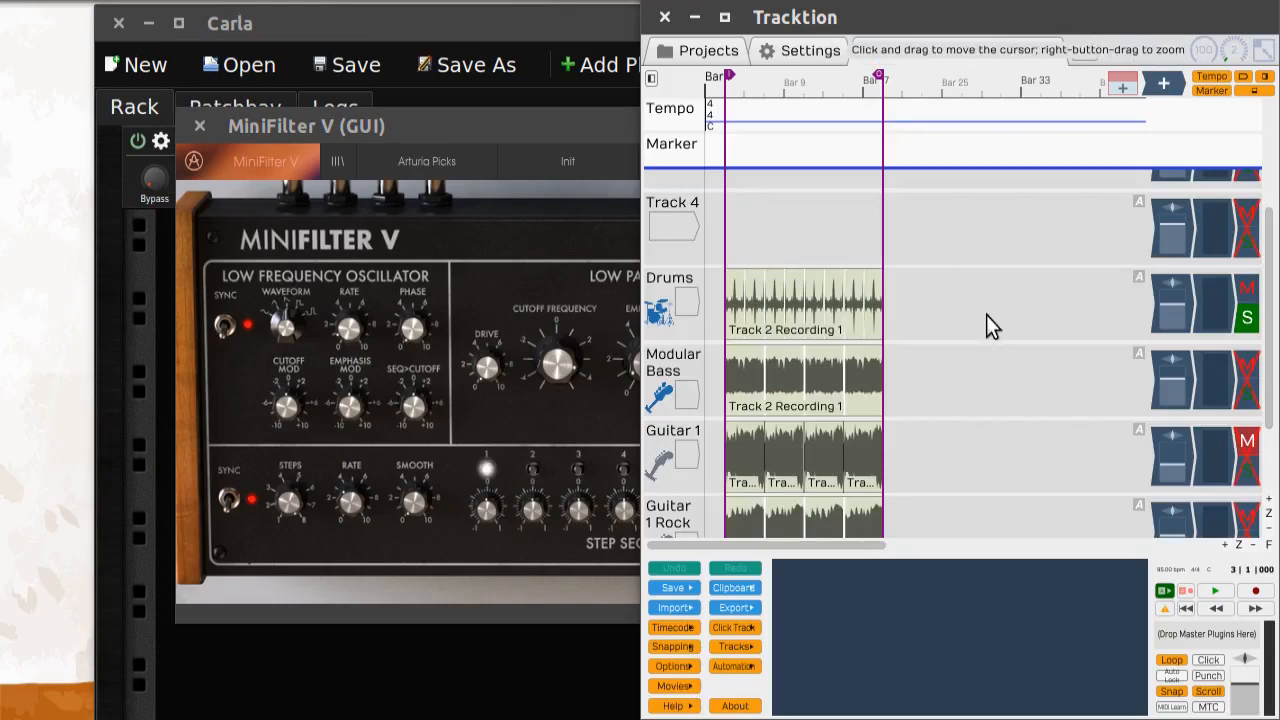
mouse_move(696, 302)
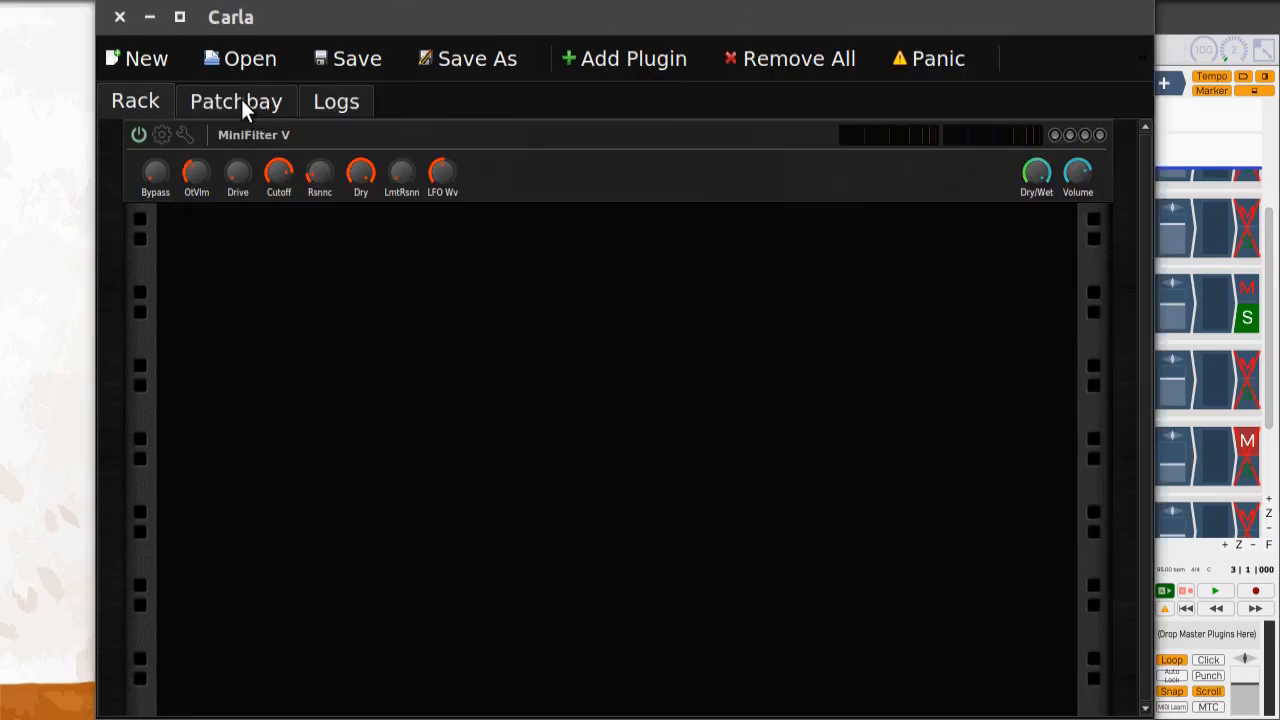
- Patch JUCEJack outputs into MiniFilter V and its outputs to system playback, then play the drum loop
left_click(236, 100)
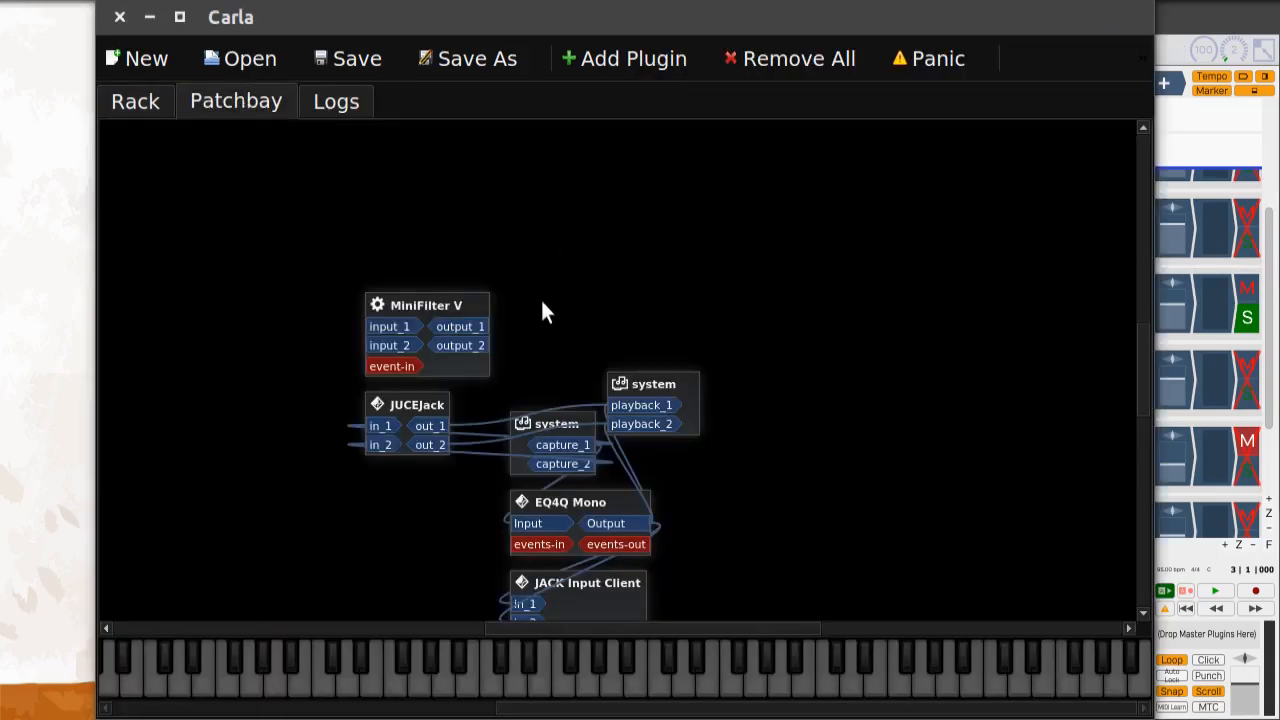
mouse_move(1120, 434)
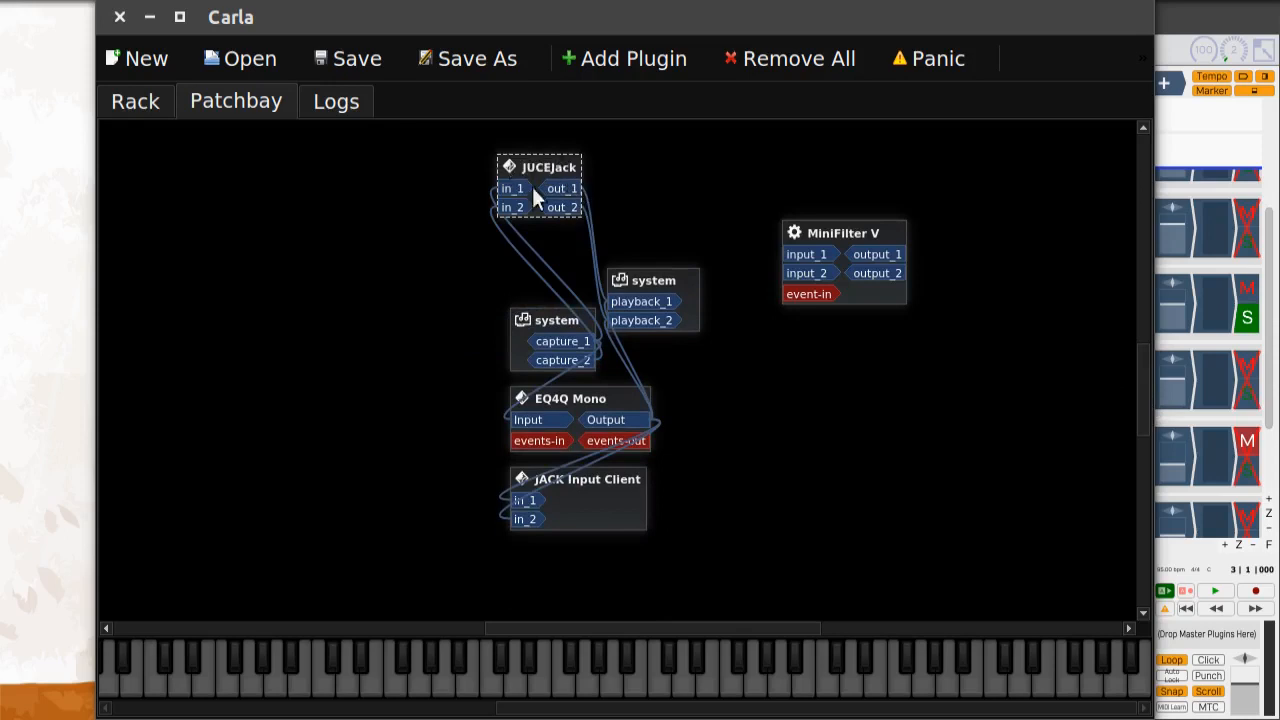
mouse_move(576, 202)
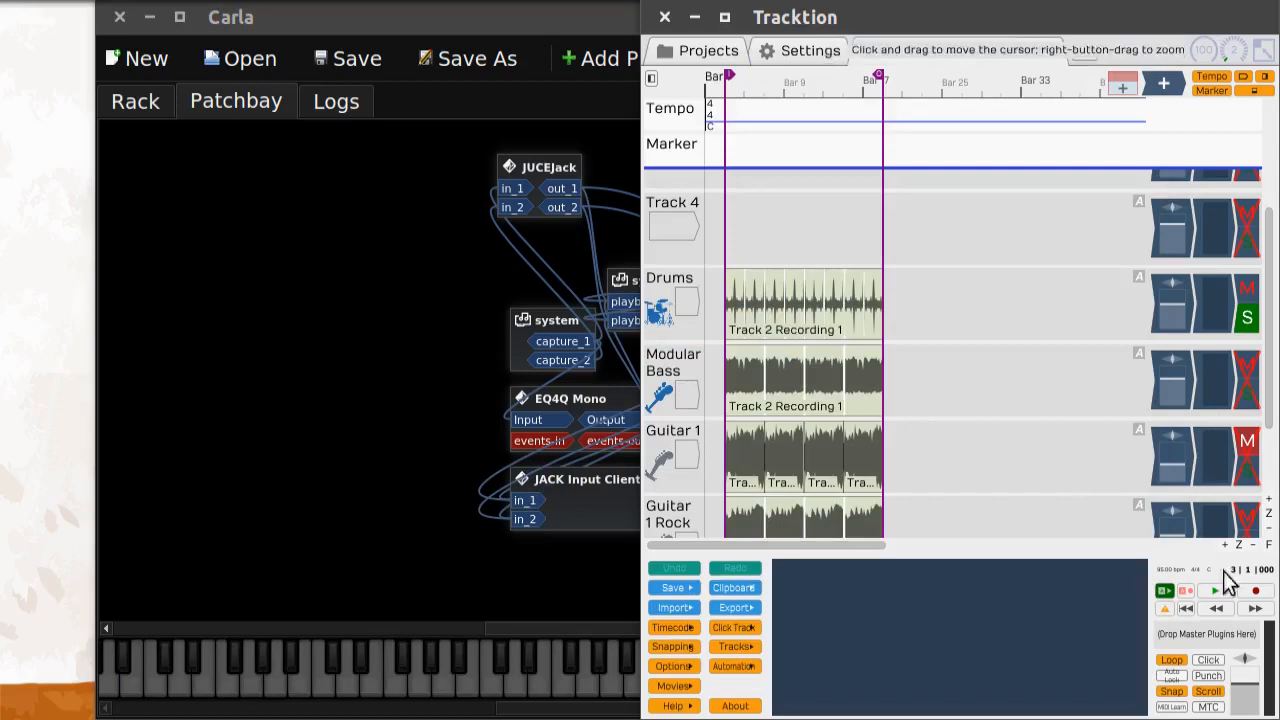
left_click(1214, 590)
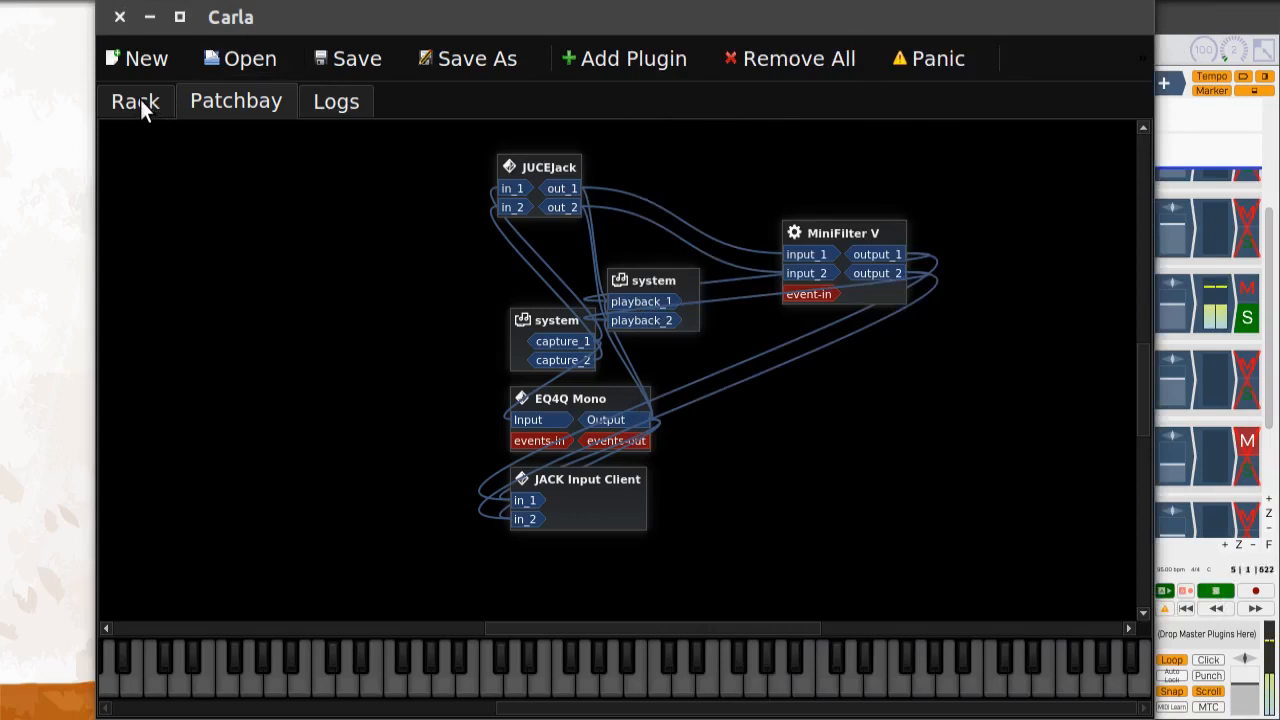
left_click(136, 100)
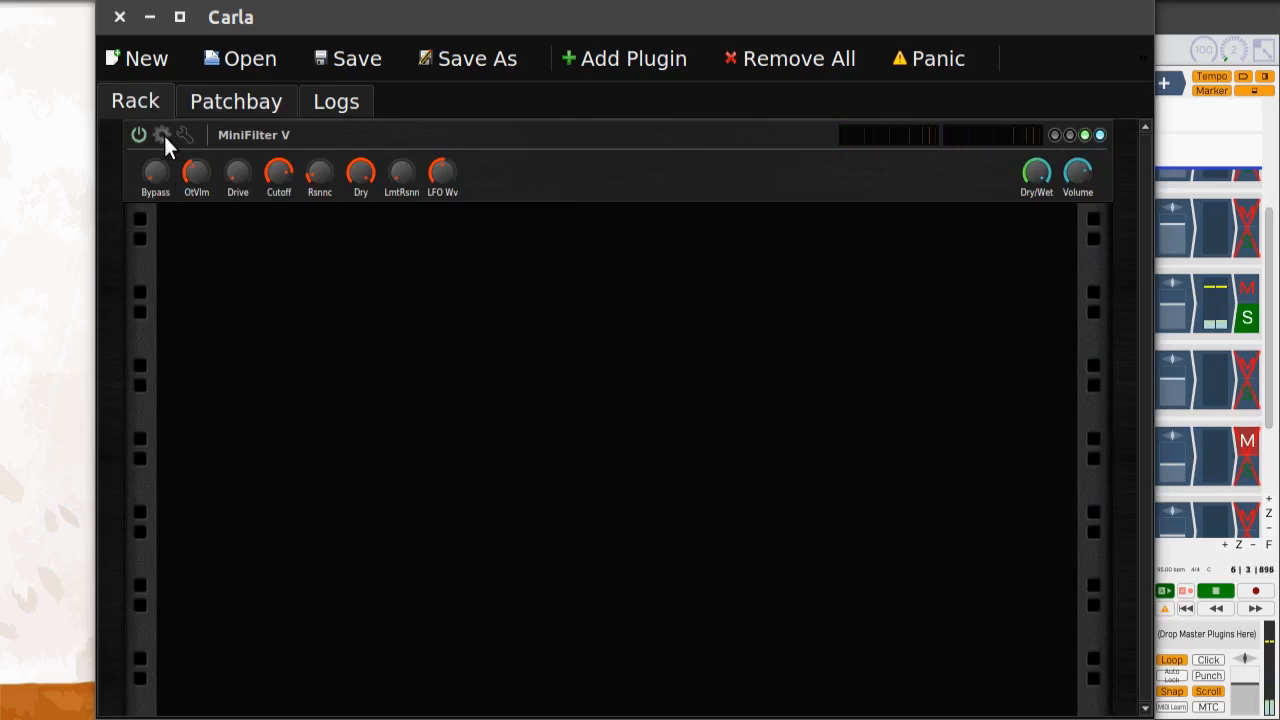
- Sweep MiniFilter V's Cutoff Frequency and Emphasis on the playing loop, then close the GUI and hide Carla
left_click(184, 136)
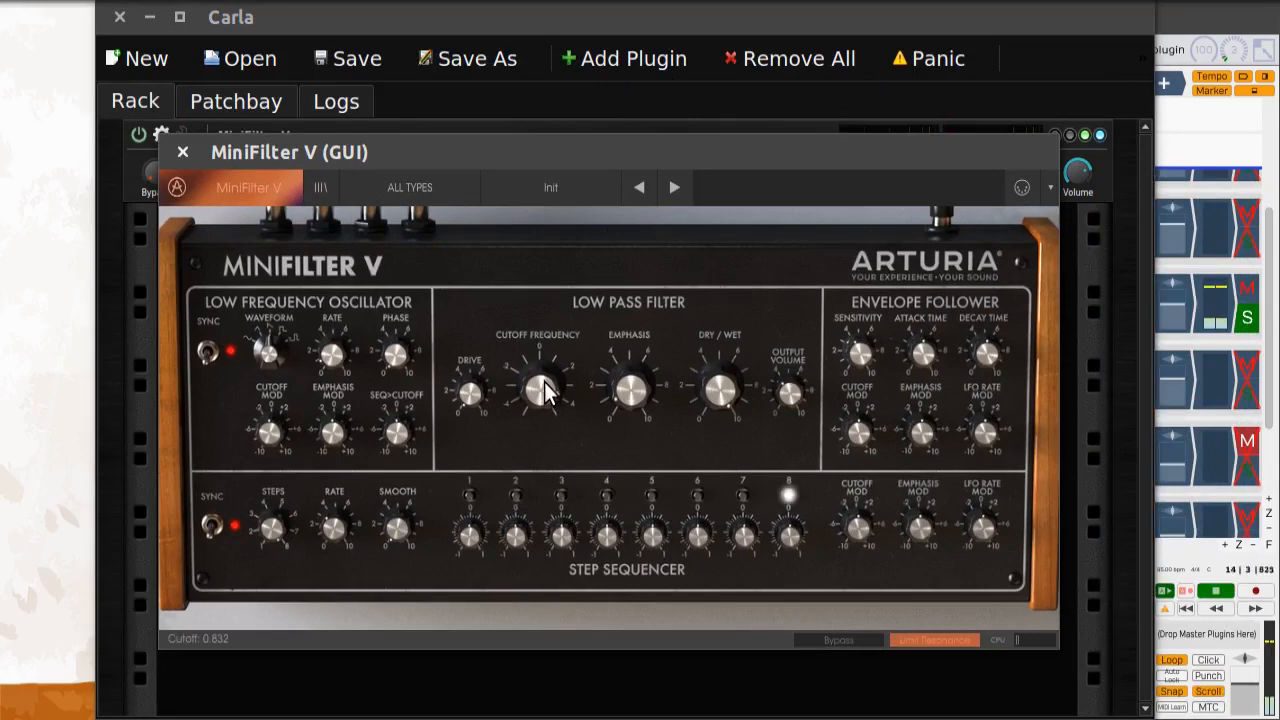
left_click_drag(544, 390, 548, 464)
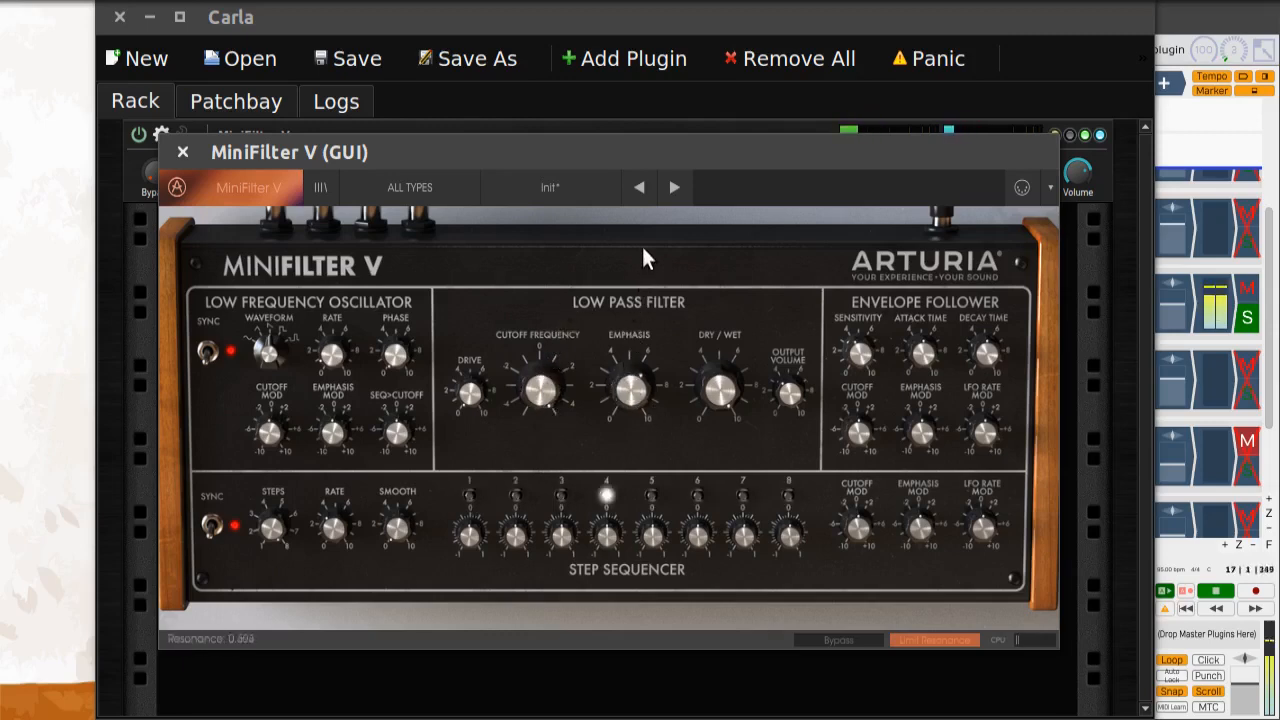
left_click_drag(536, 390, 536, 410)
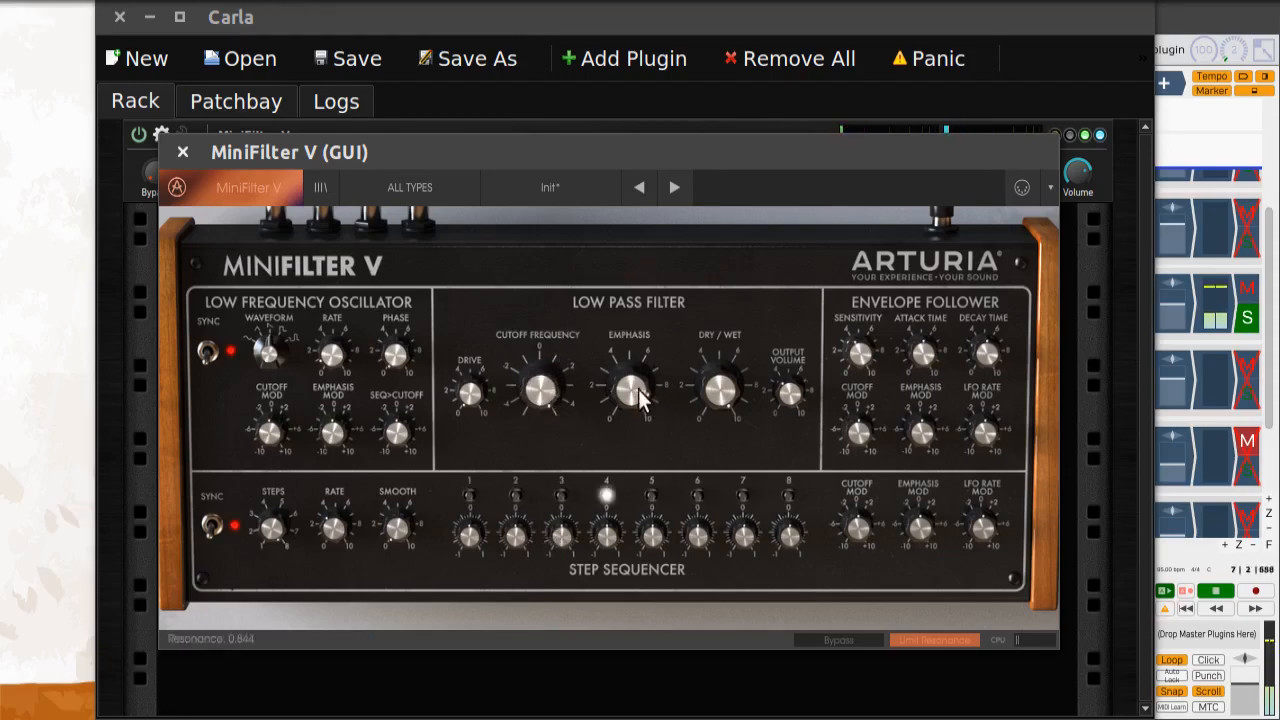
left_click(182, 152)
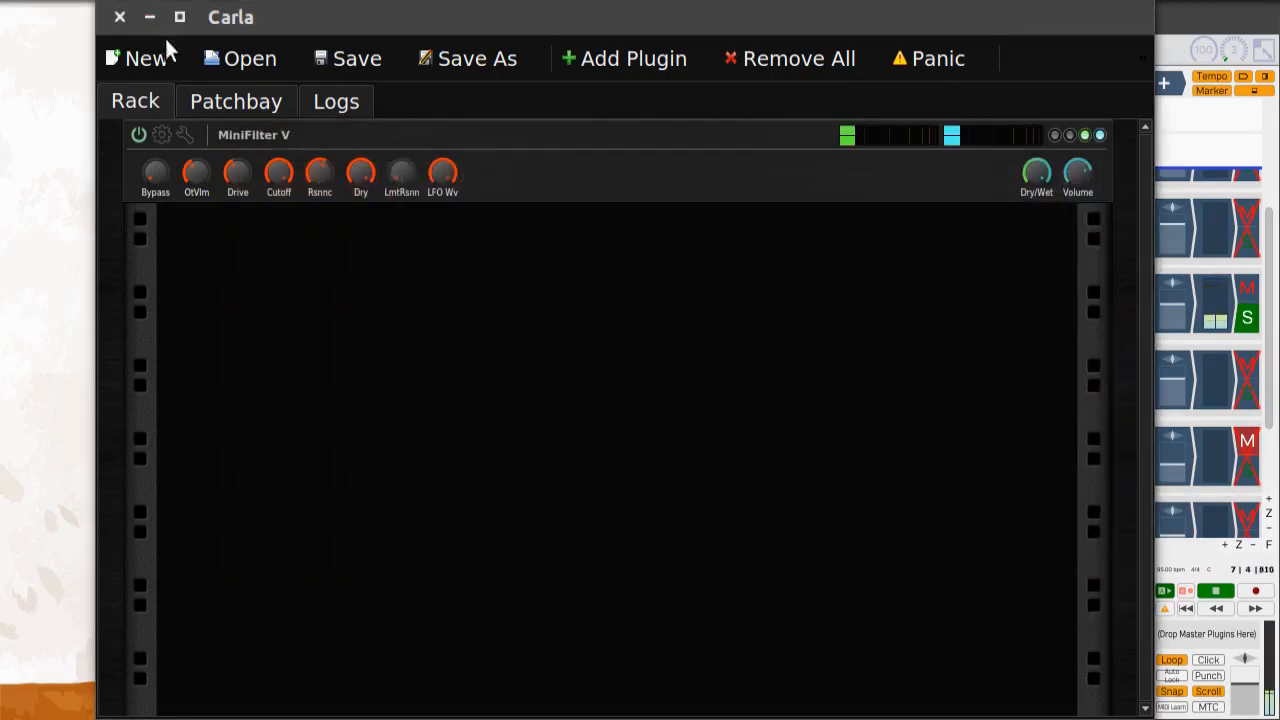
left_click(1216, 590)
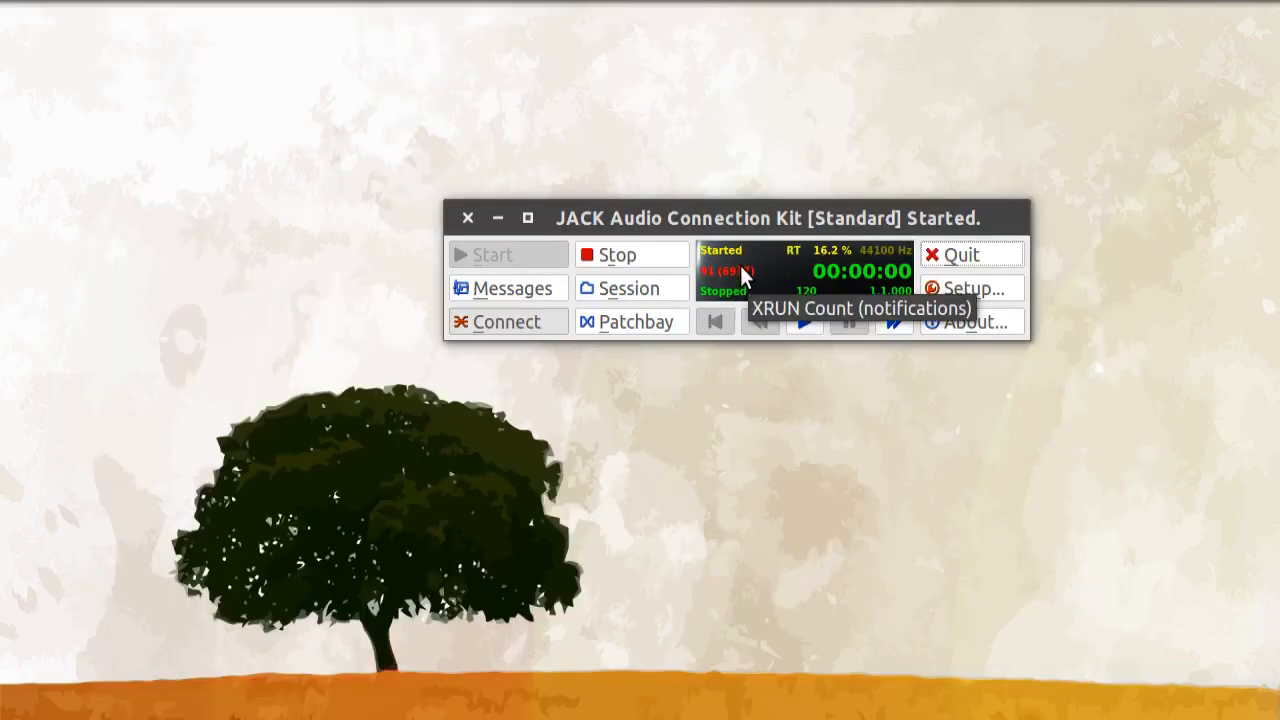
mouse_move(760, 320)
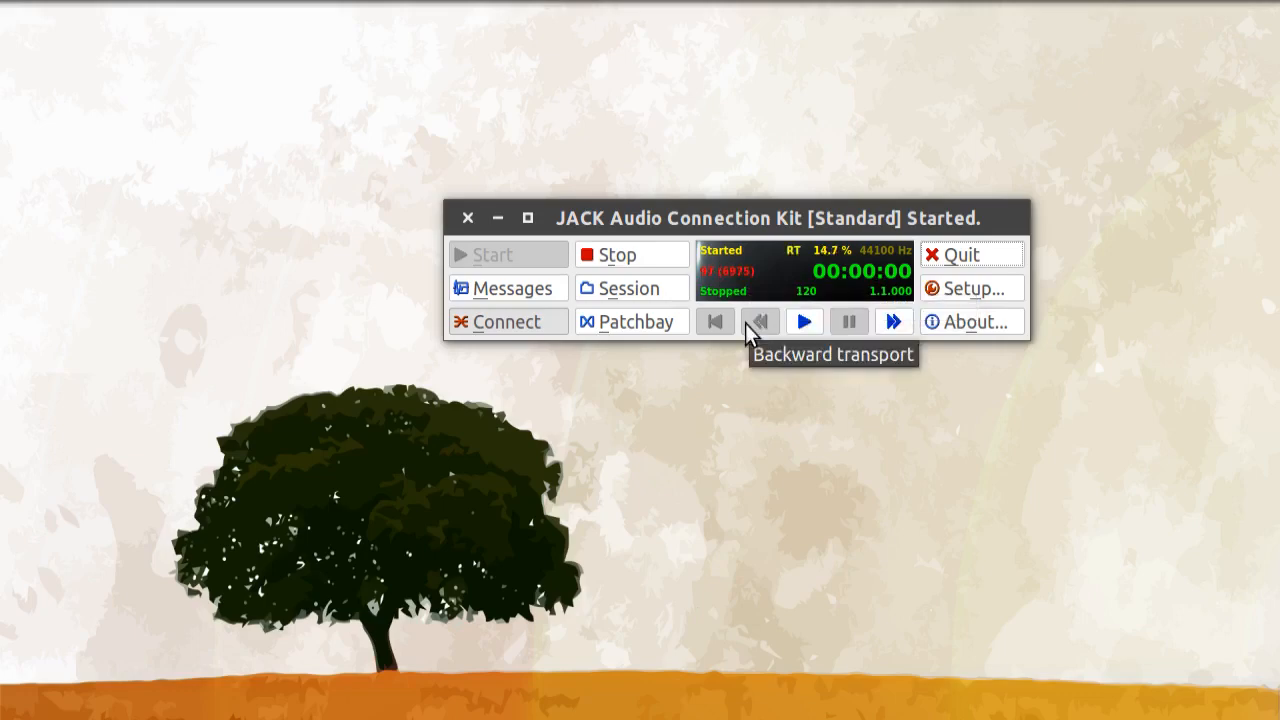